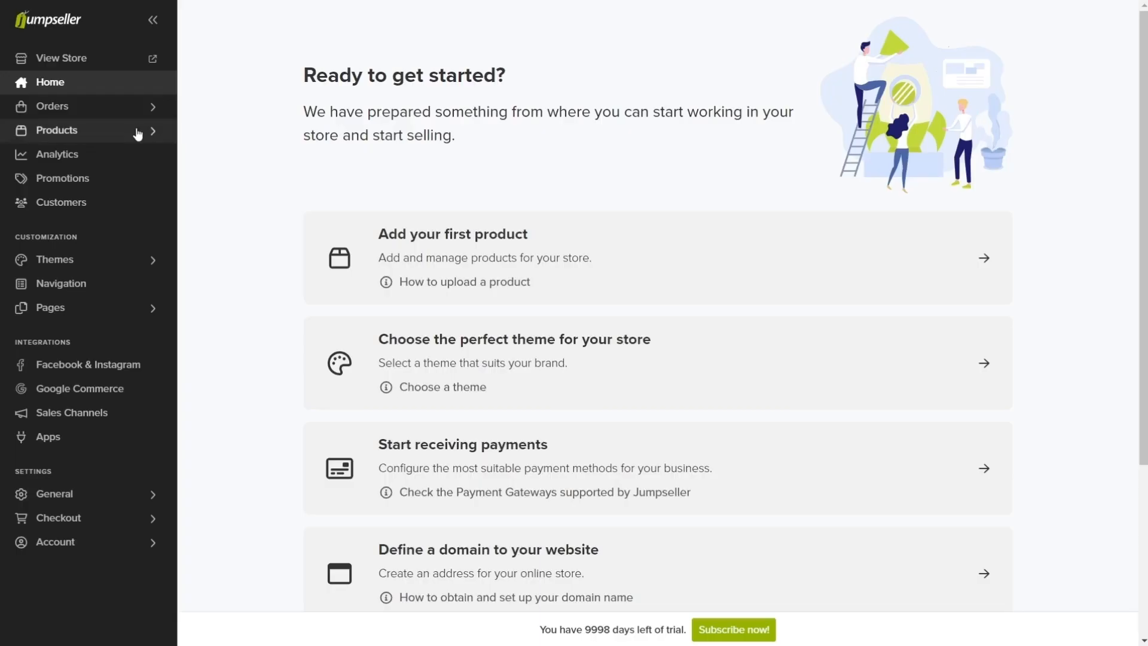
Step: Open the empty All Products list under the Products section
left_click(56, 130)
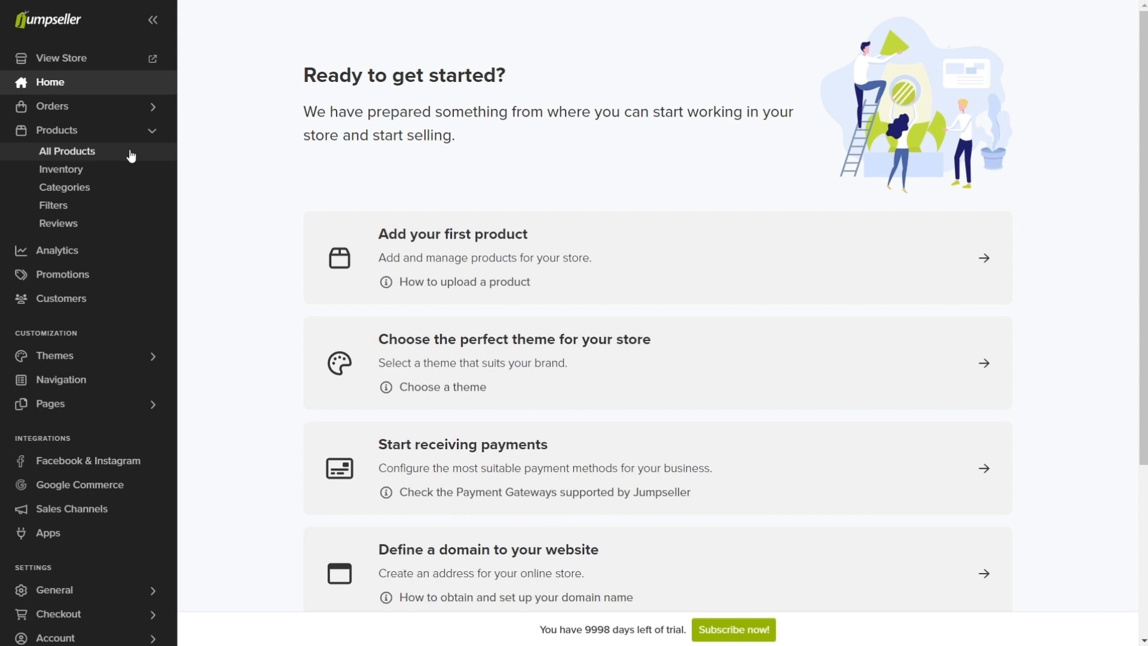
left_click(68, 151)
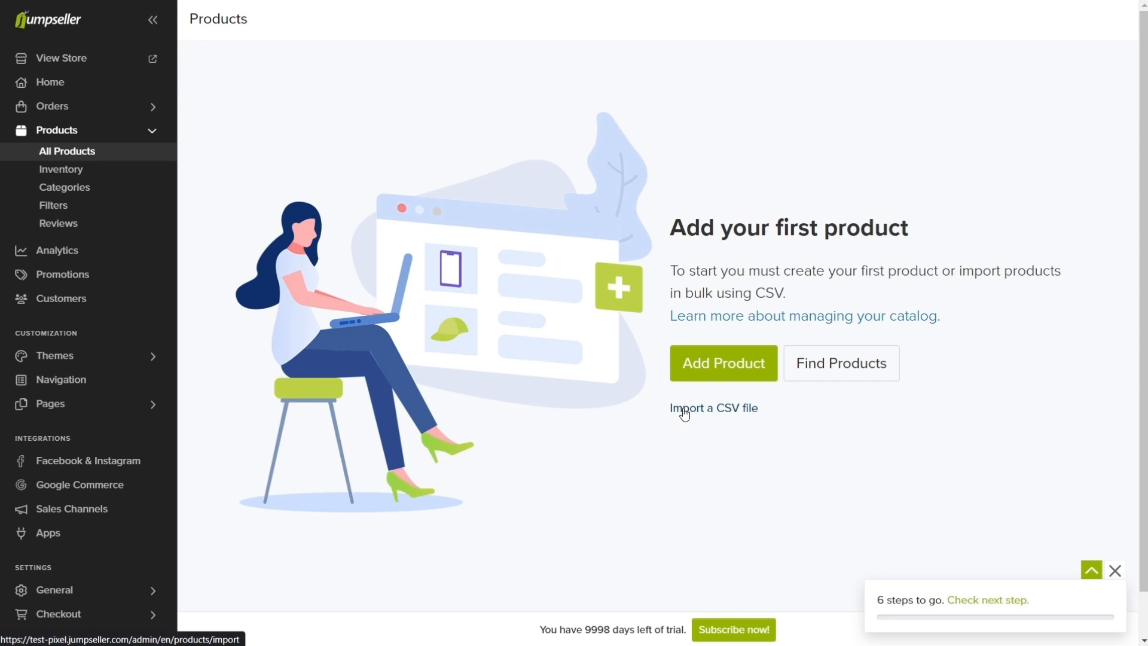
left_click(723, 363)
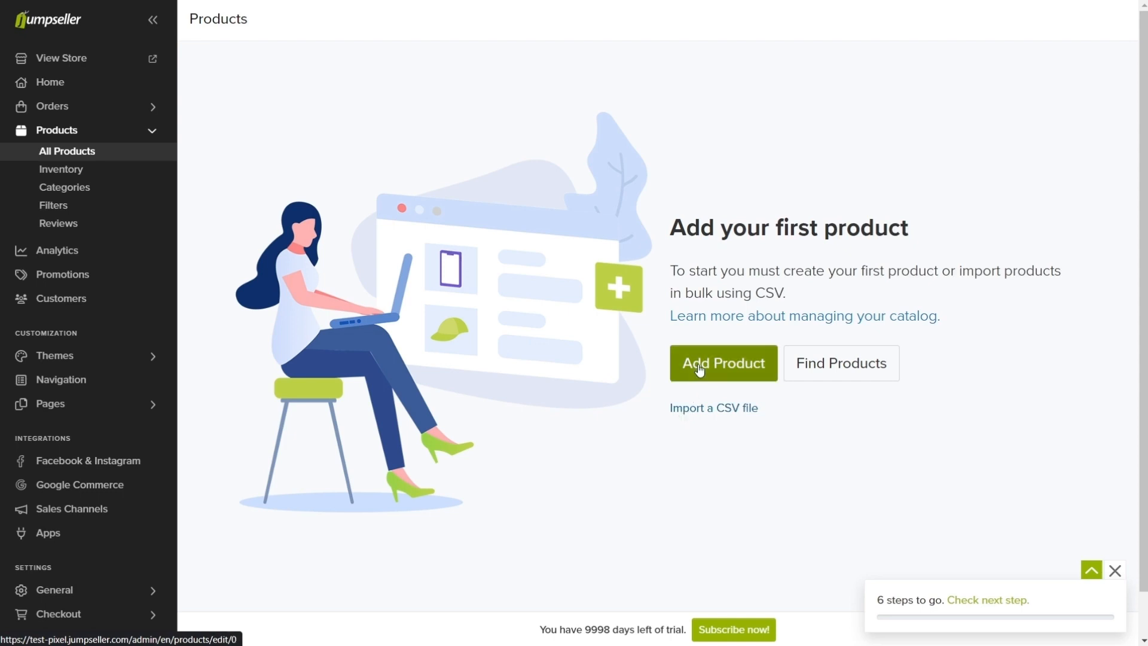
Step: Start a new product named 'Basic Relaxed T-shirt'
left_click(722, 363)
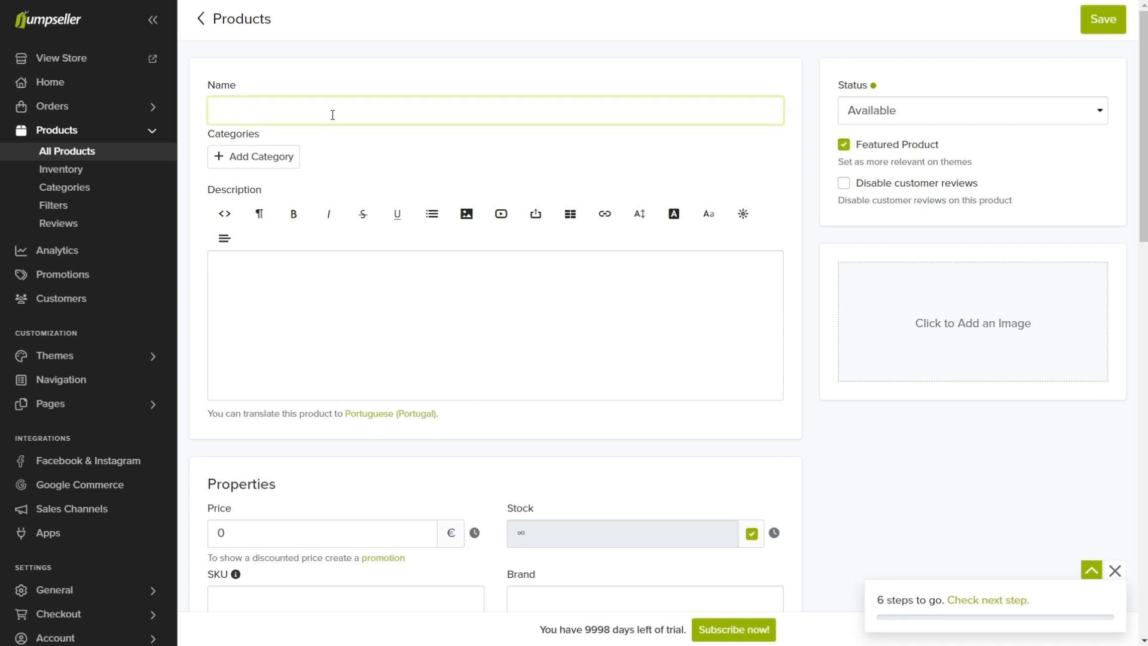
type("Basic")
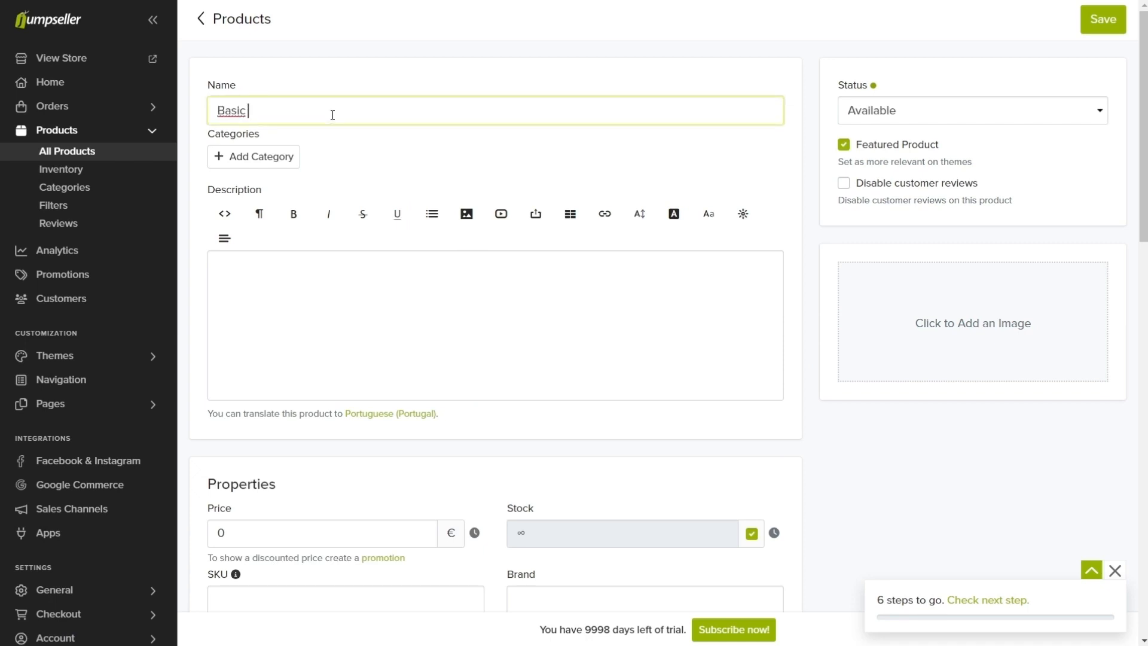
type("Relaxed T-shirt")
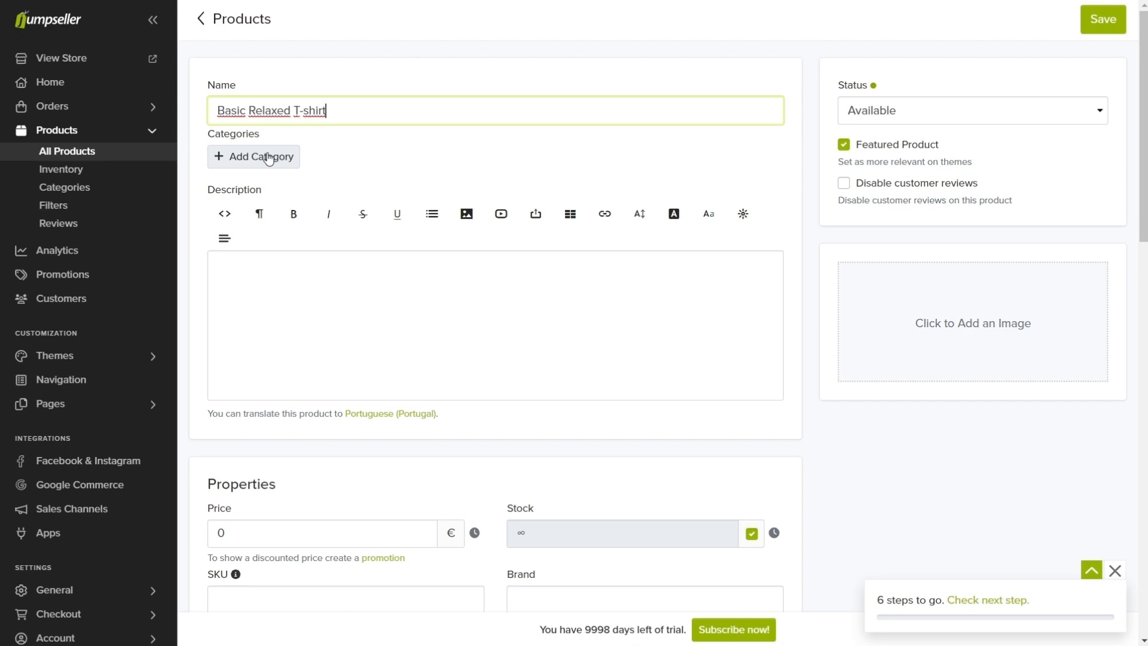
Step: Create and assign the categories Men and its subcategory T-shirt
left_click(255, 157)
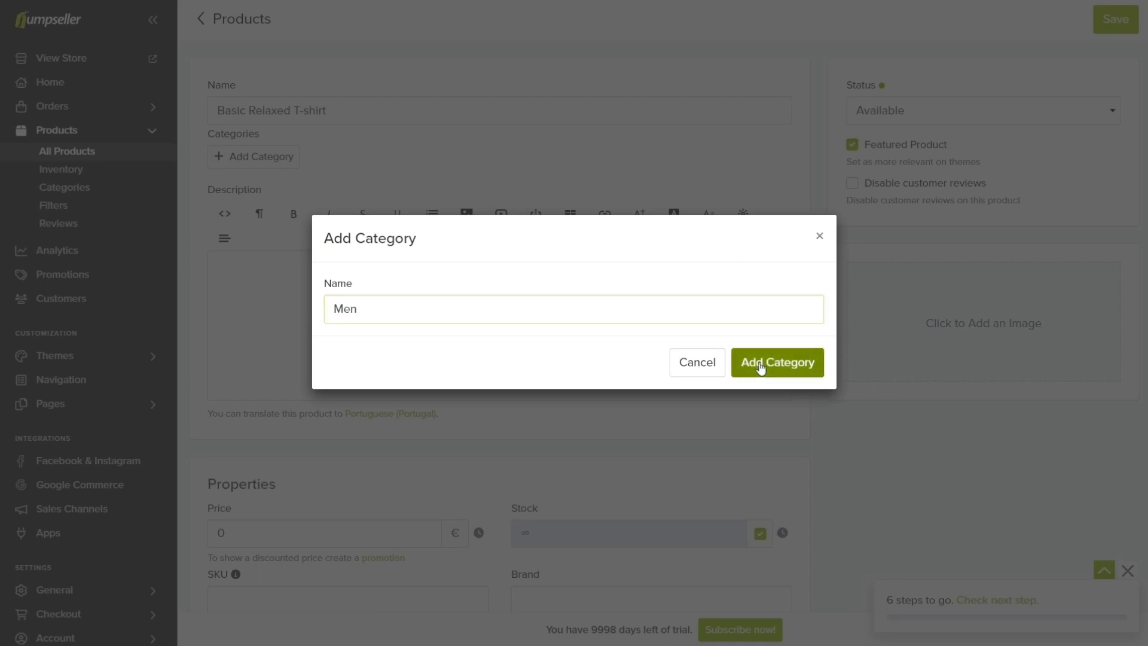
left_click(777, 362)
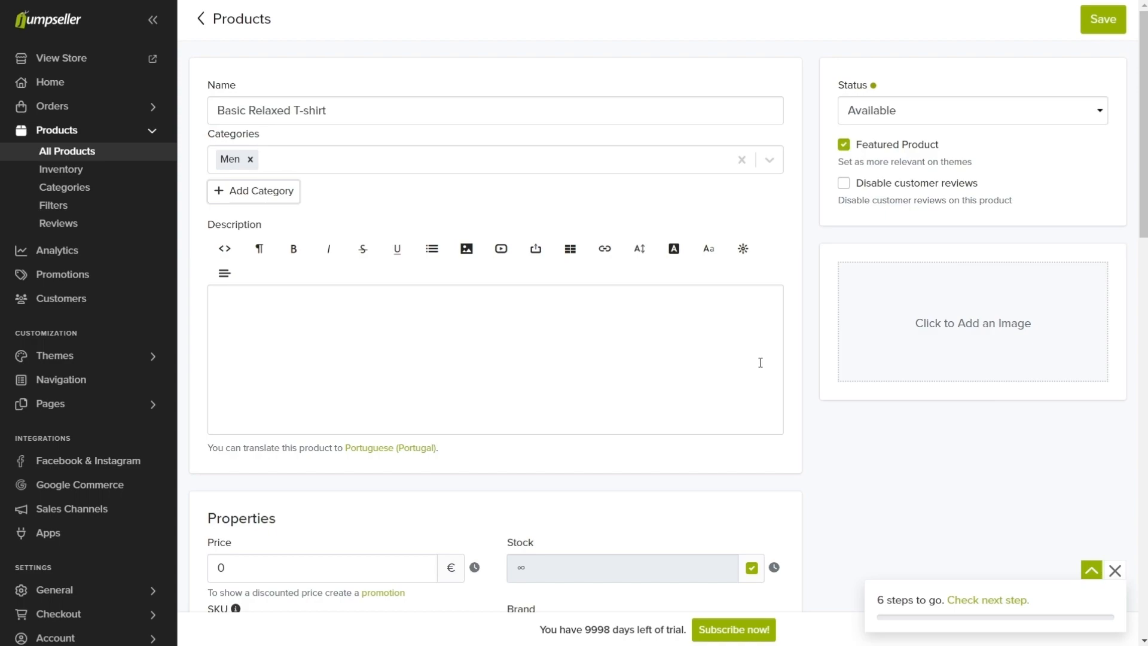
mouse_move(254, 191)
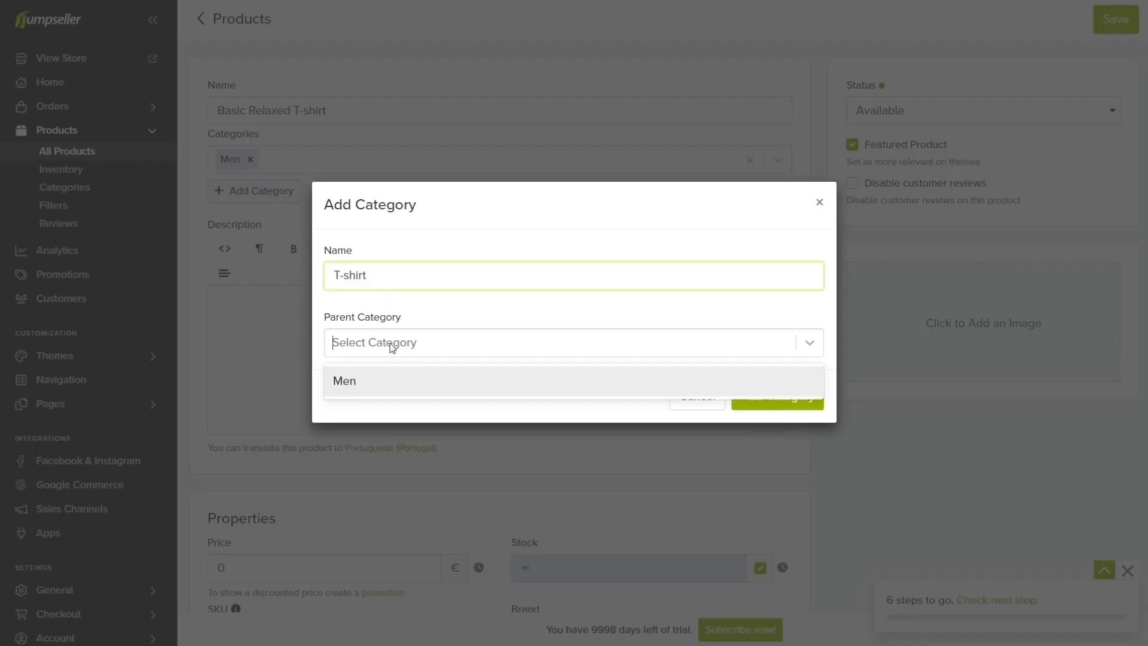
left_click(344, 381)
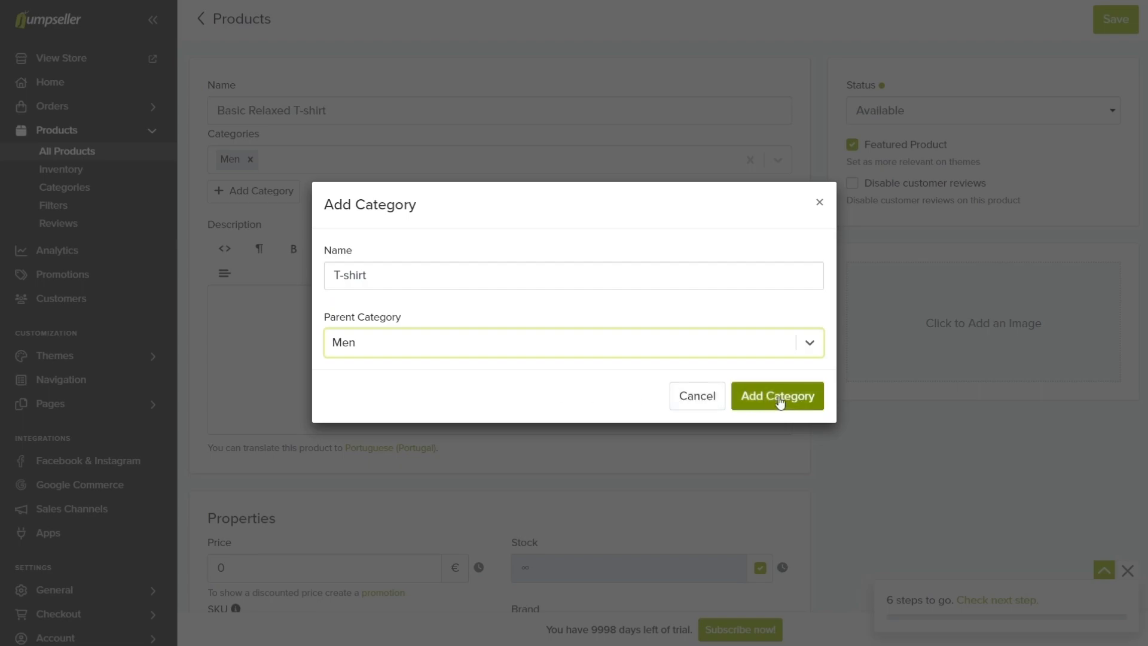
left_click(777, 395)
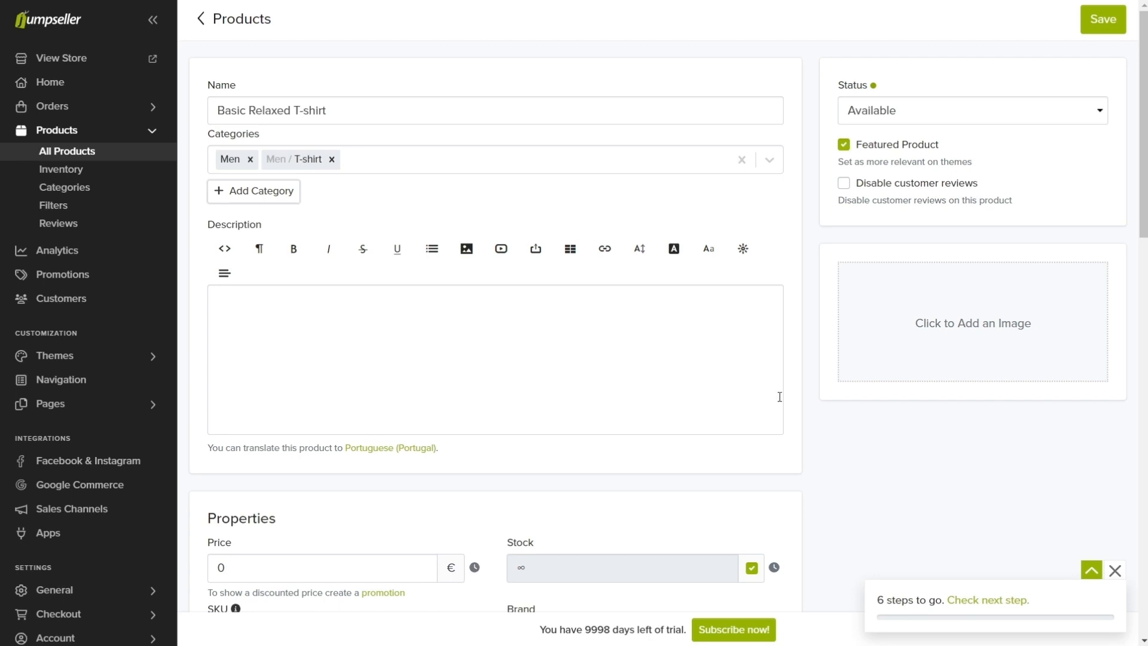
Step: Write the relaxed-fit intro sentence and formatted points such as '100% cotton made.'
type("The perfect everyday t-shirt - stra")
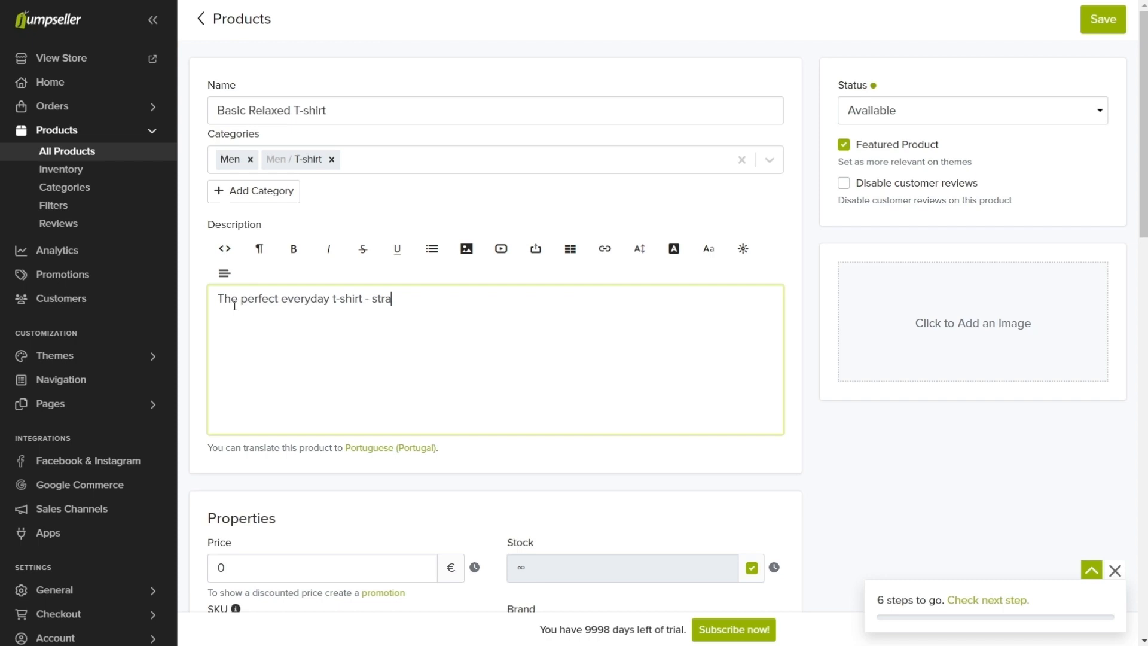
type("ight hem and relaxed-fit silhouette that's slightly roomier through the shoulders")
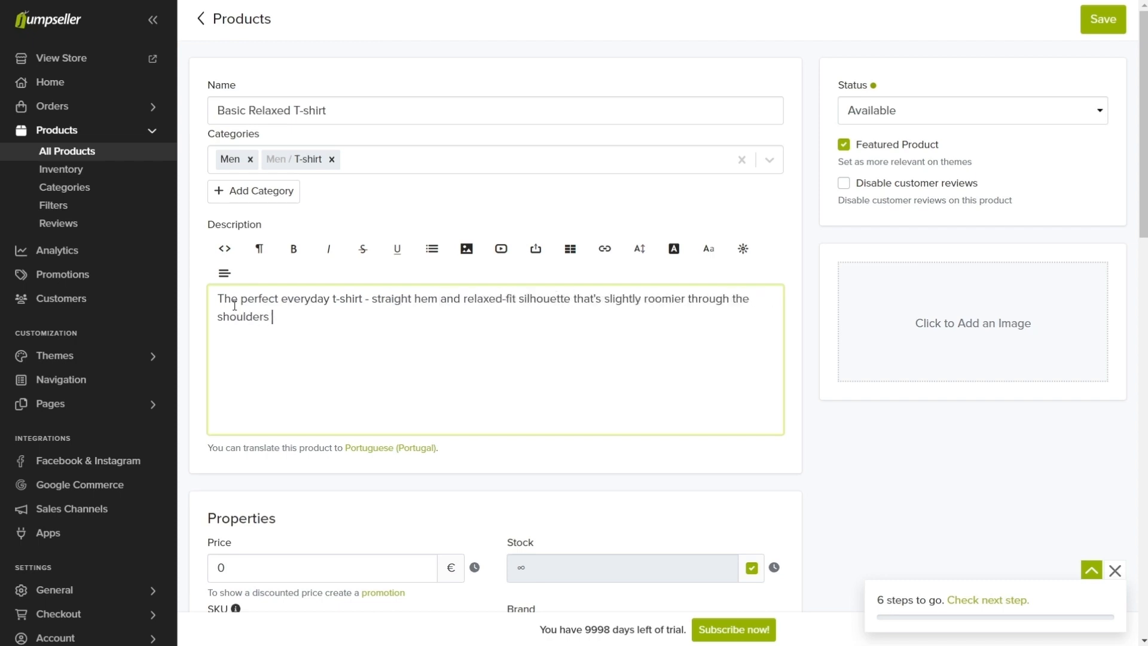
left_click(293, 248)
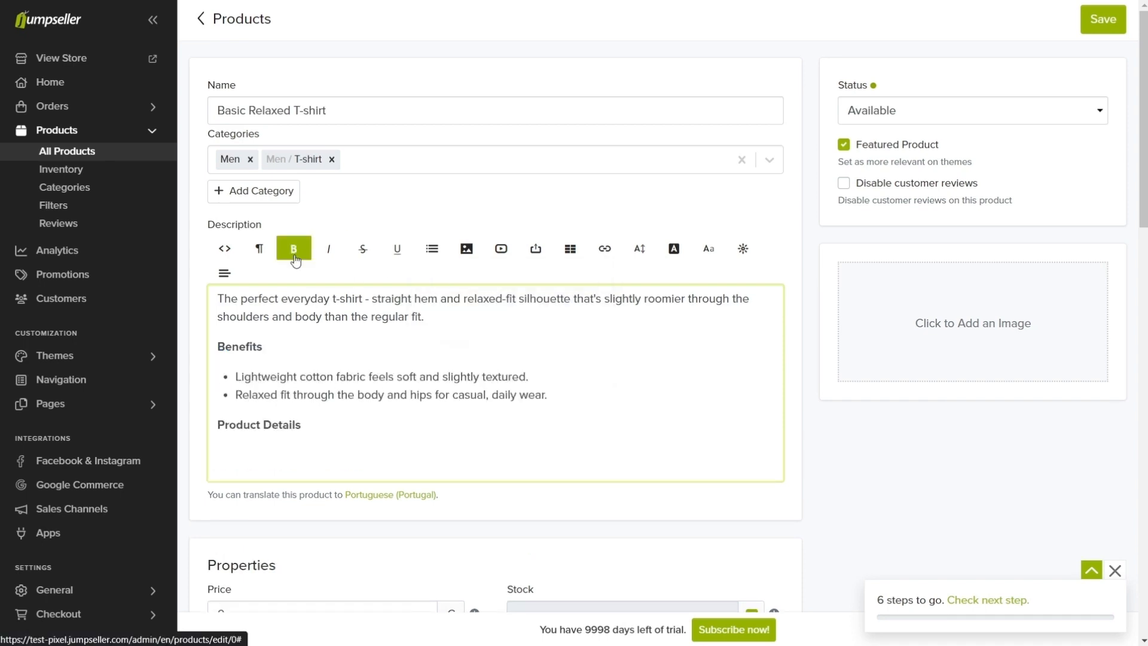
type("100% cotton made.")
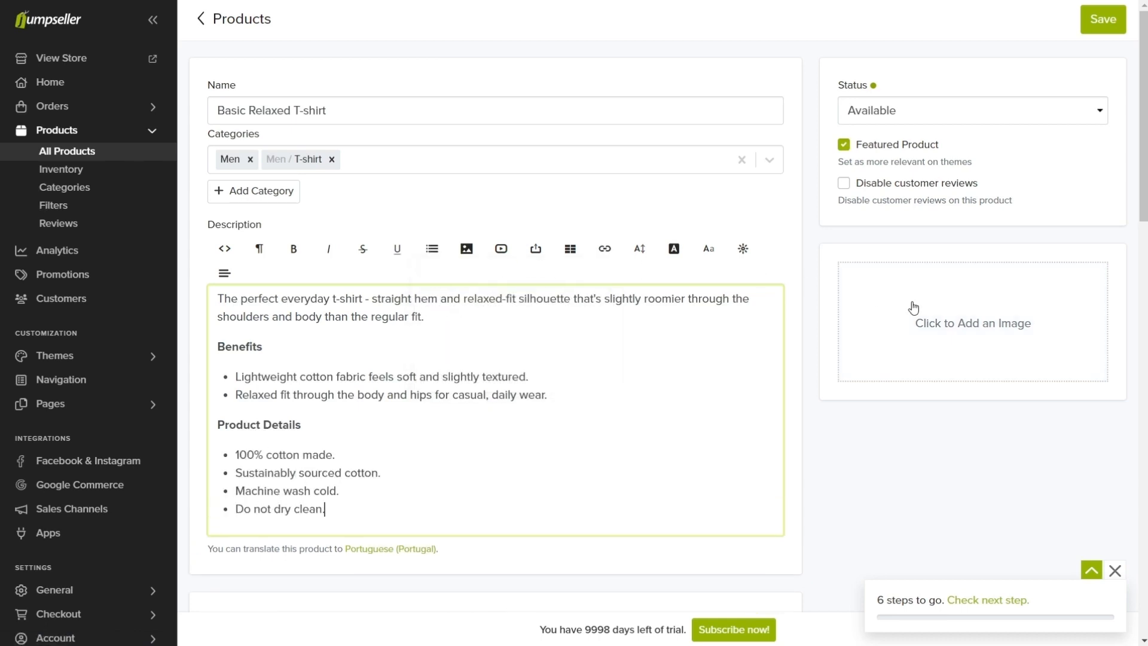
Step: Upload seven t-shirt photos: black on models and flat, plus green and white variants
left_click(973, 323)
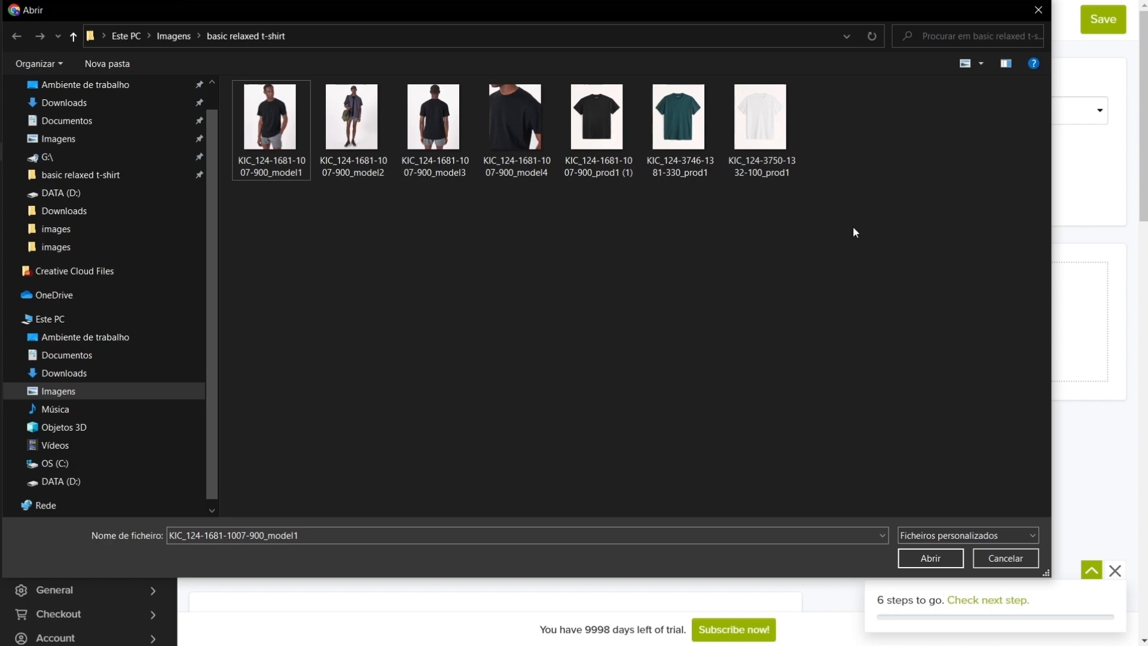
left_click(930, 558)
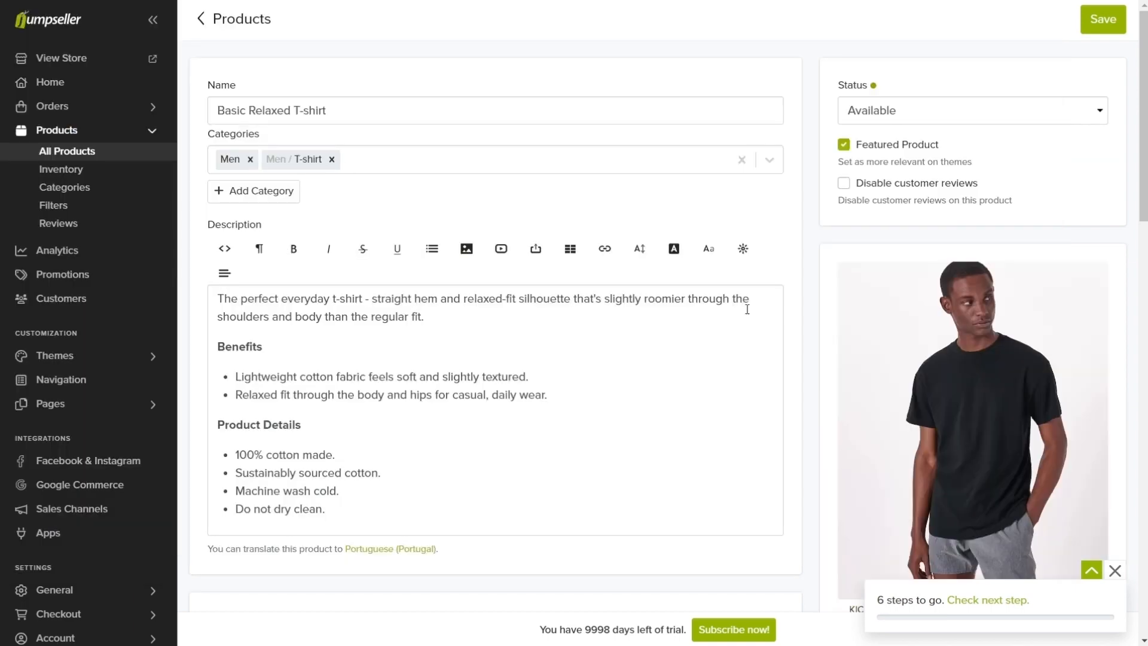
scroll("down", 3)
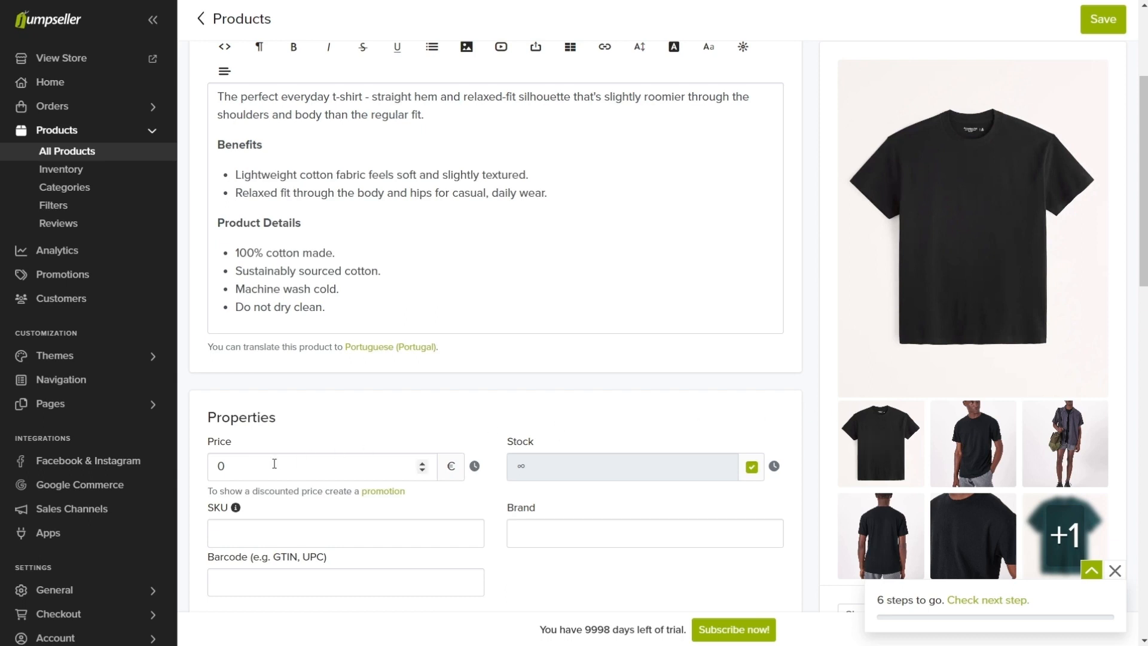
Step: Set price 15 €, brand Nike and barcode 000123 for the T-shirt
type("15")
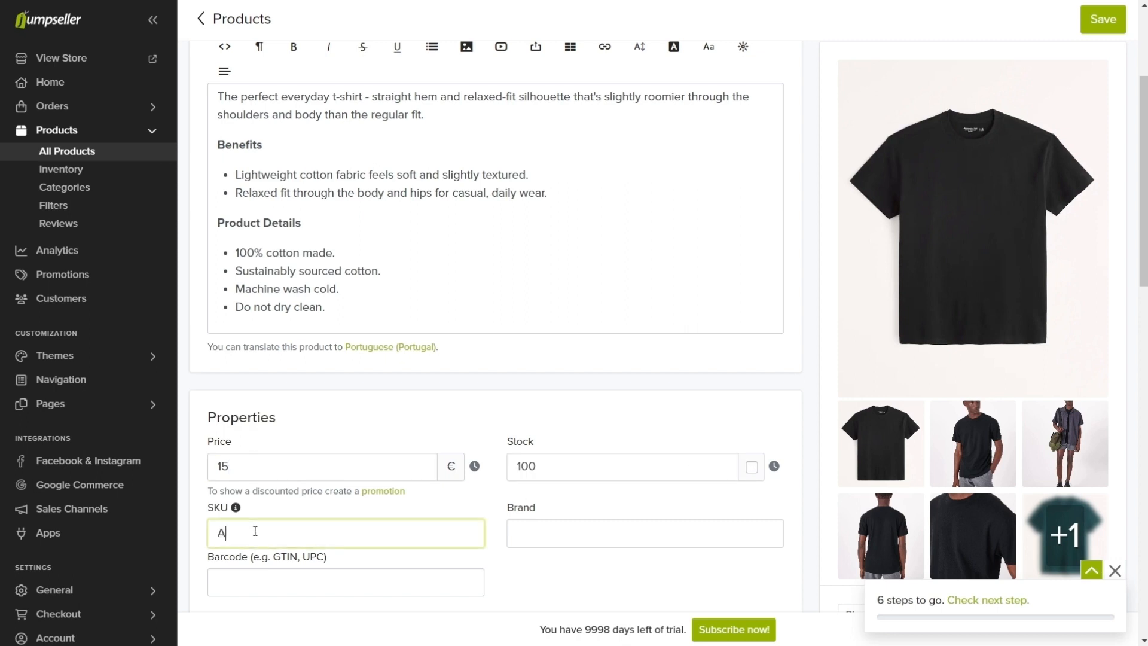
type("Nike")
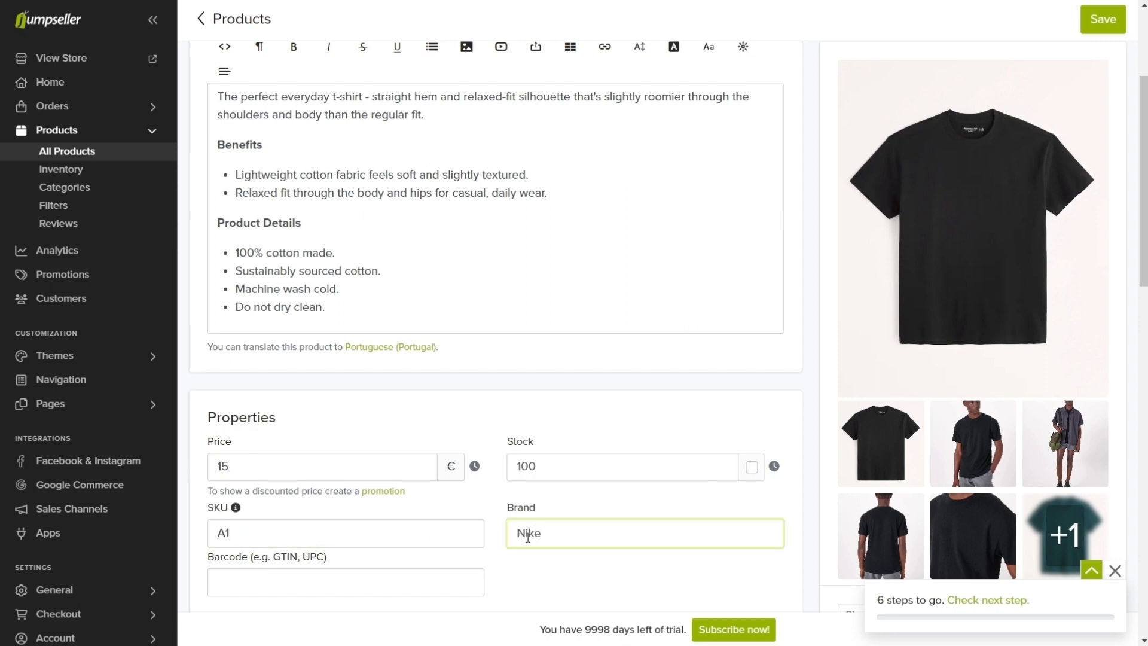
type("00012345678905")
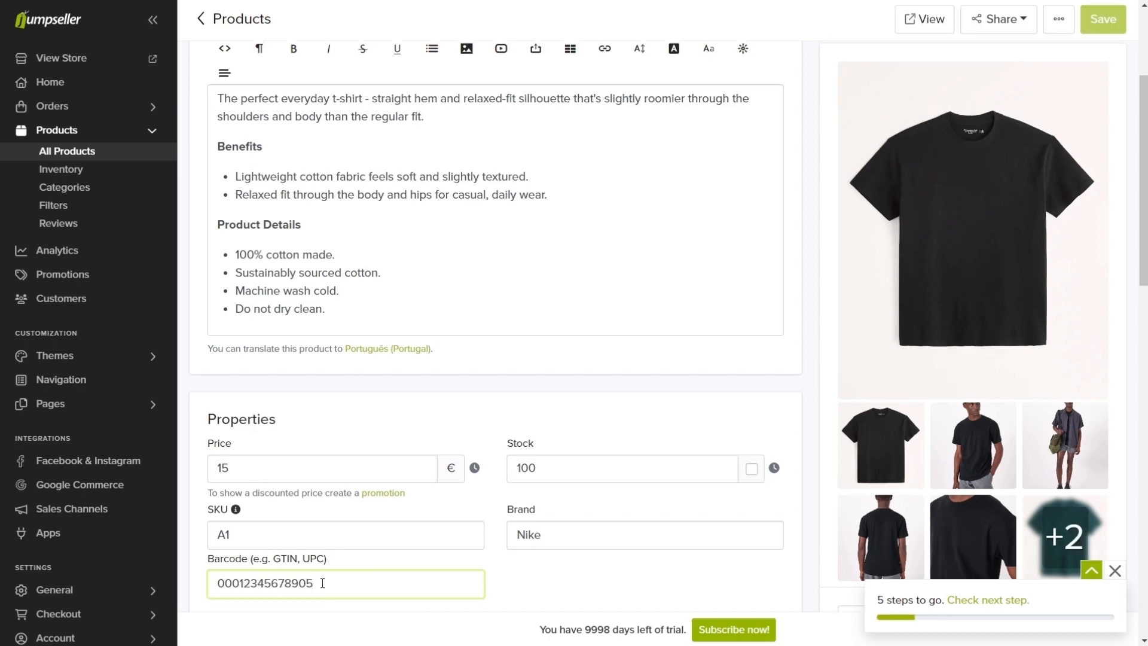
scroll("down", 3)
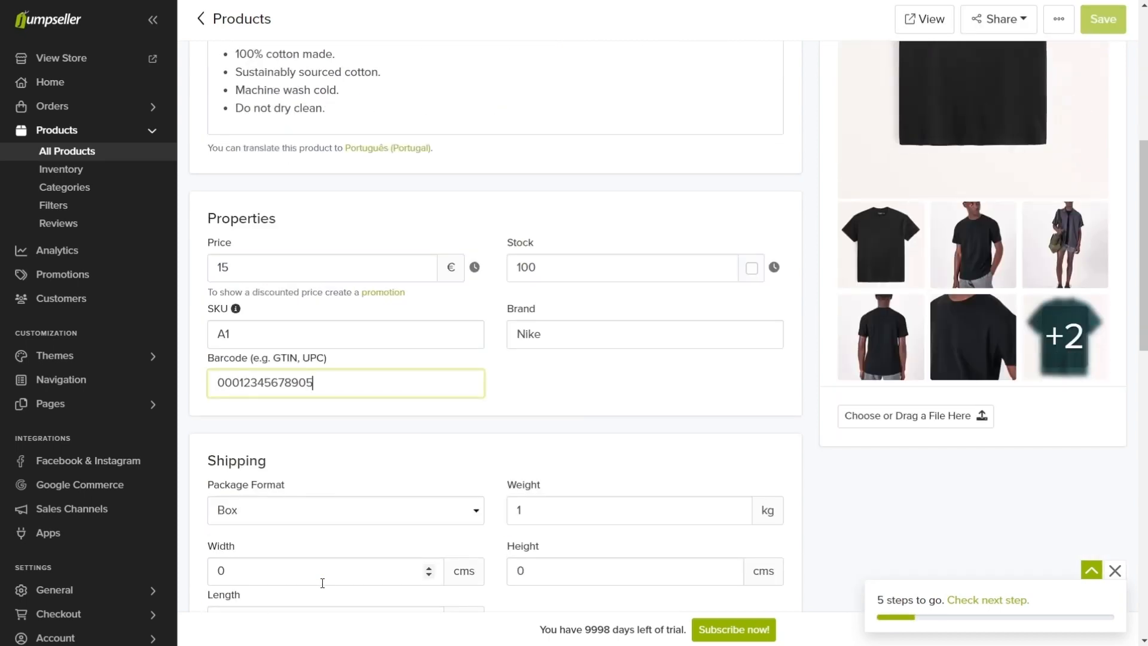
Step: Set Box package shipping at 2 kg, 100×80×30 cm
left_click(344, 510)
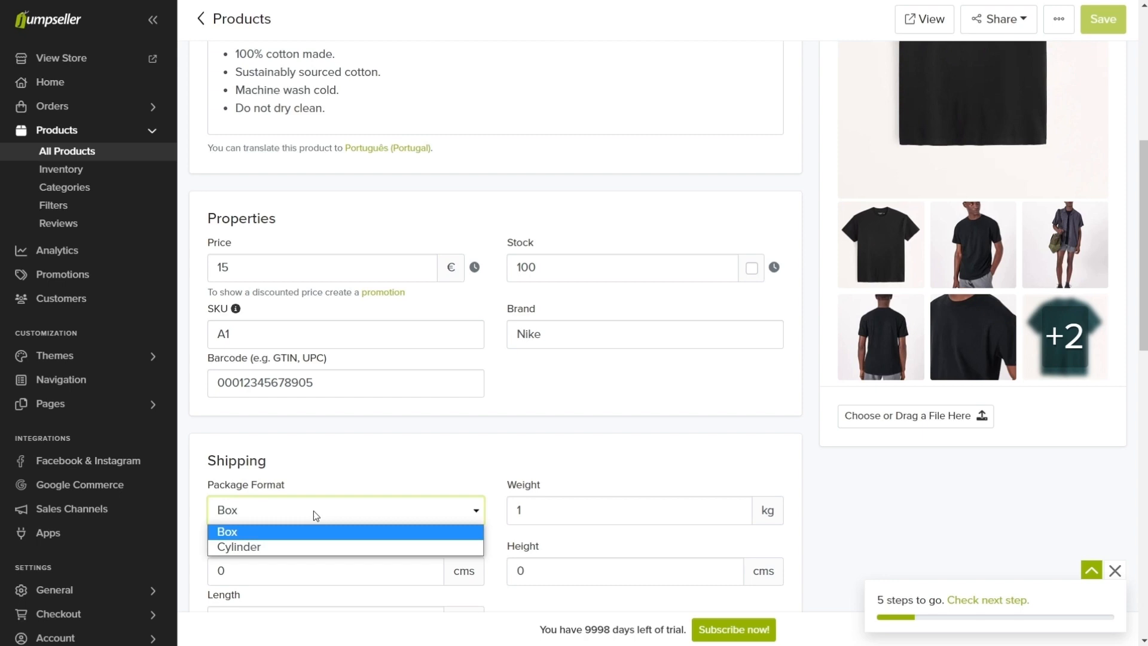
left_click(227, 532)
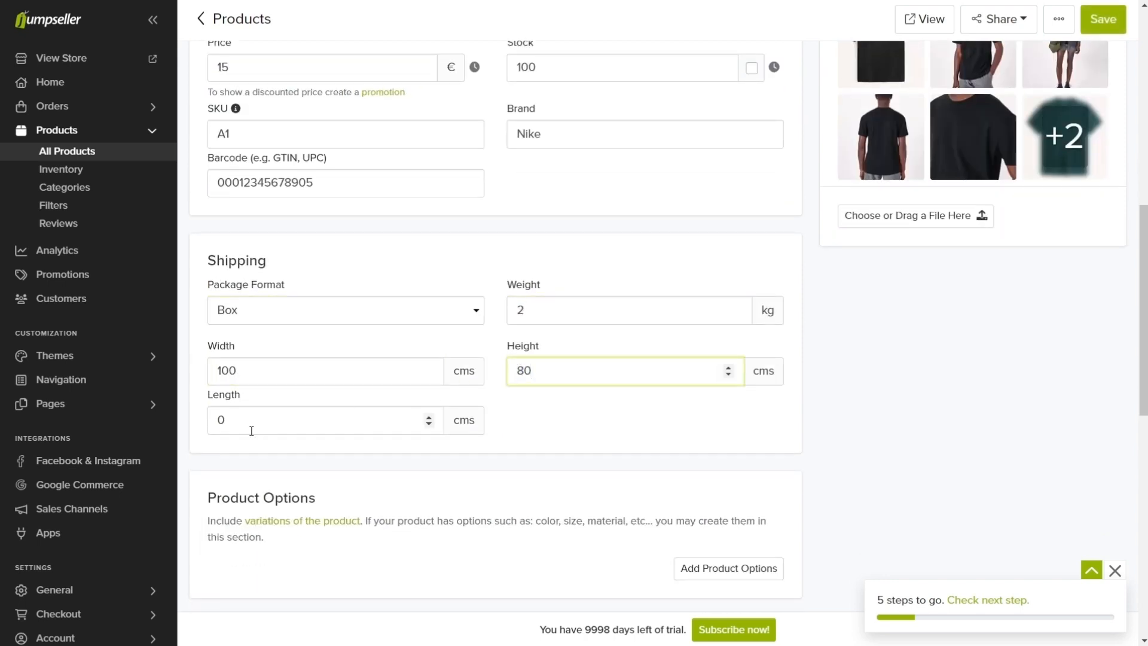
type("30")
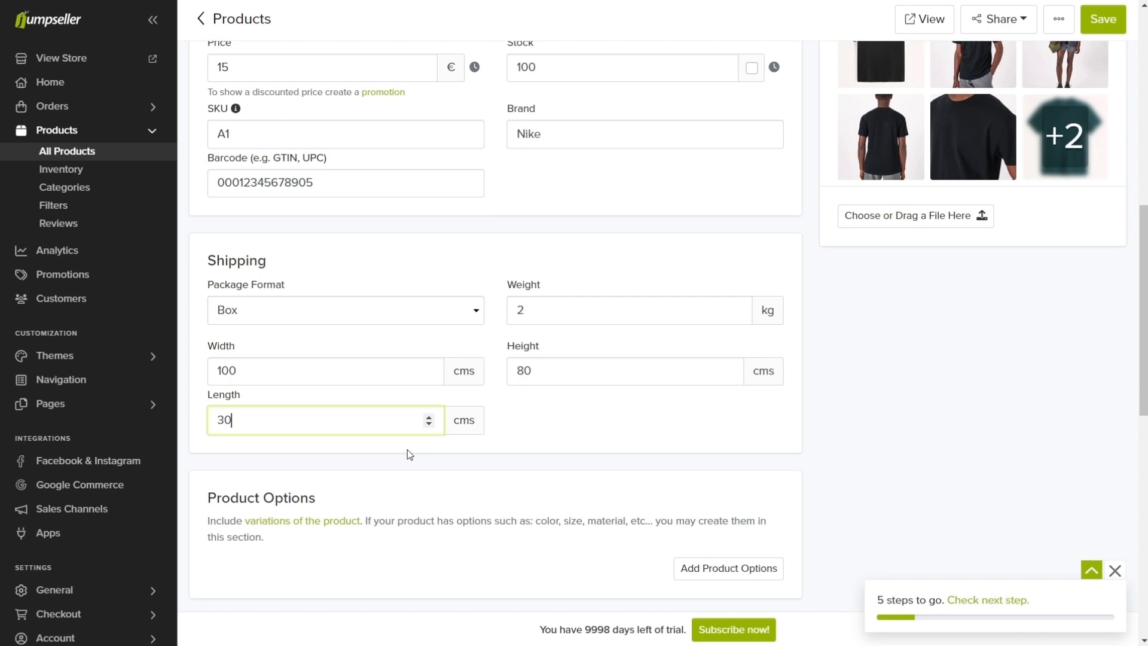
scroll("down", 3)
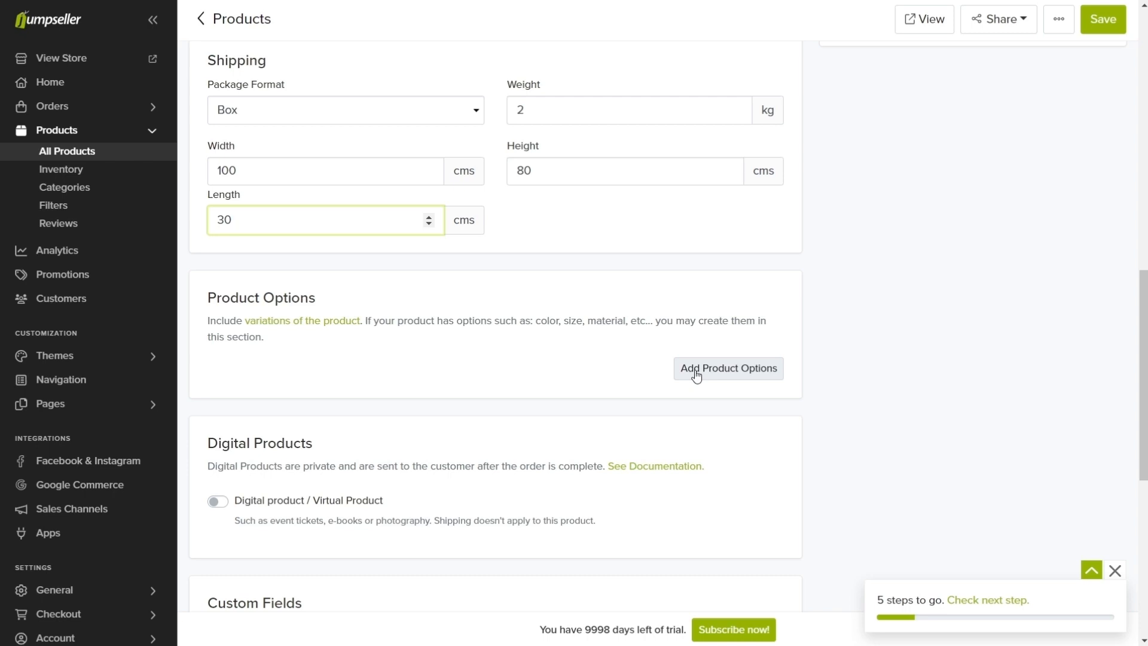
Step: Add a Color option (Black, Navy Blue, Dark Green, White) and a second option
left_click(728, 369)
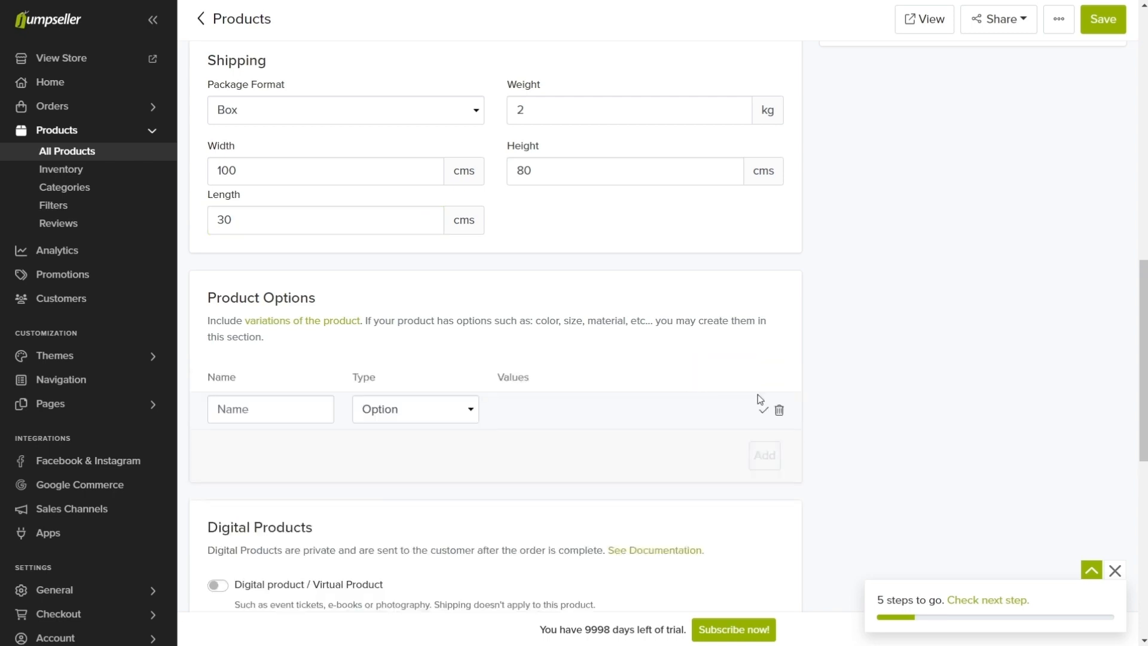
left_click(415, 409)
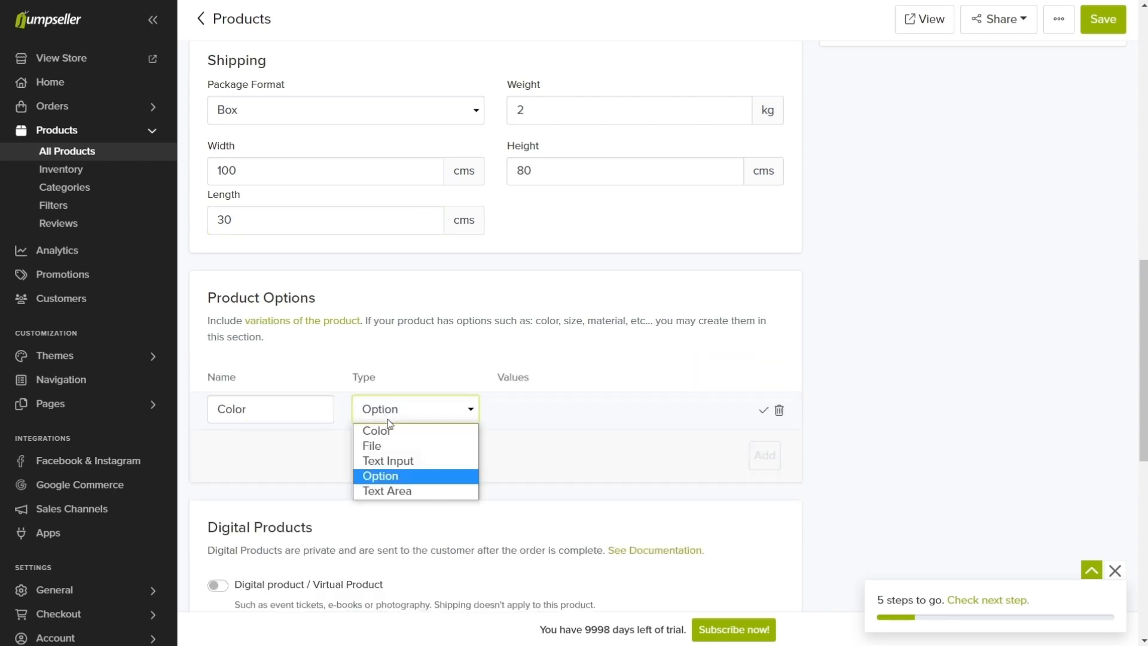
left_click(375, 431)
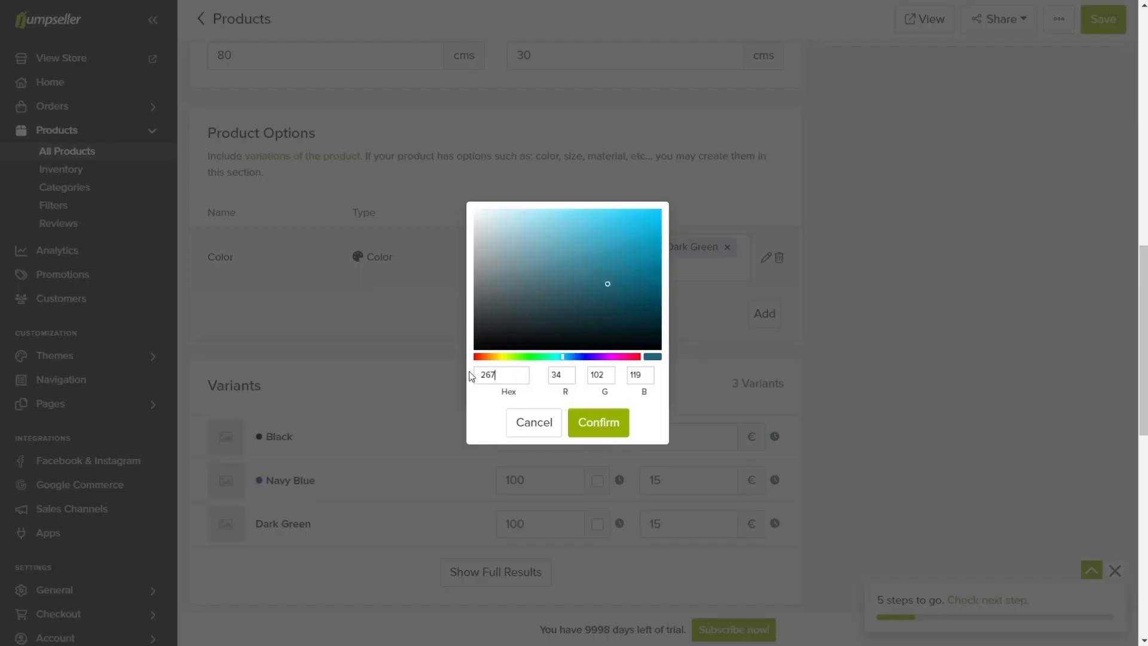
left_click(597, 423)
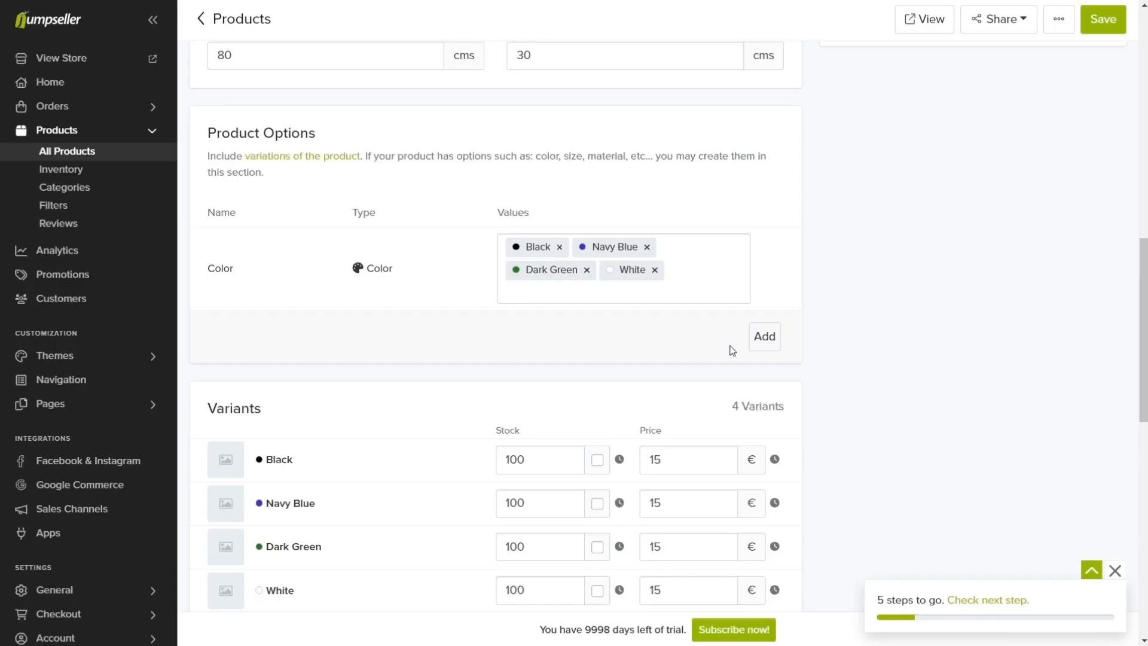
left_click(764, 336)
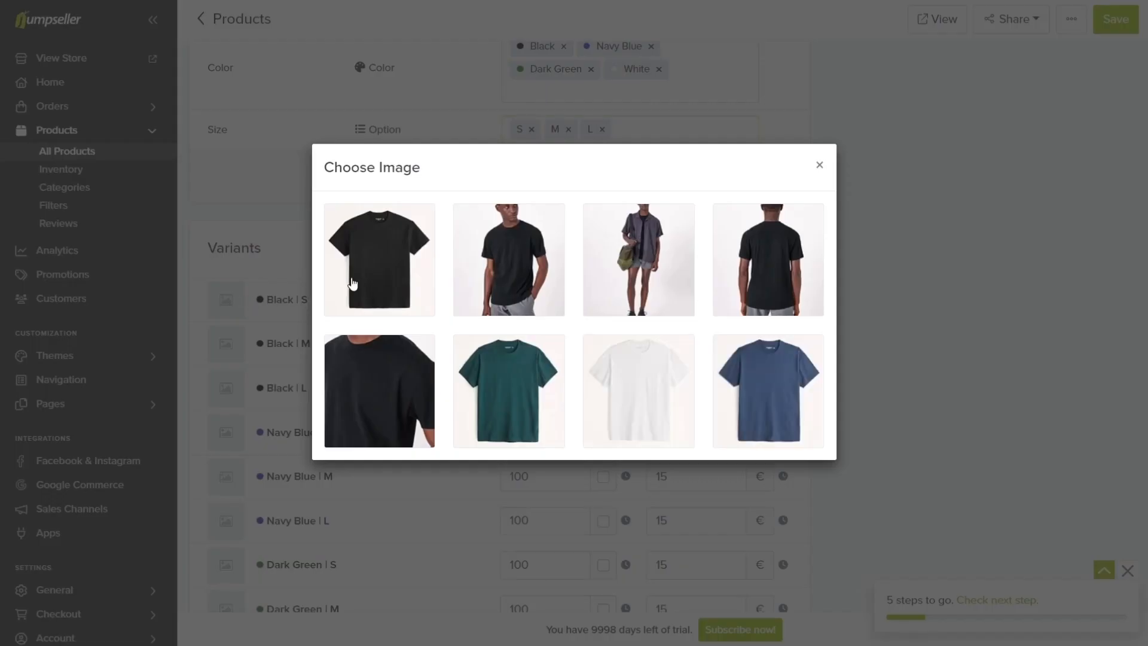
Step: Give each variant its colour photo, an SKU like B1 or NB1, and stock
left_click(379, 258)
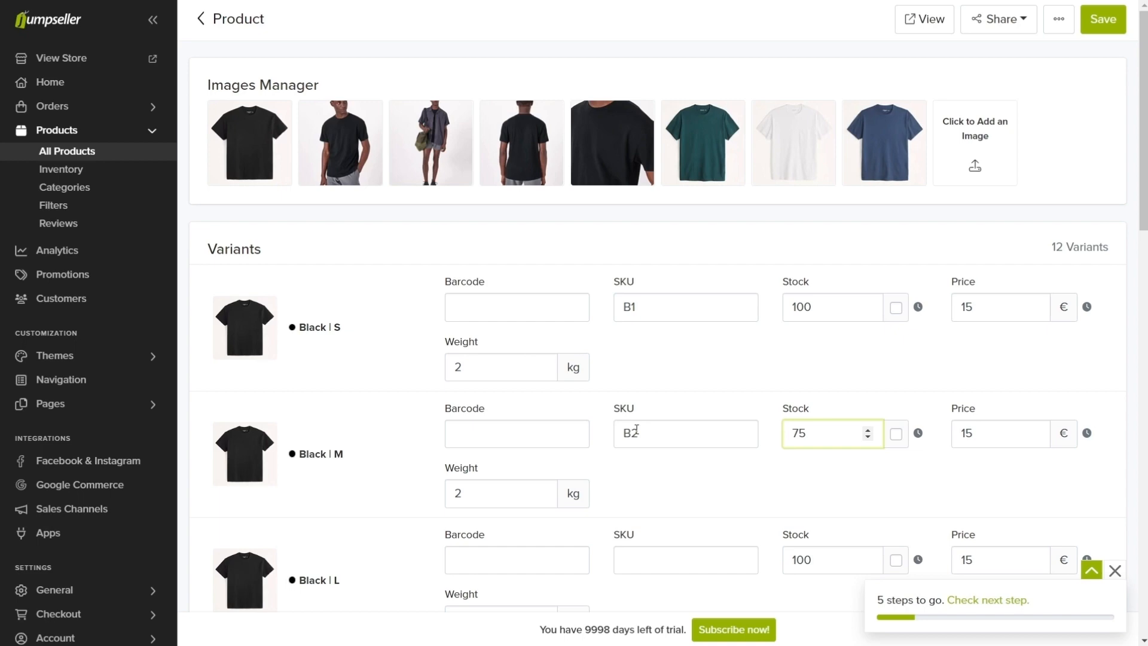
left_click(200, 19)
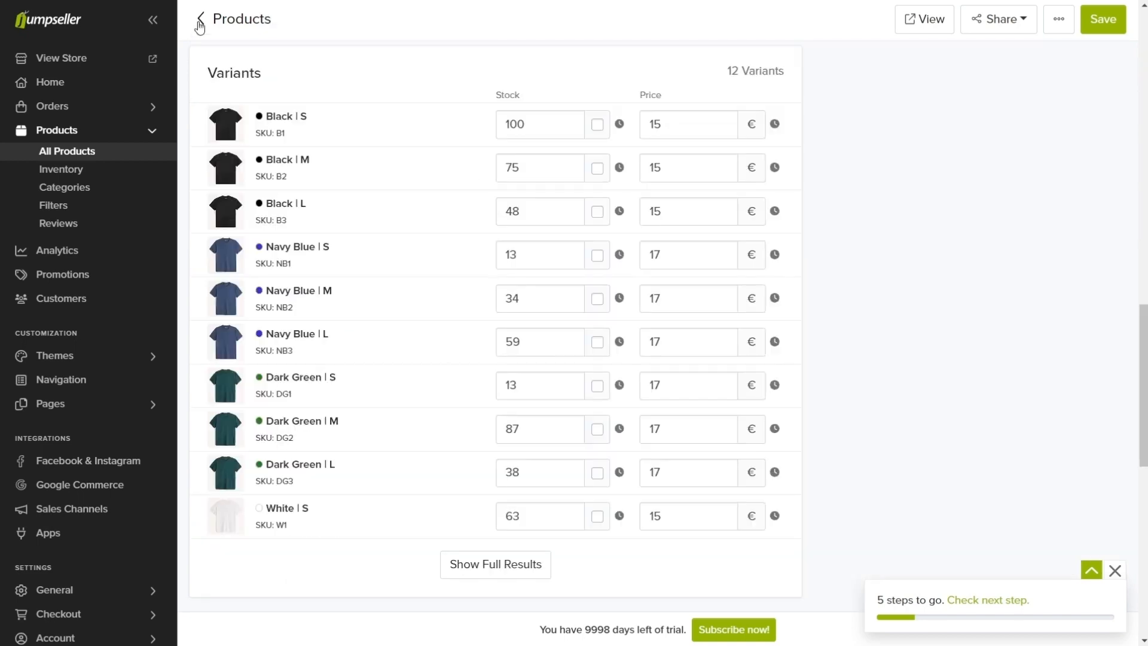
scroll("down", 3)
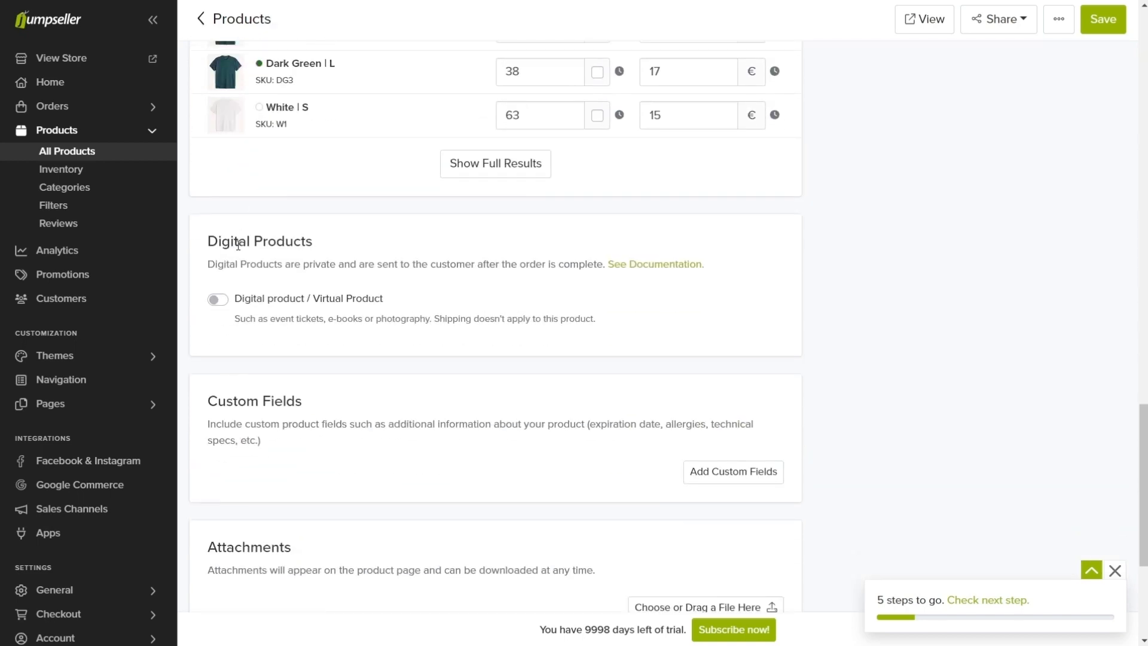
scroll("down", 3)
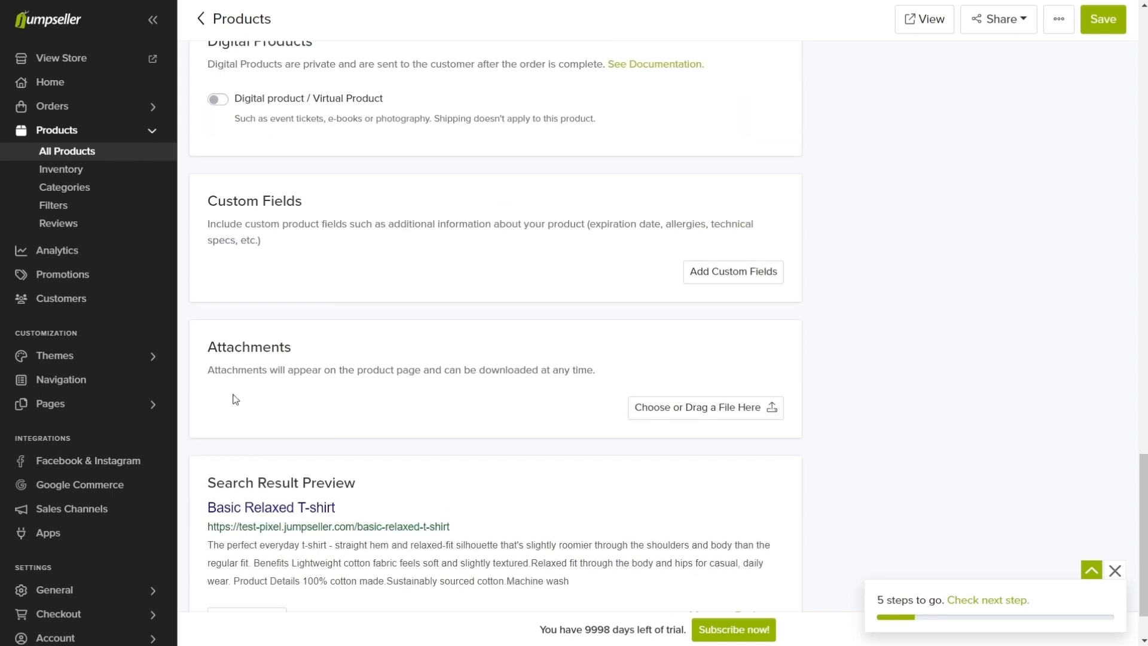
scroll("down", 3)
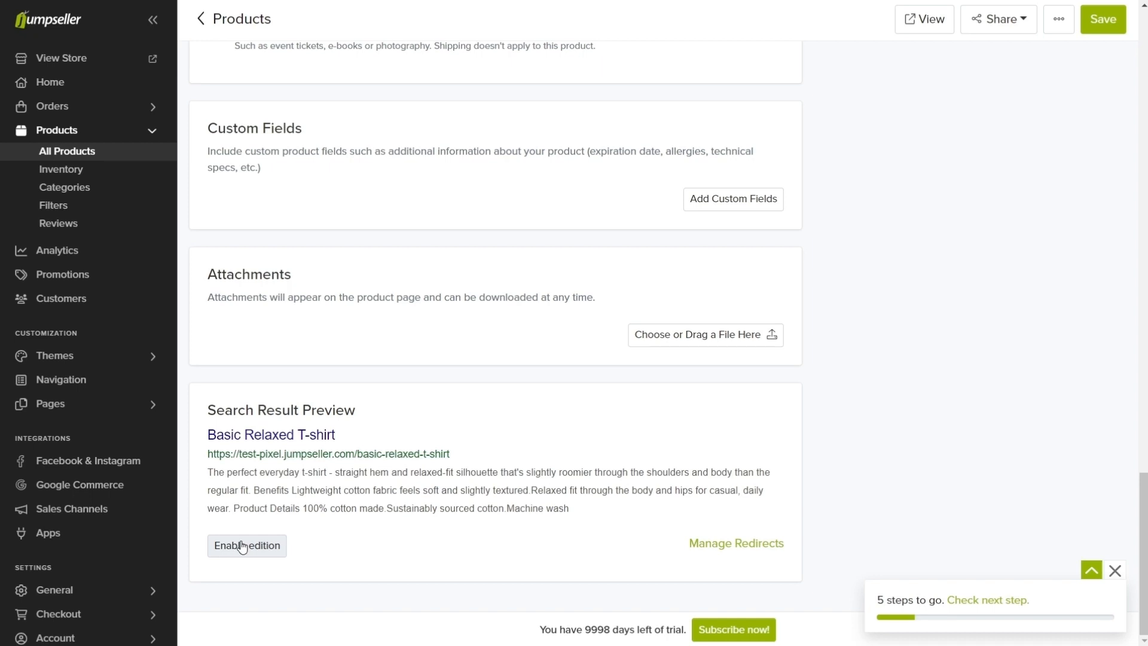
Step: Write the meta description starting 'Nike Basic Relaxed T-shirt - Sustainably'
left_click(246, 545)
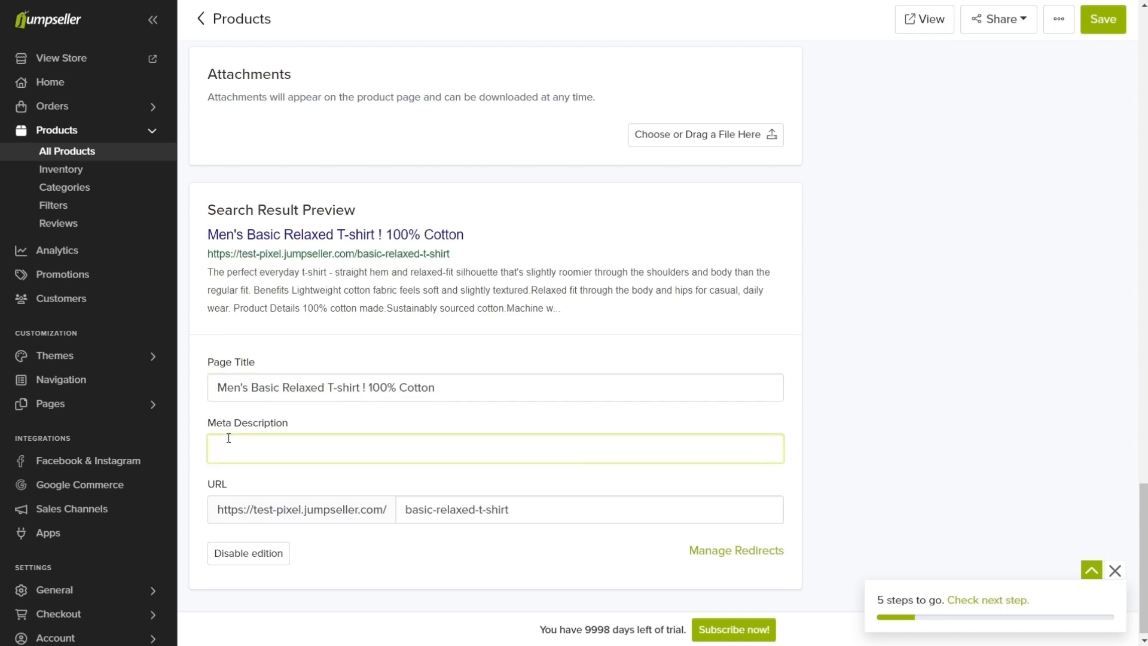
type("Nike Basic")
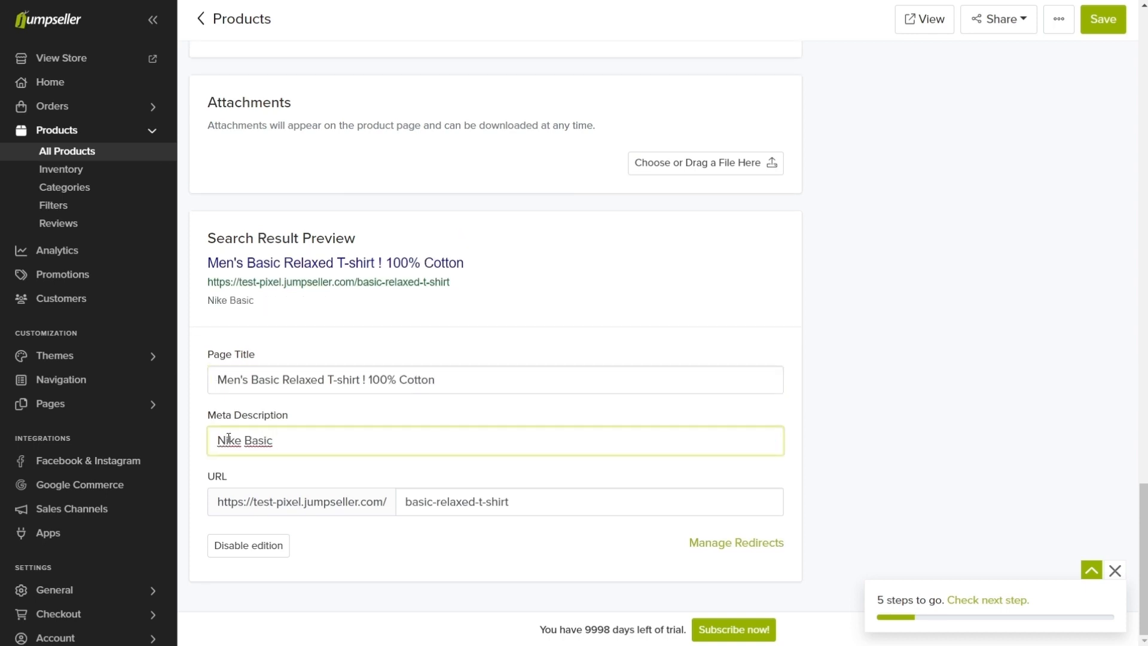
type("Relaxed T-shirt - Sustainably sourced cotton. Sizes: S, M, L. Colors: Black, Navy Blue, Dark Green and White")
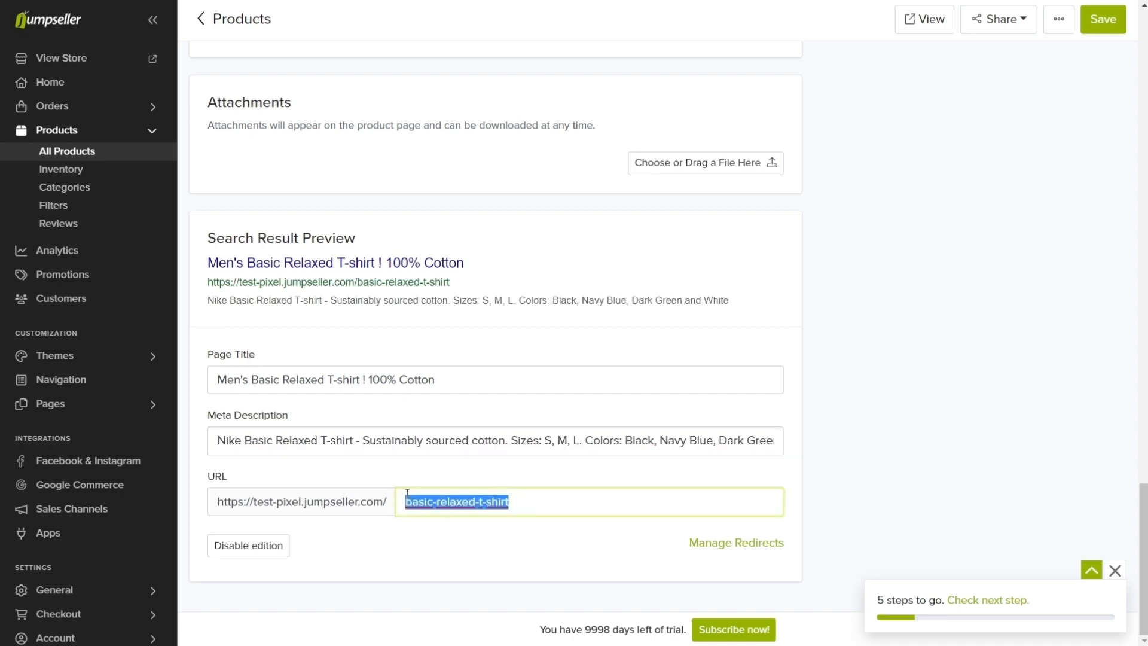
Step: Change the URL slug to nike-man-t-shirt-100-cotton-relaxed-fit
type("nike-man-t-")
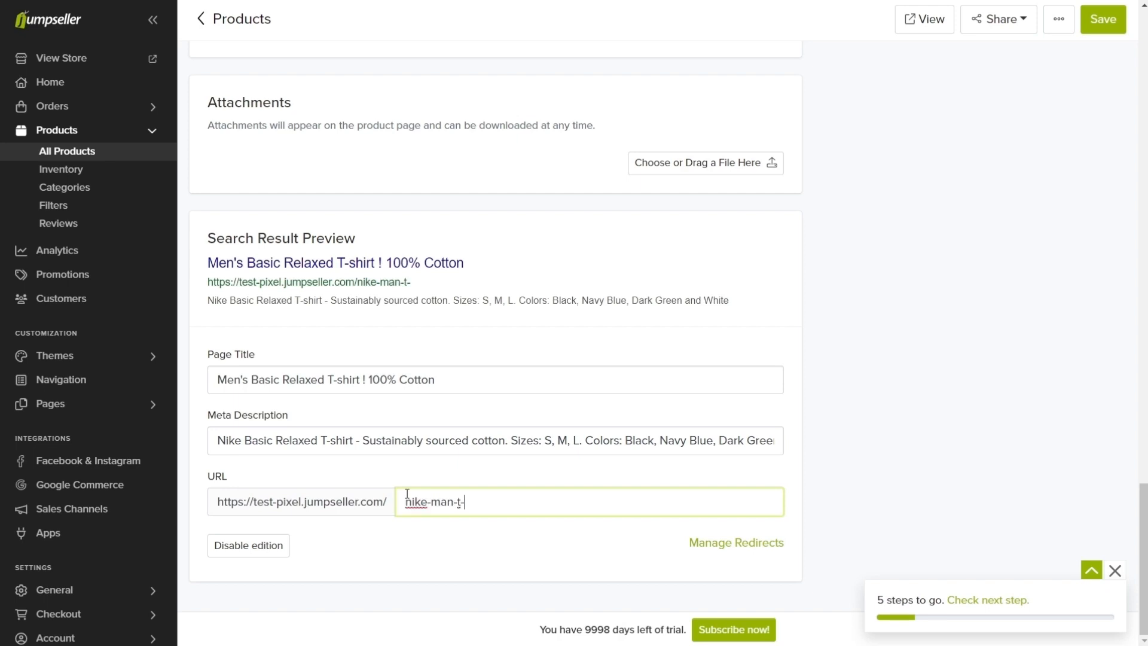
type("shirt-100-cotton")
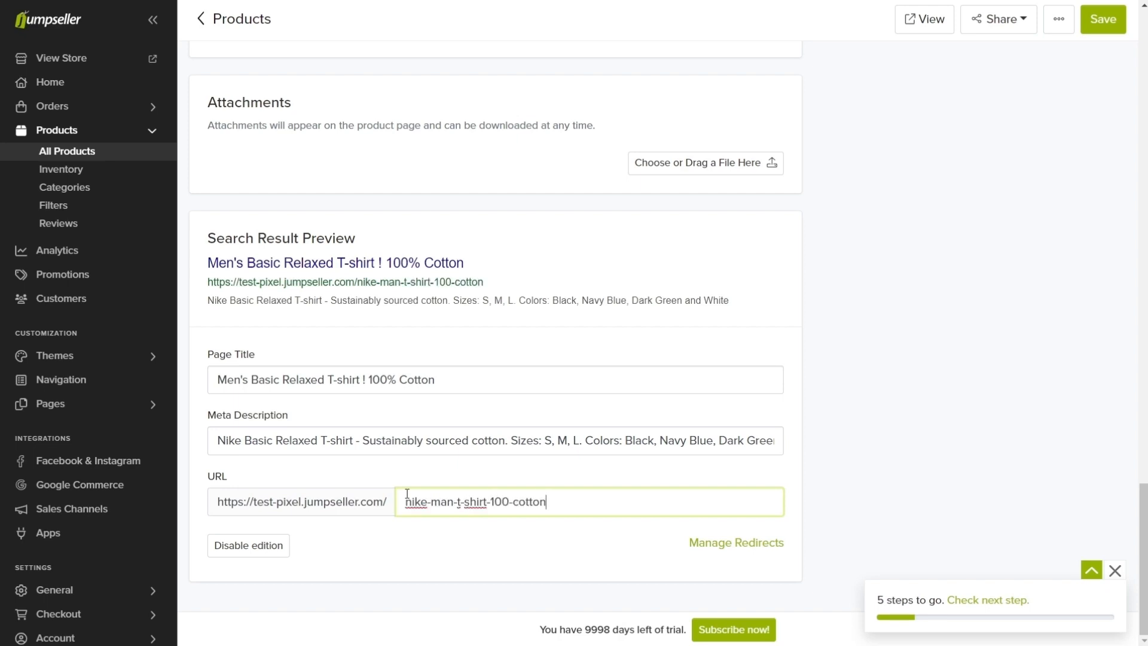
type("-relaxed-fit")
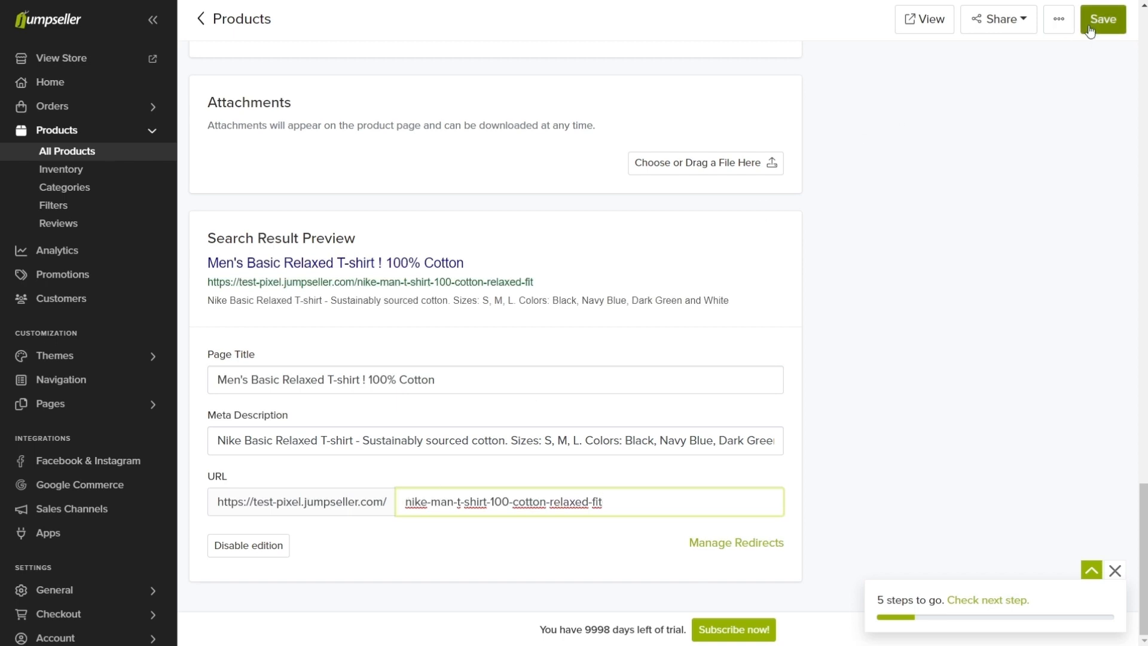
Step: Save the T-shirt product and preview it on the storefront
left_click(1103, 19)
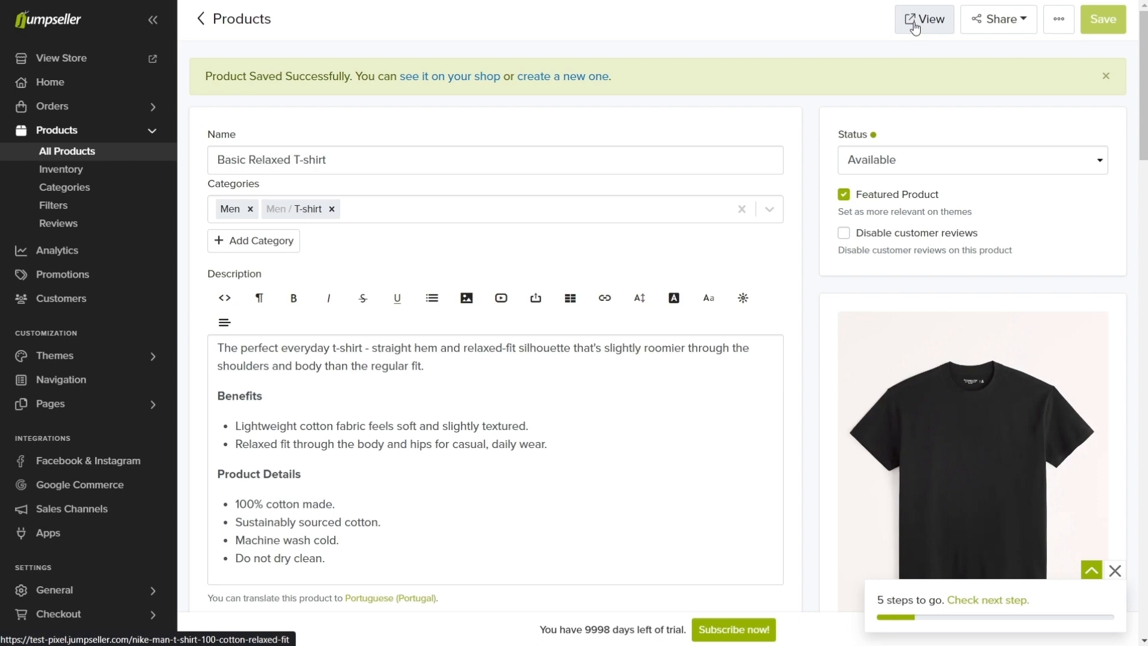
left_click(924, 19)
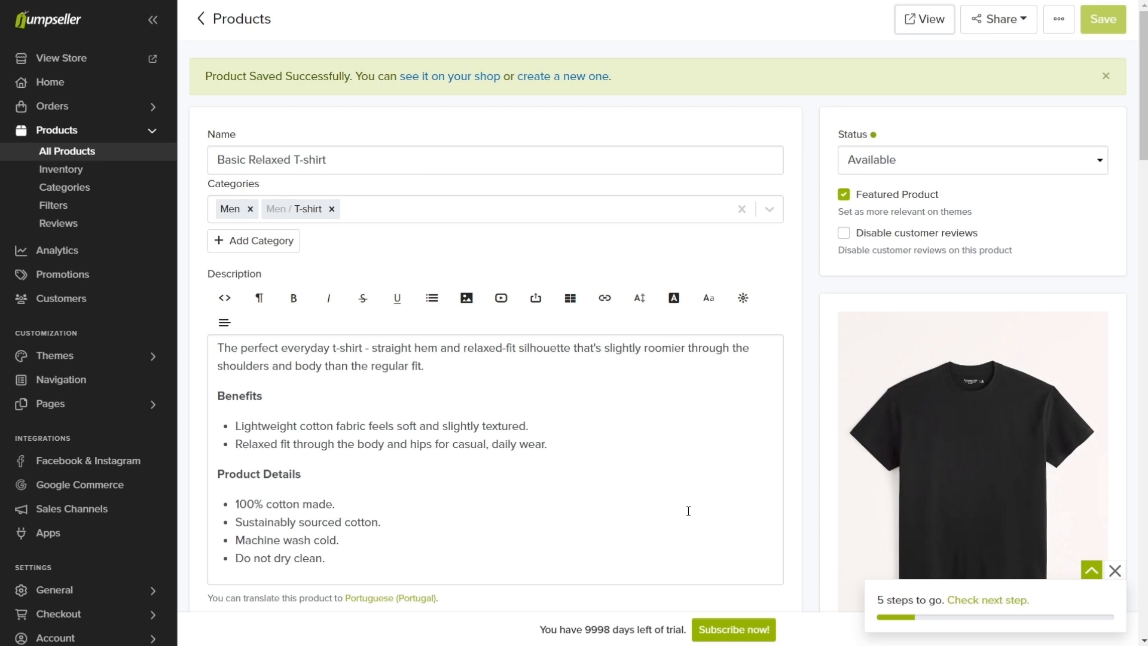
mouse_move(168, 412)
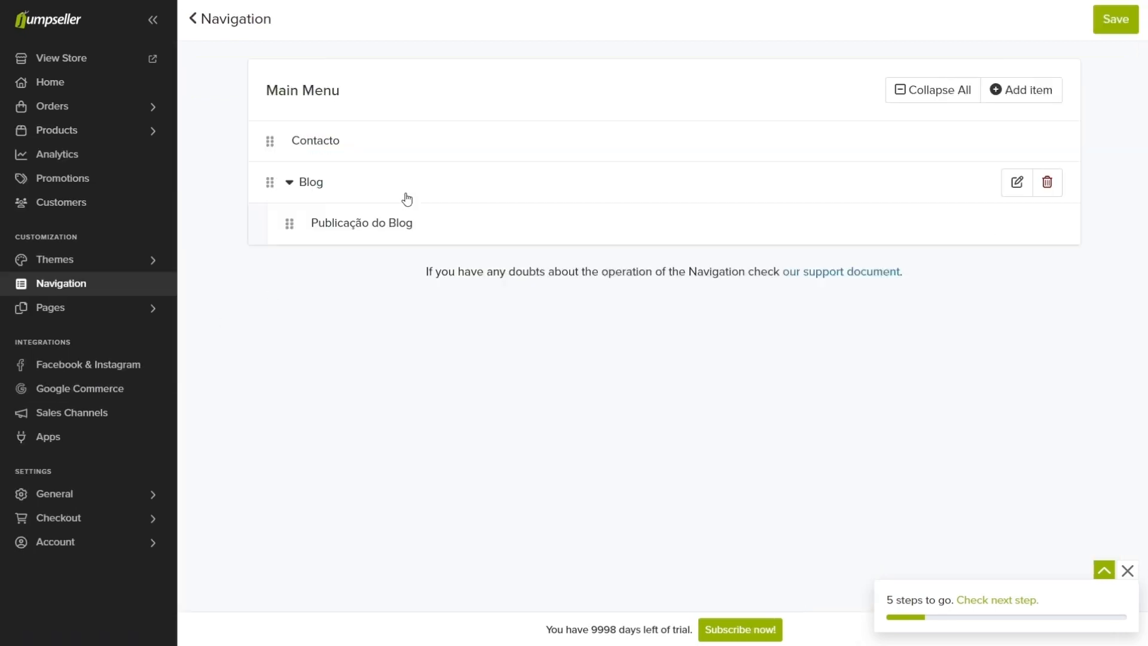
mouse_move(1024, 89)
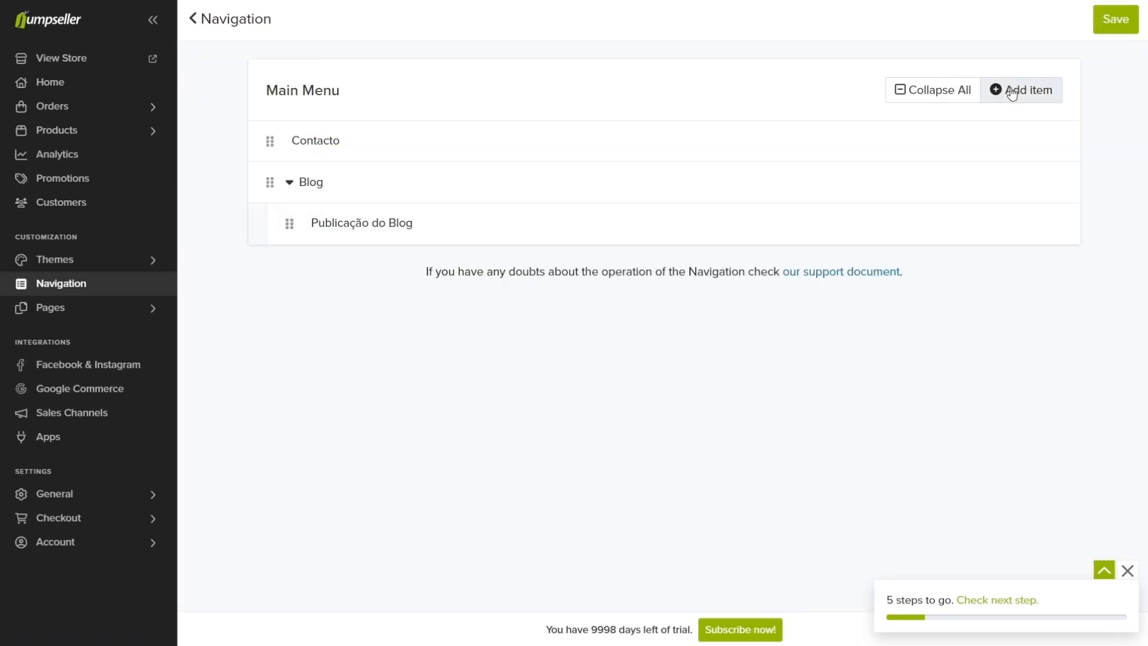
Step: Add a Men category menu item with its T-shirt subcategory to main navigation
left_click(1028, 89)
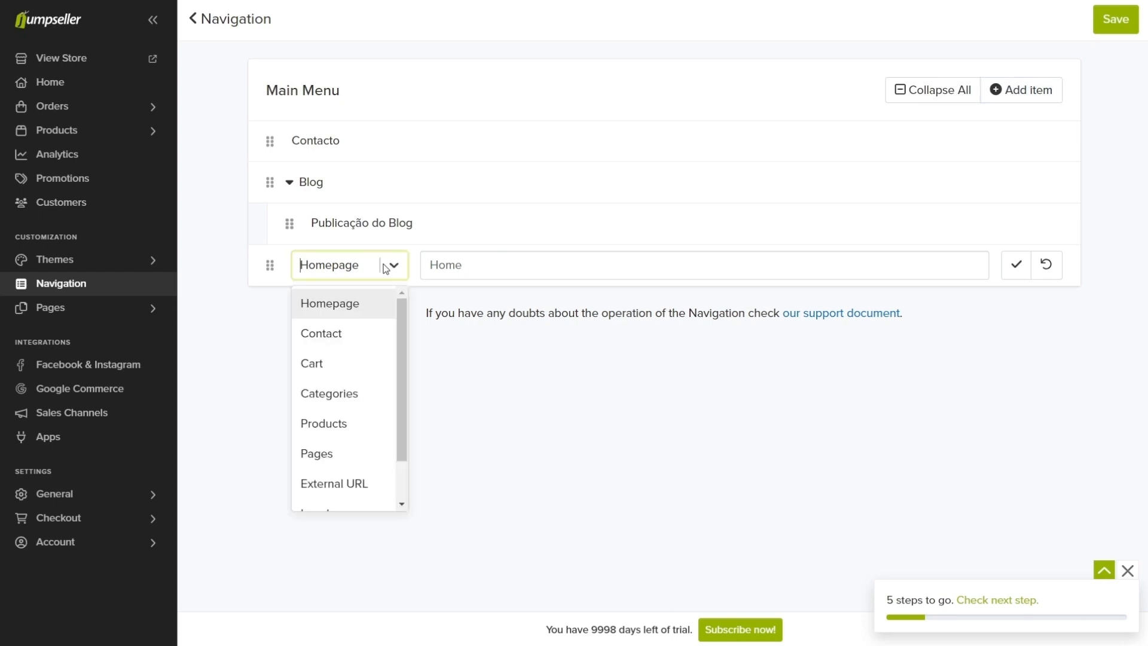
left_click(329, 393)
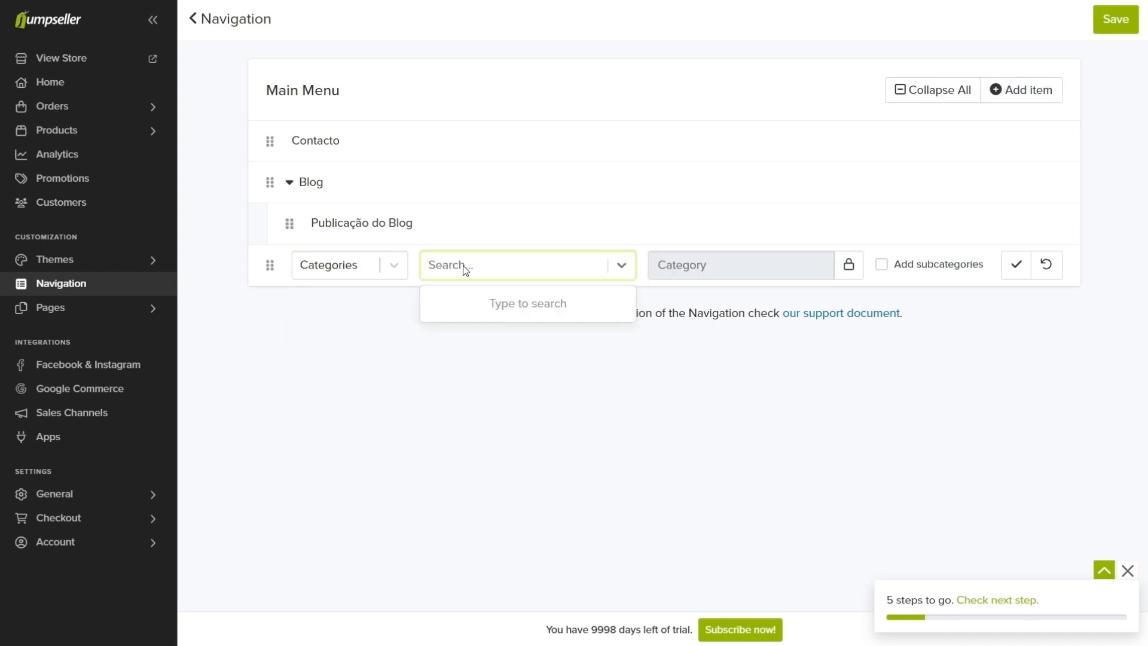
type("Men")
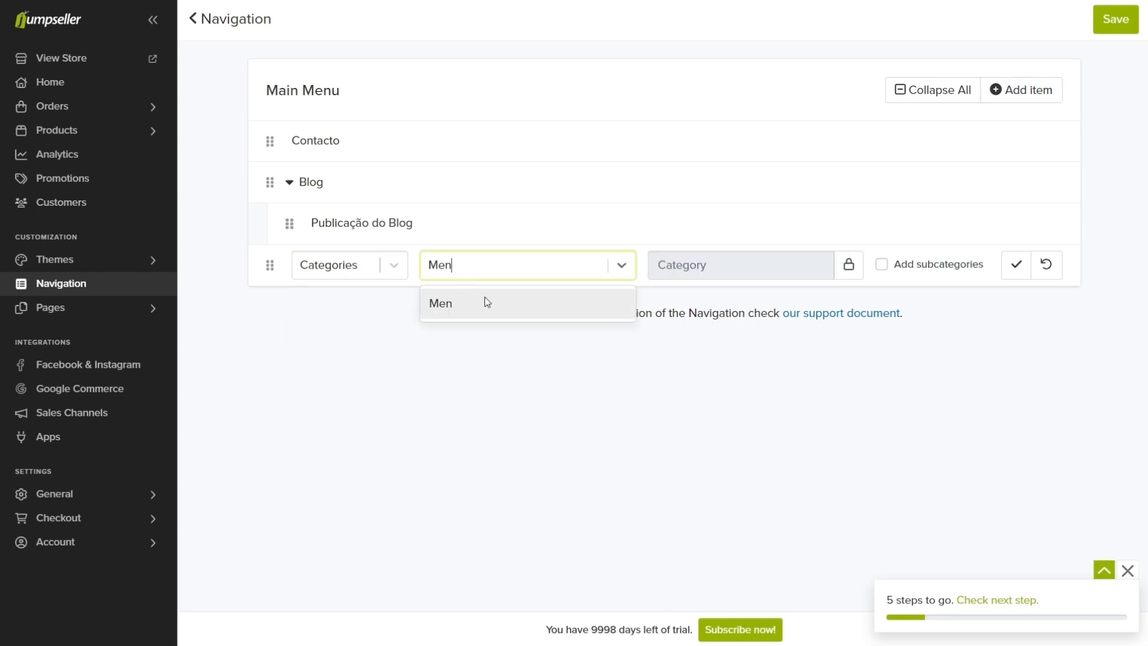
left_click(441, 304)
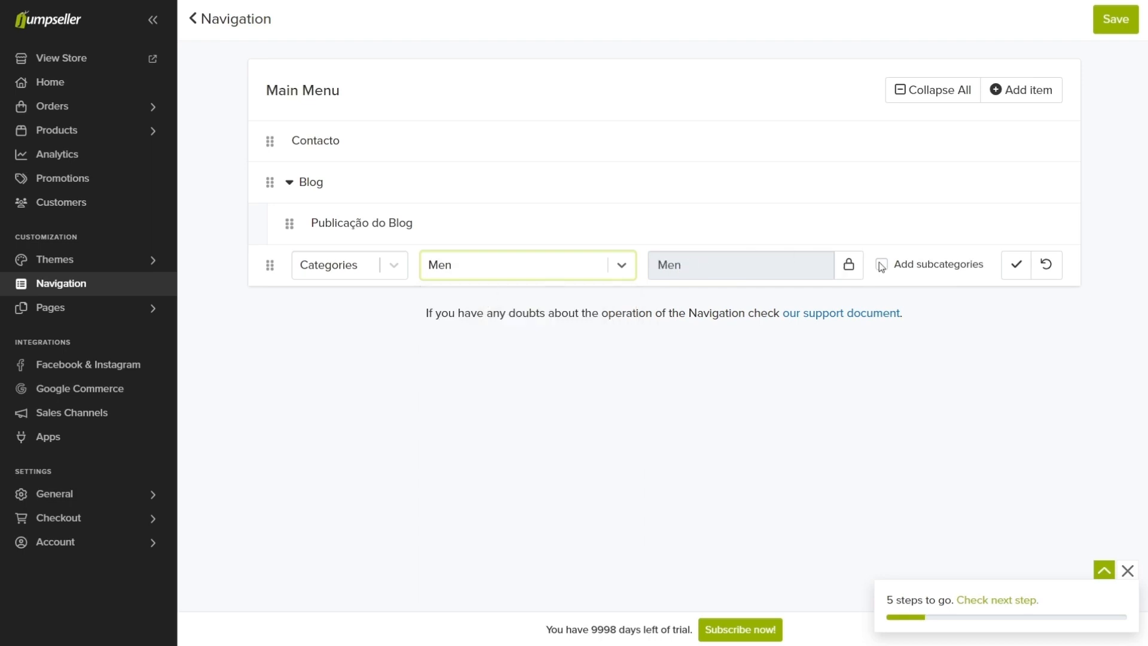
left_click(882, 265)
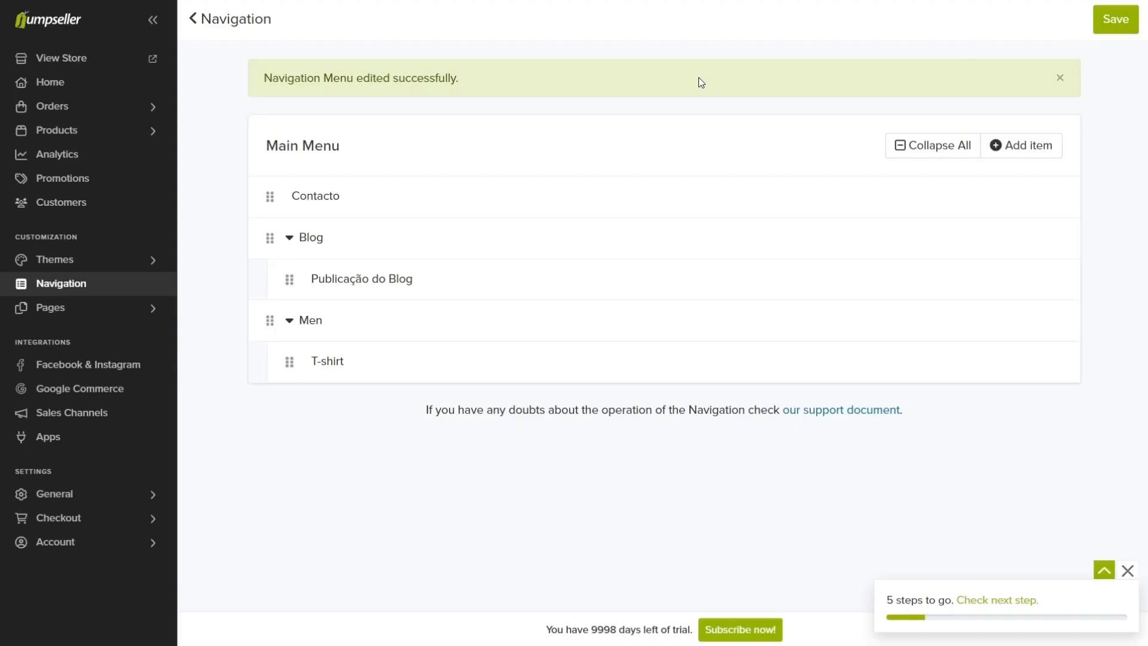
left_click(47, 259)
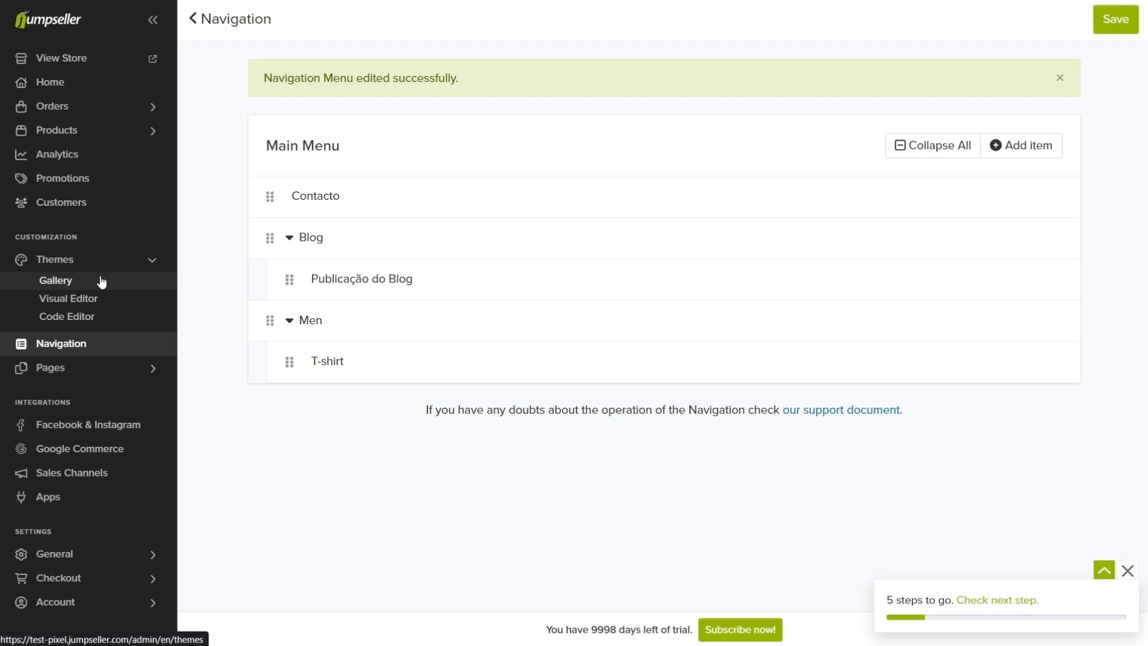
Step: Install the Simple theme from the theme gallery and make it the current theme
left_click(55, 280)
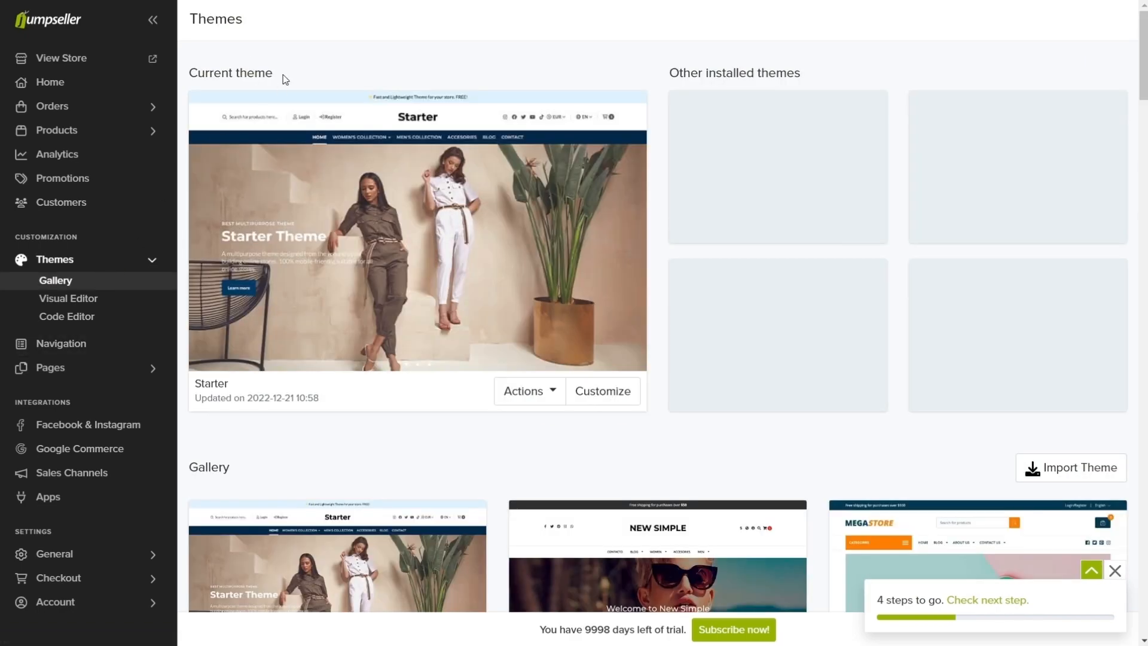
scroll("down", 3)
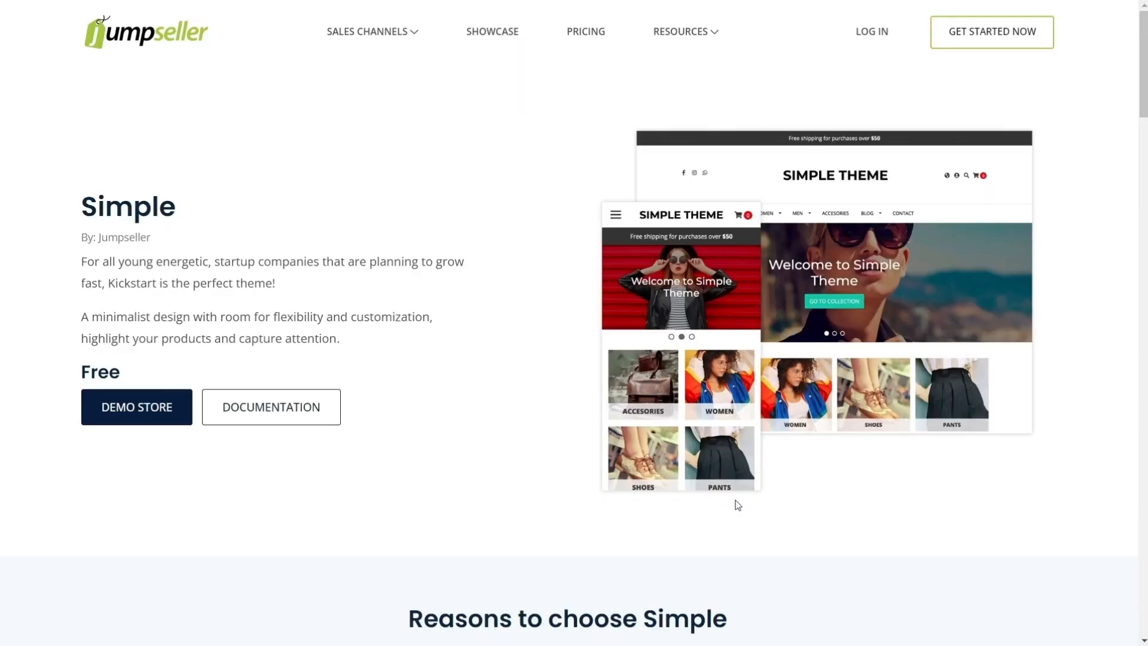
left_click(136, 407)
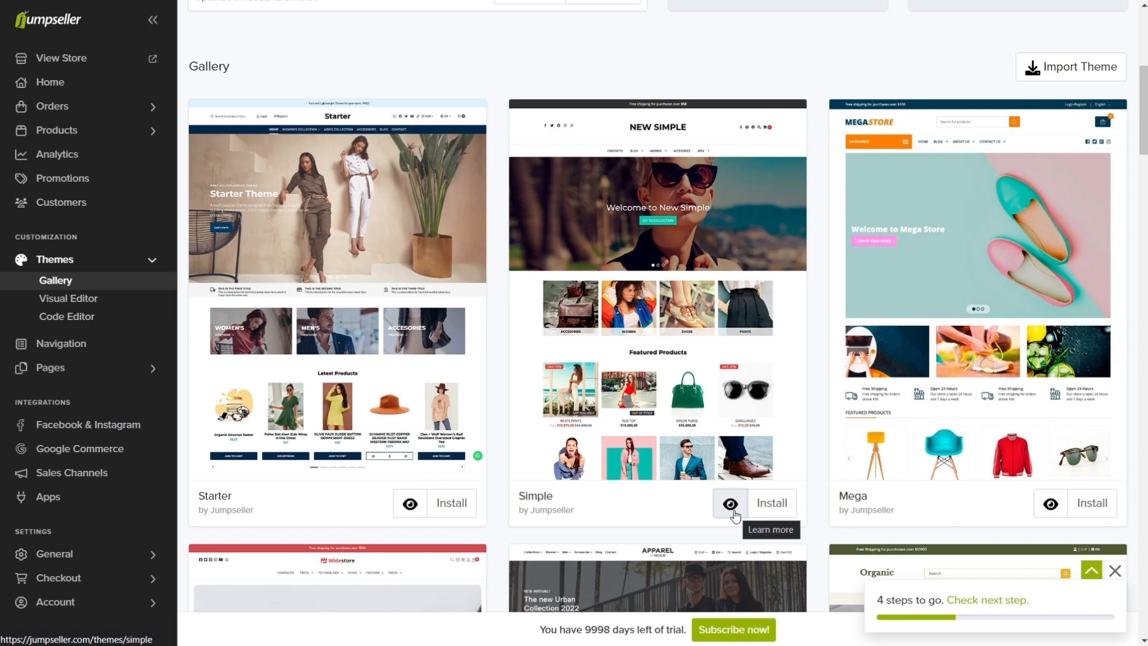
left_click(771, 503)
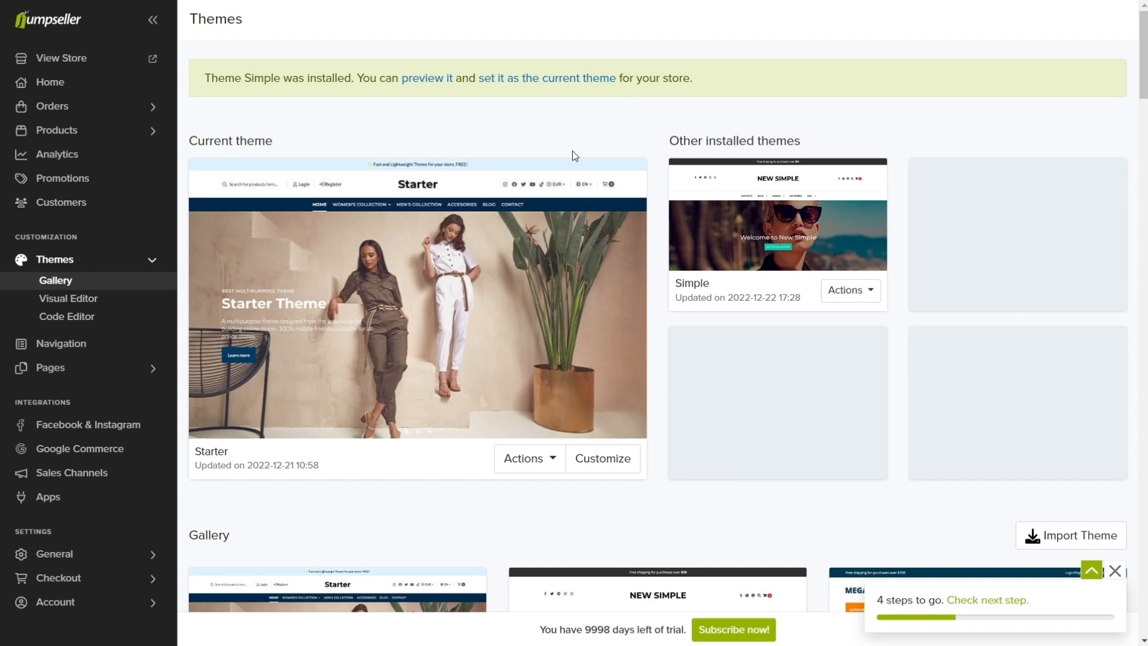
left_click(546, 78)
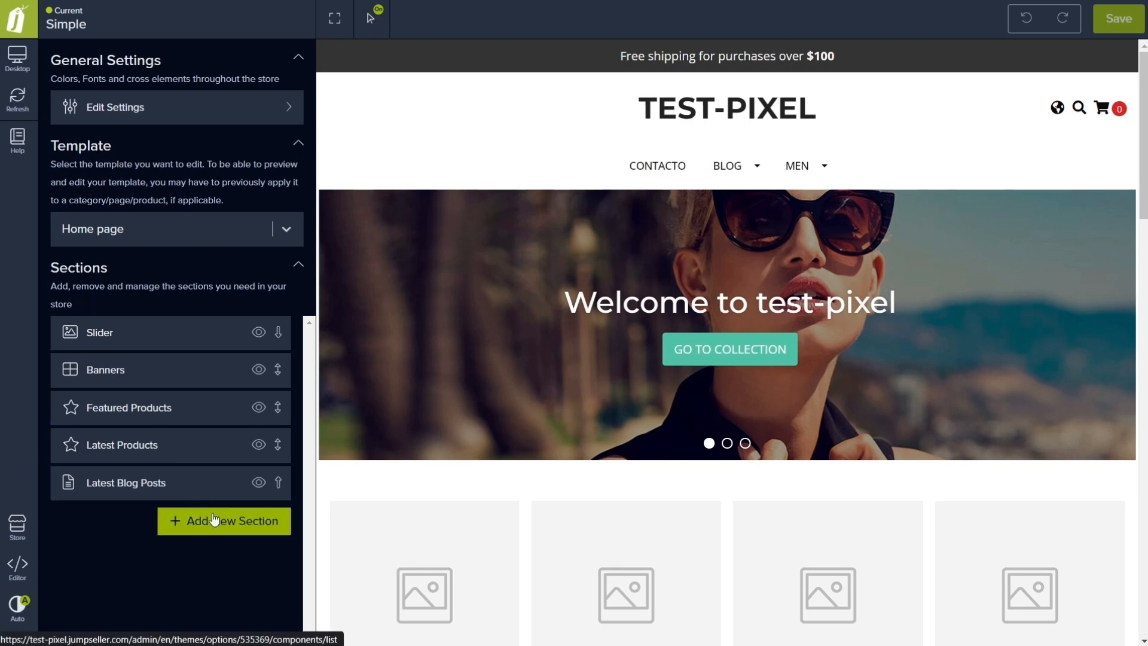
Step: Add a Testimonials section quoting 'the greatest store that has ever existed' and hide it
left_click(223, 521)
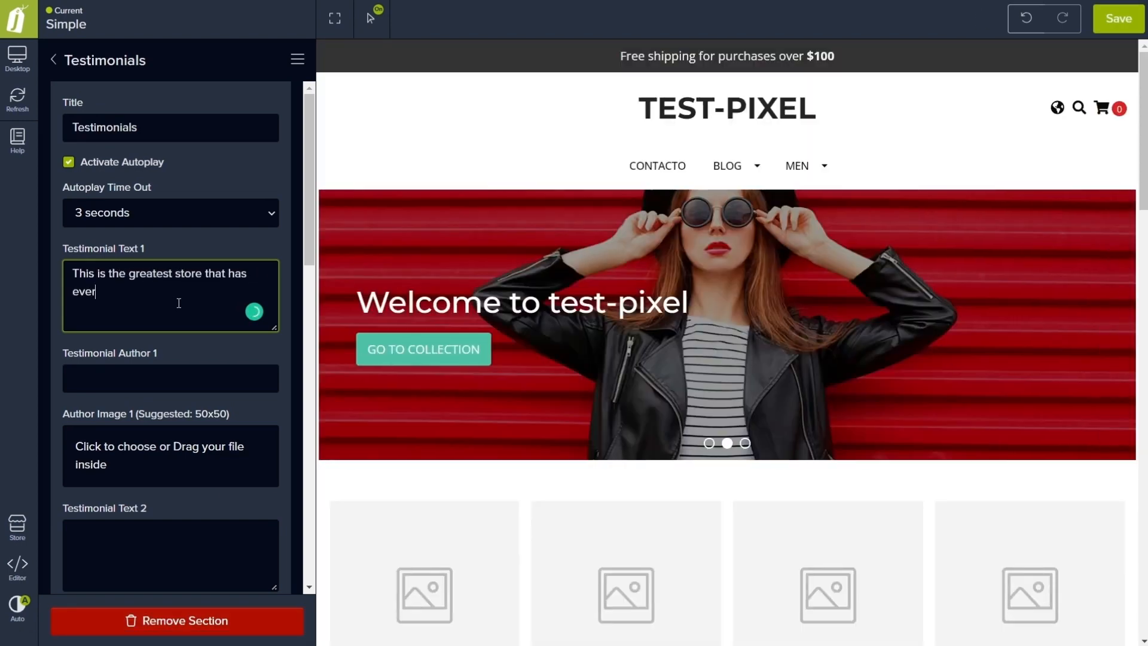
type("existed.")
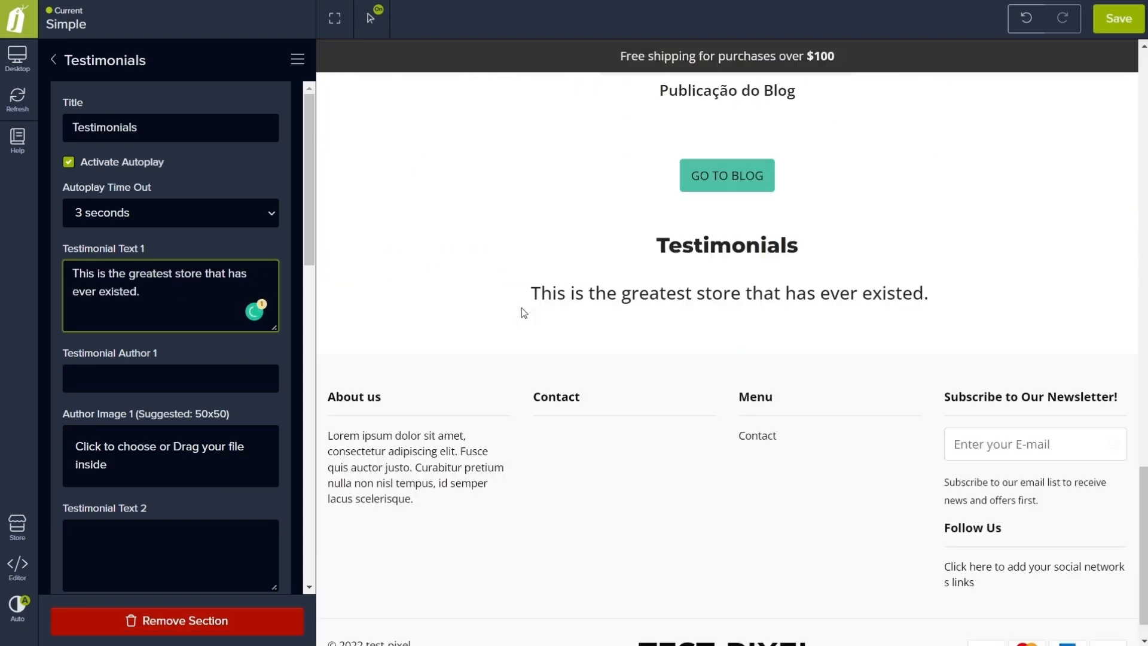
left_click(52, 59)
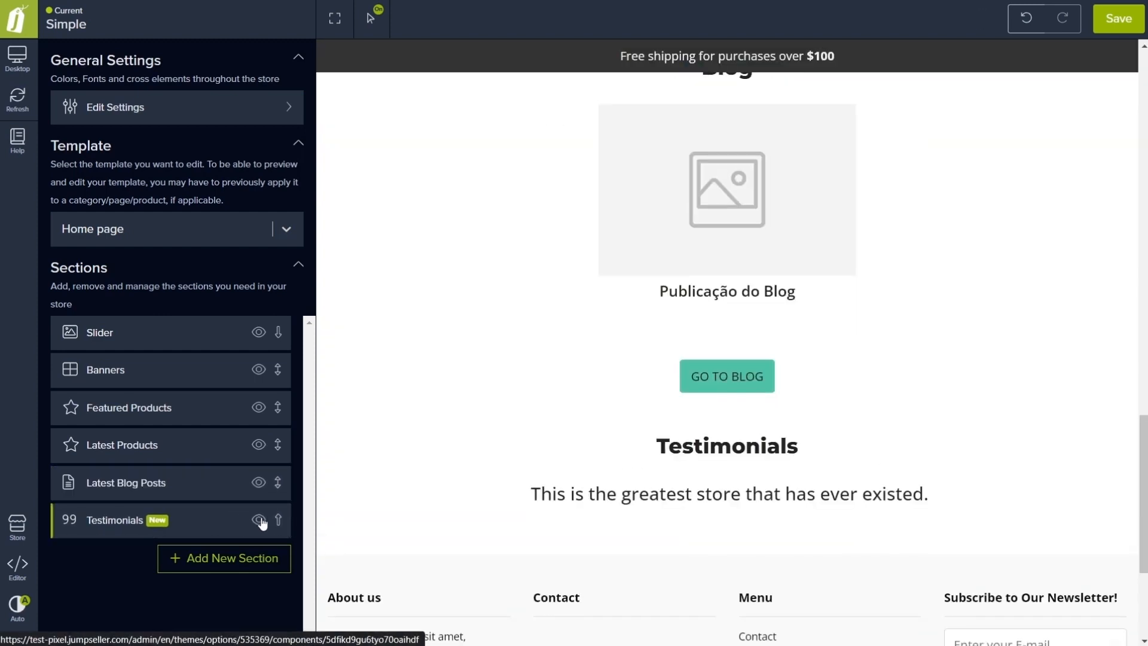
left_click(259, 520)
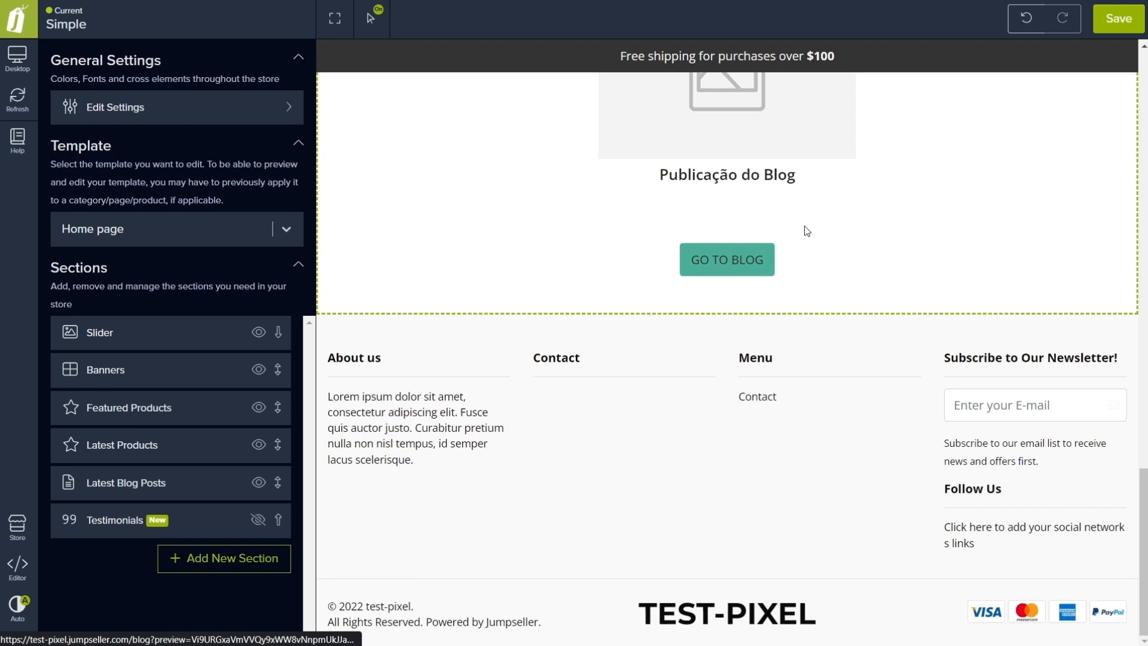
left_click(1118, 19)
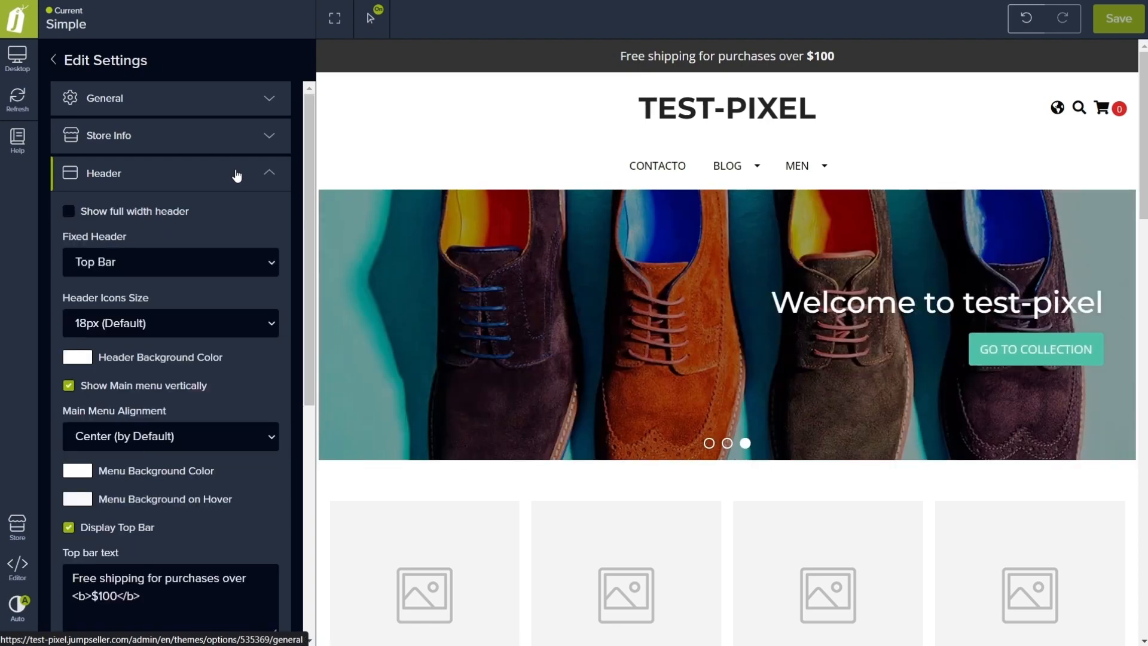
Step: Change the top bar free-shipping amount from $100 to $50
left_click(171, 595)
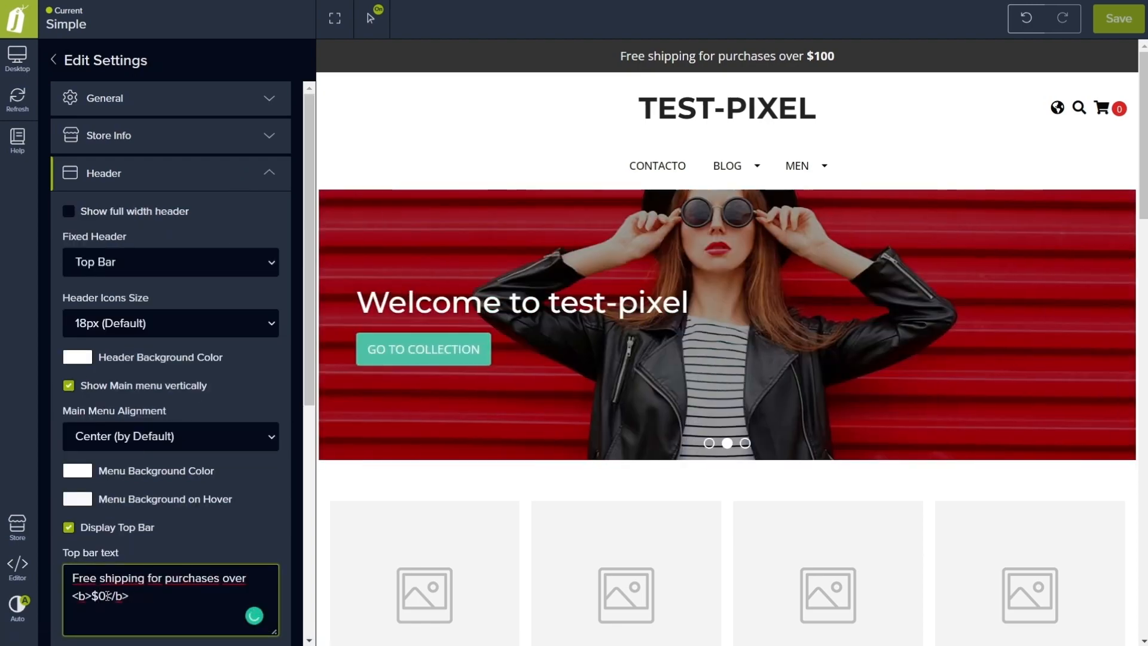
type("50")
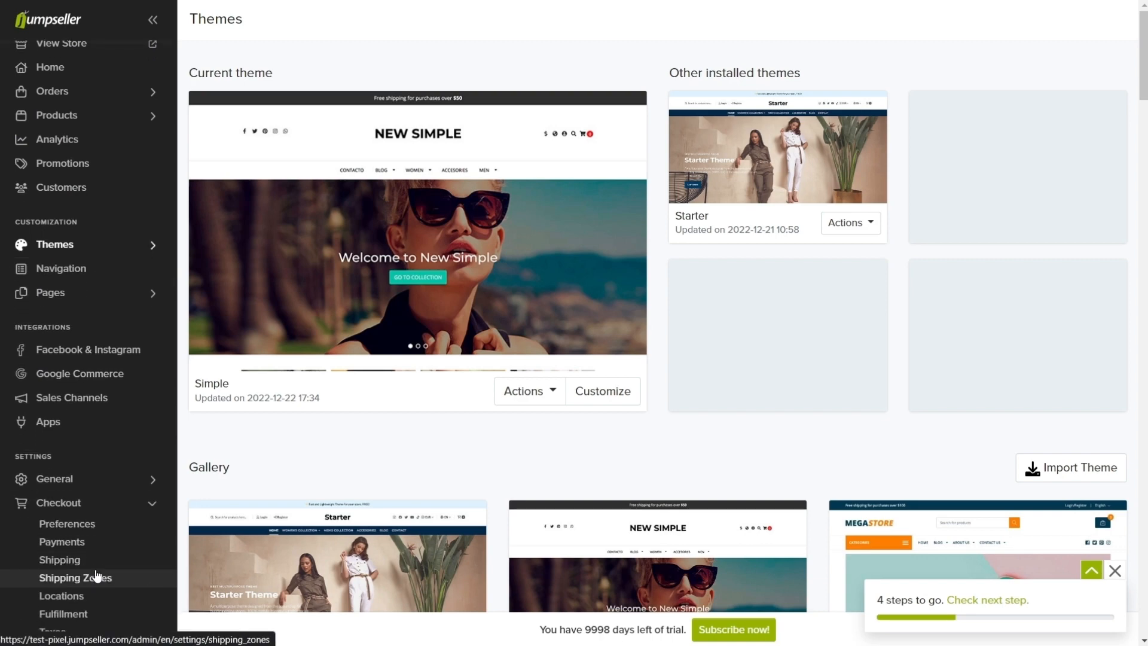
Step: Add a Stripe payment method renamed 'Stripe - e-wallet' and save it
left_click(62, 557)
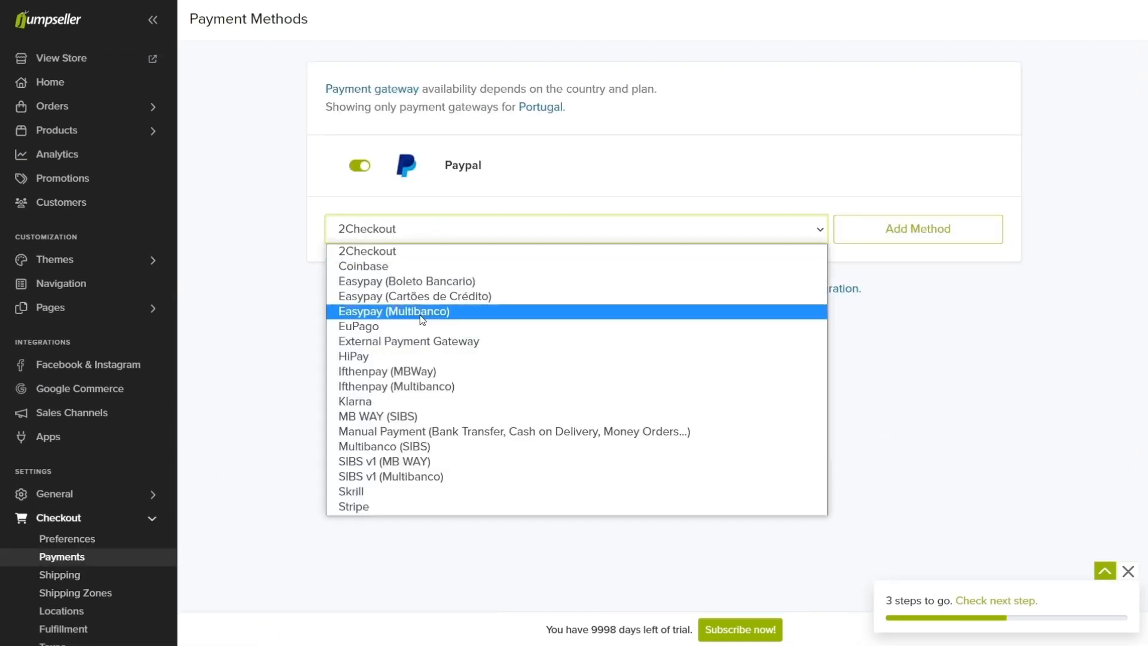
left_click(353, 506)
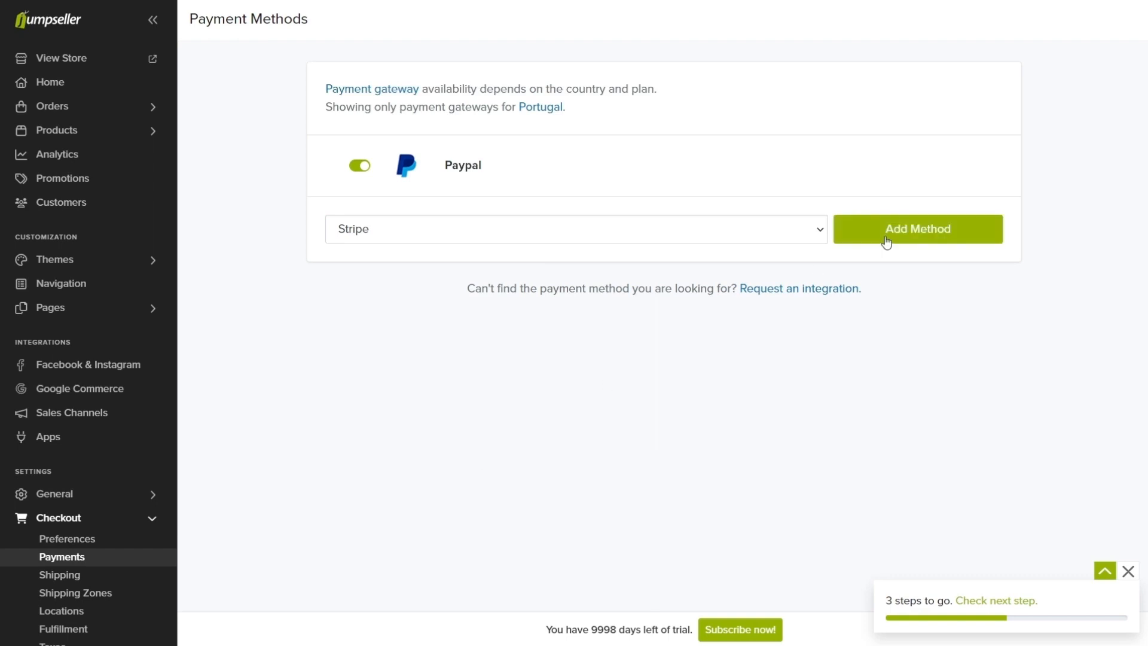
left_click(916, 228)
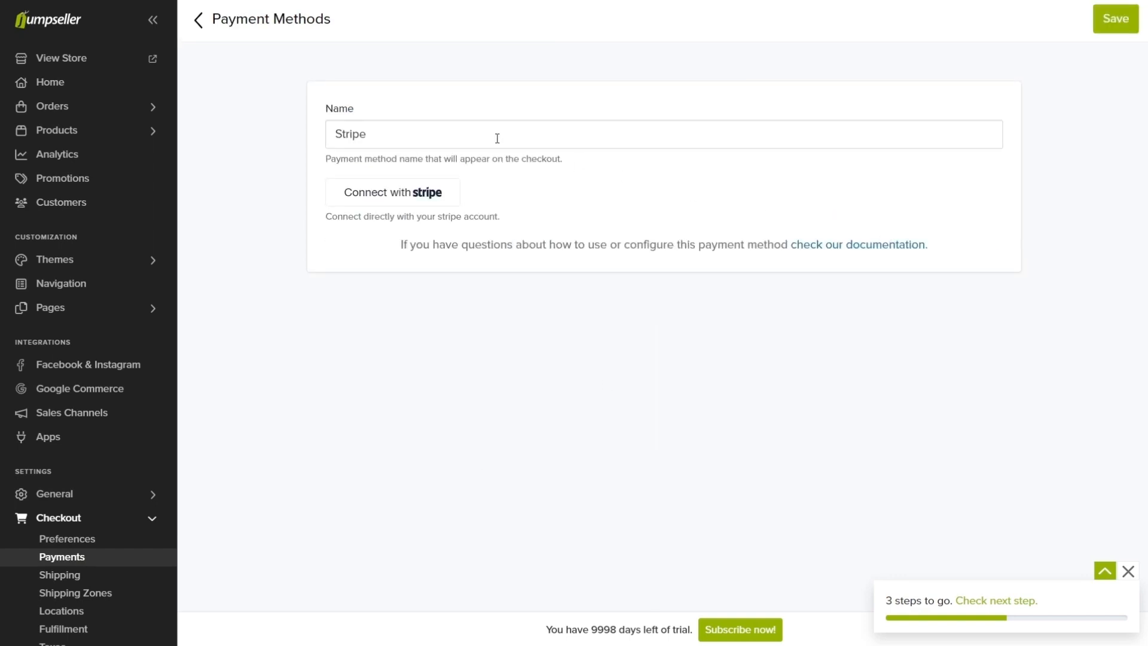
type("- e-wa")
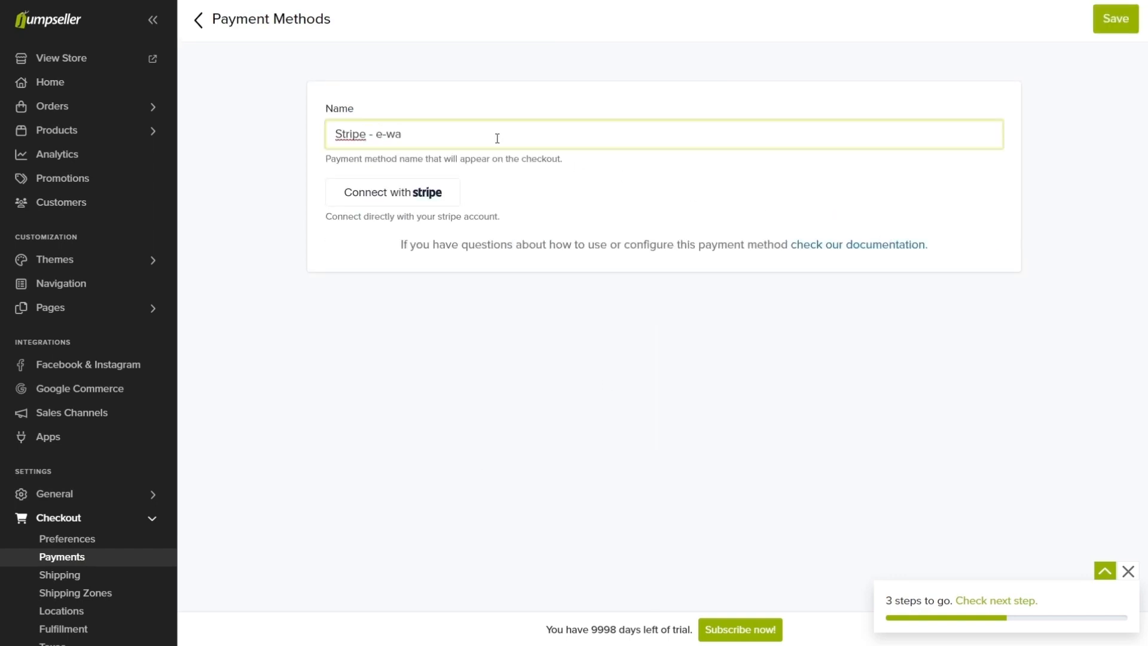
left_click(1114, 19)
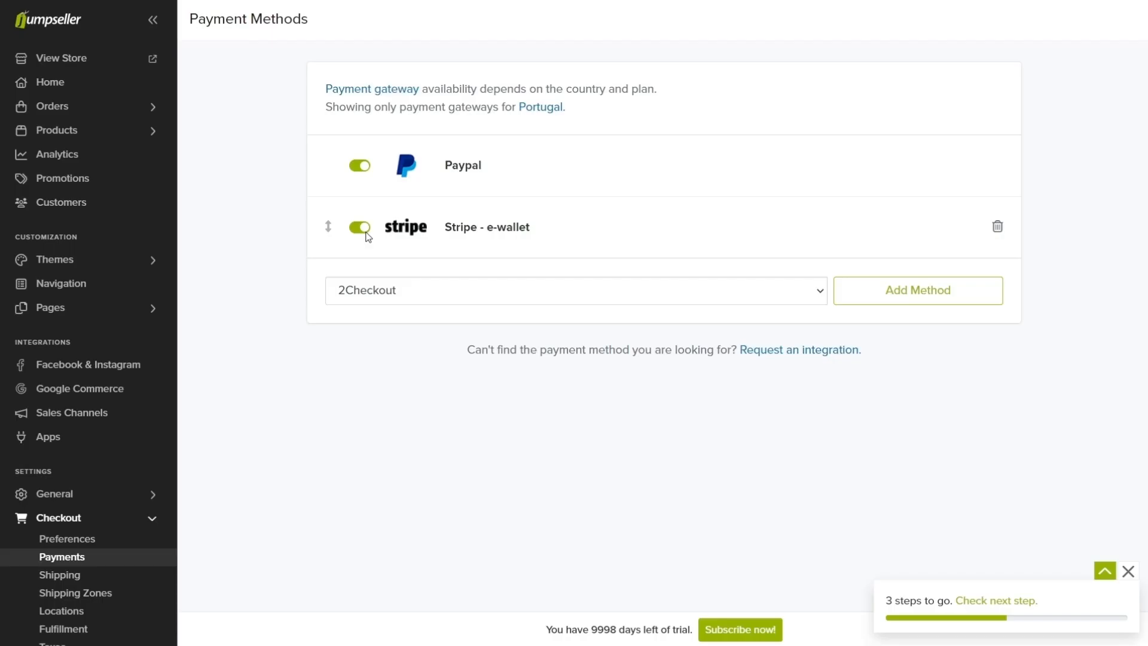
left_click(59, 579)
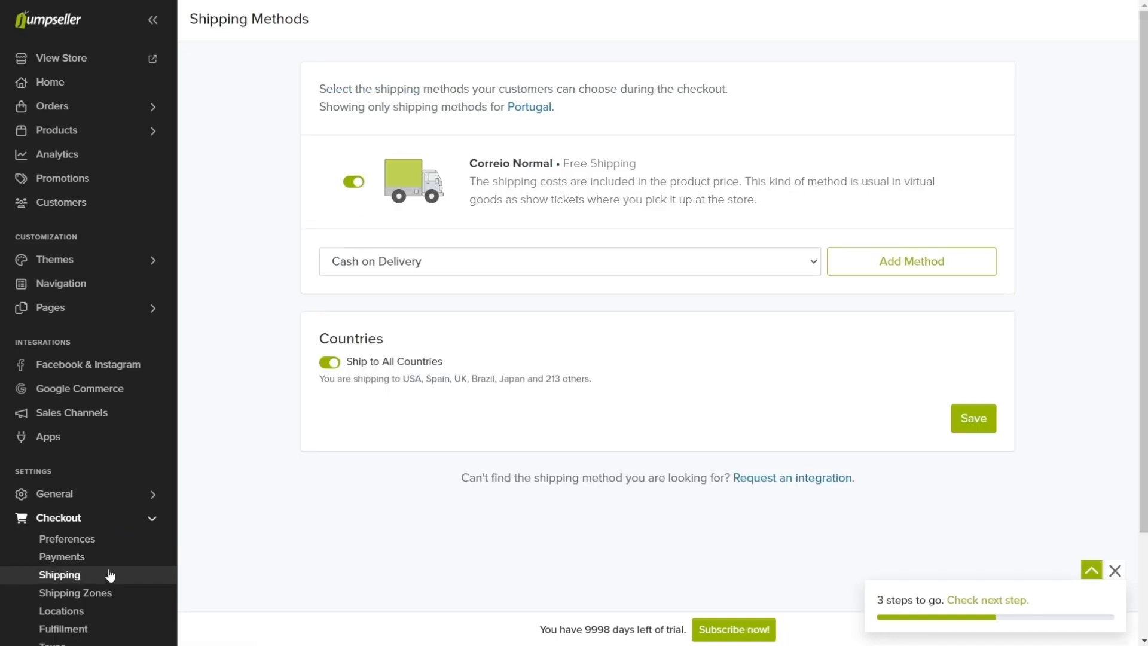
Step: Add a Flat Rate shipping method with a fee of 5 and enable it
left_click(570, 261)
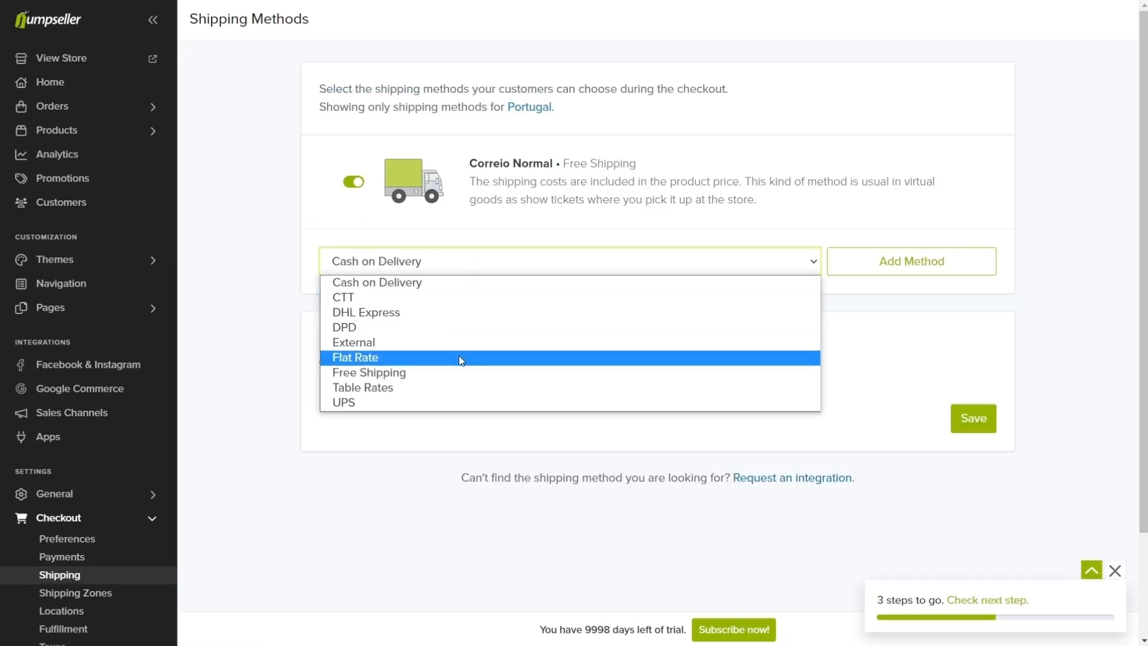
left_click(356, 359)
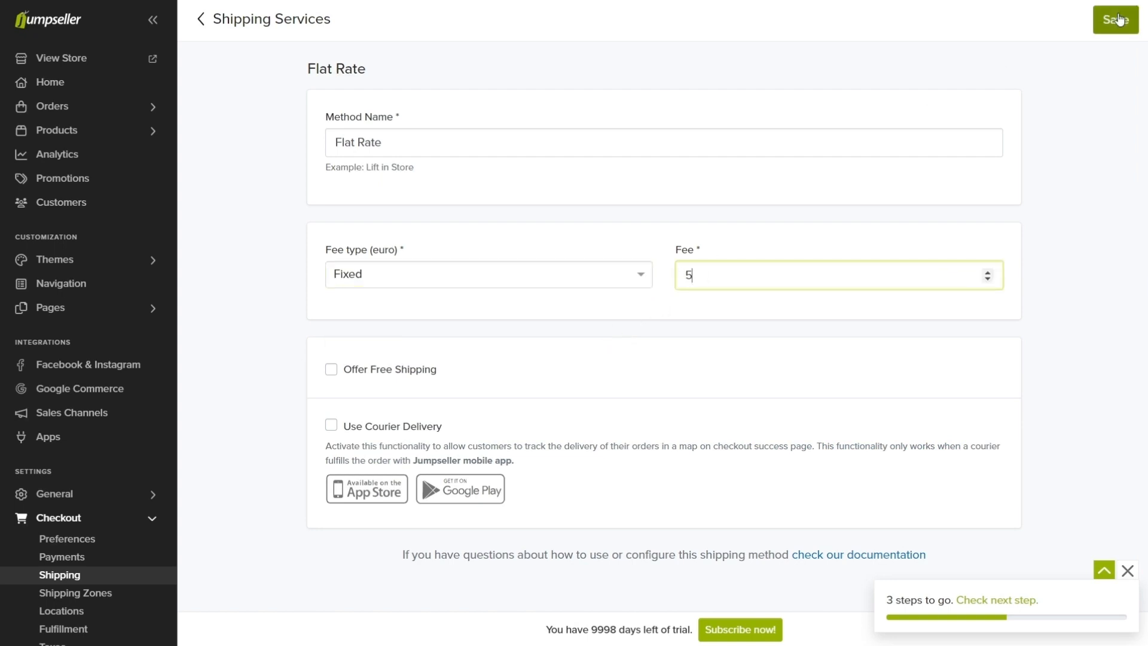
left_click(1115, 19)
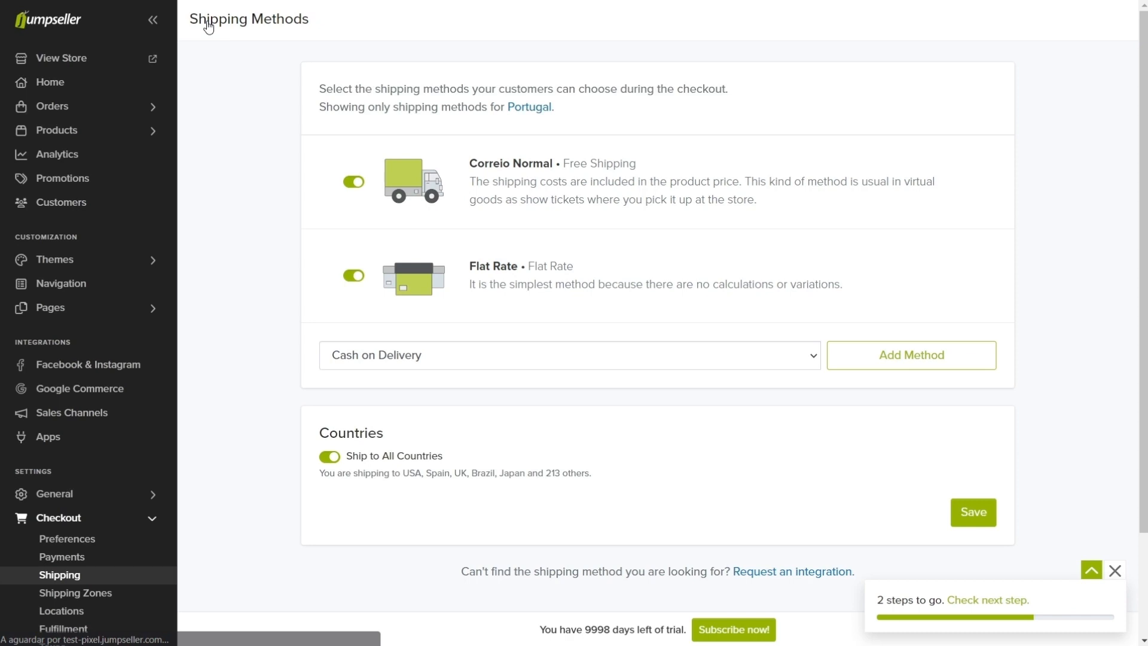
left_click(354, 276)
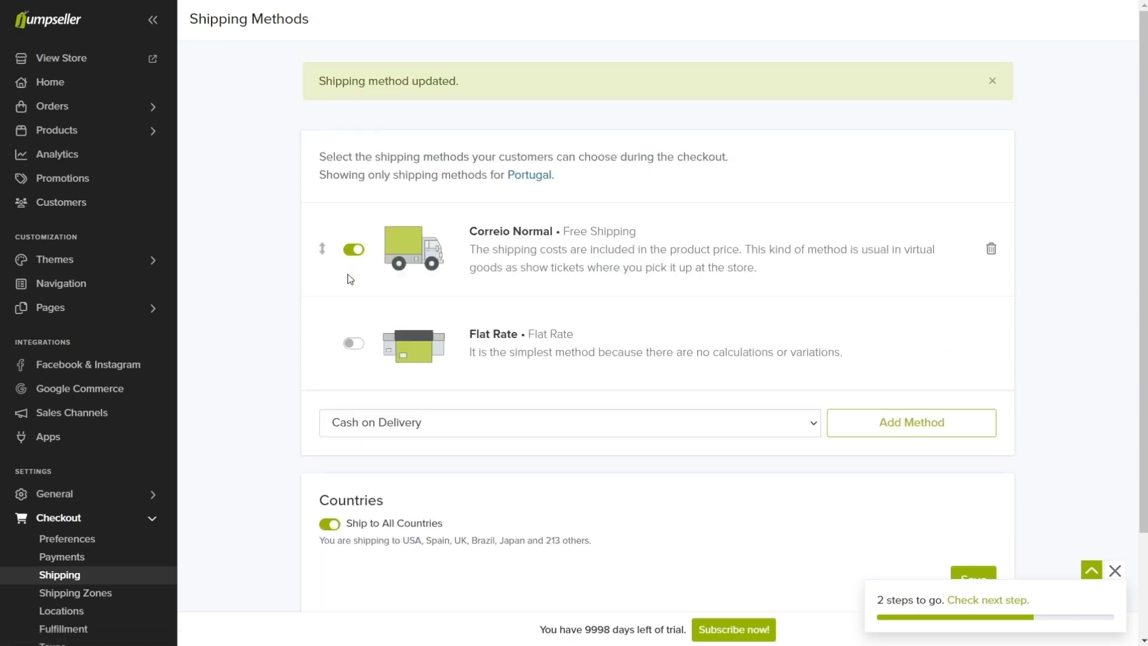
left_click(354, 345)
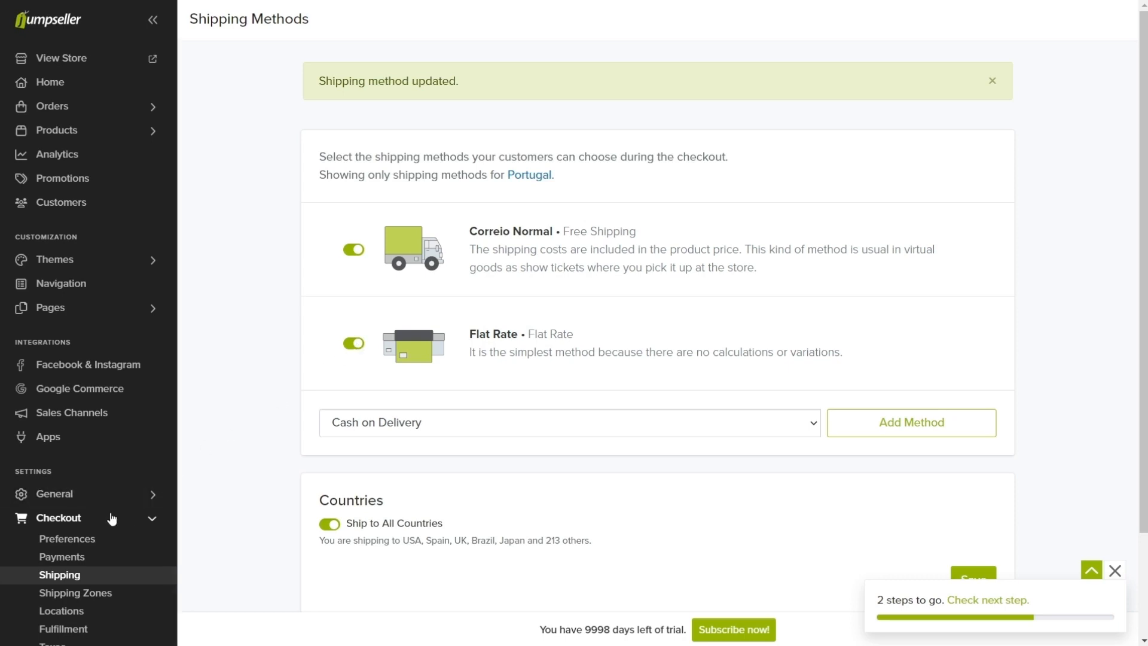
left_click(75, 593)
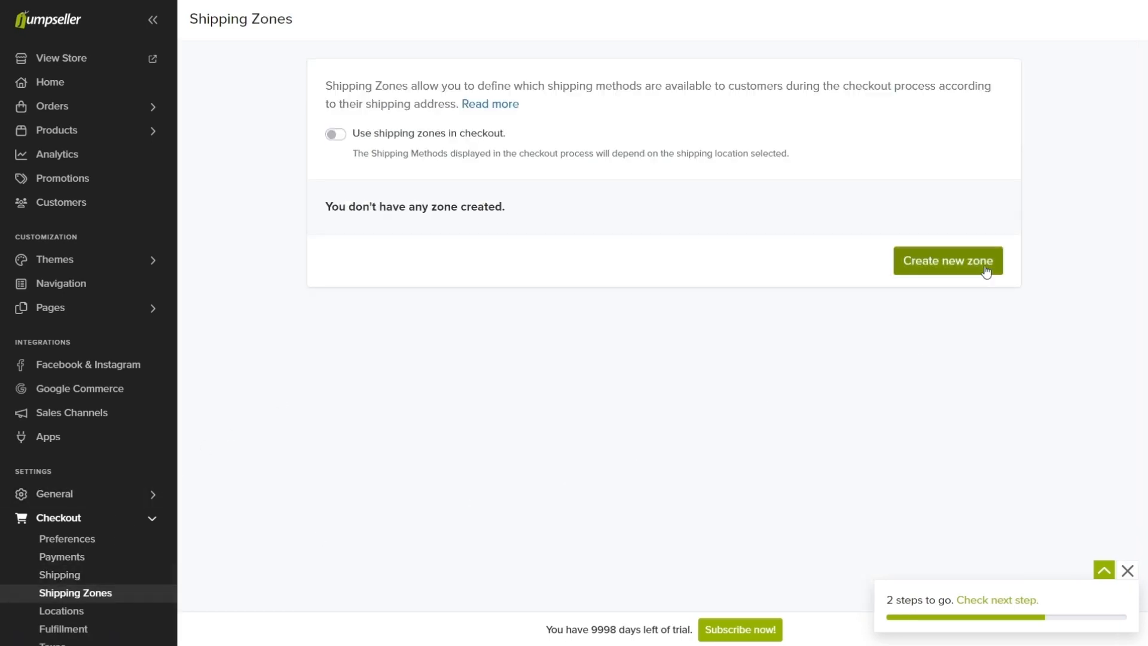
Step: Create and save a new zone named Home Deliveries with location Portugal, Lisbon
left_click(947, 261)
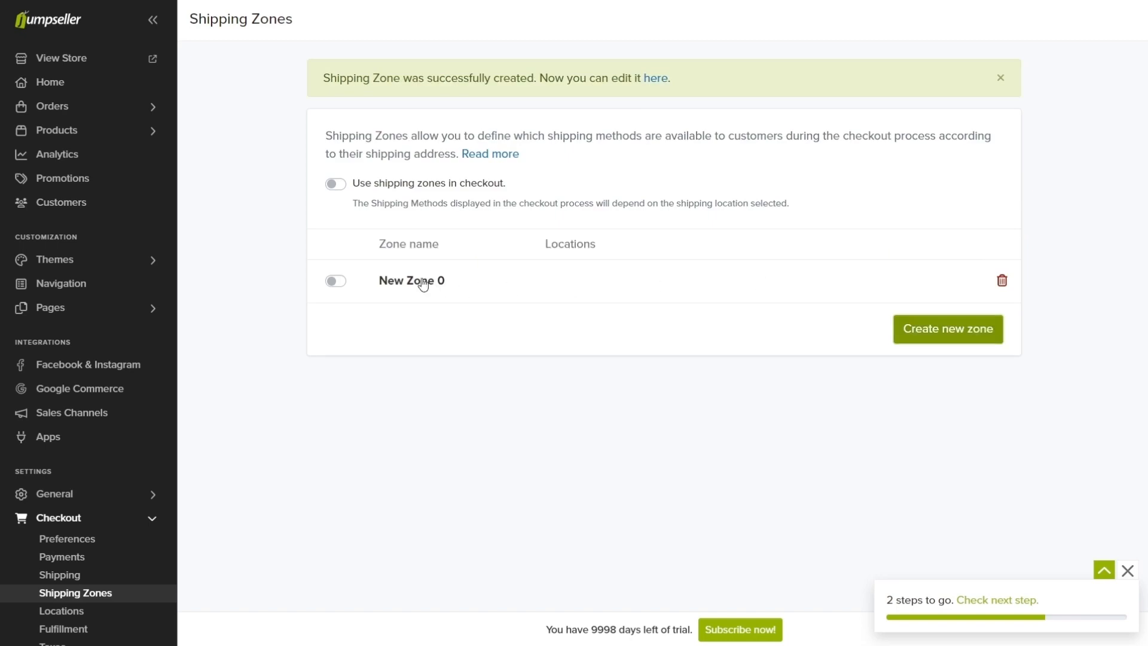
left_click(411, 285)
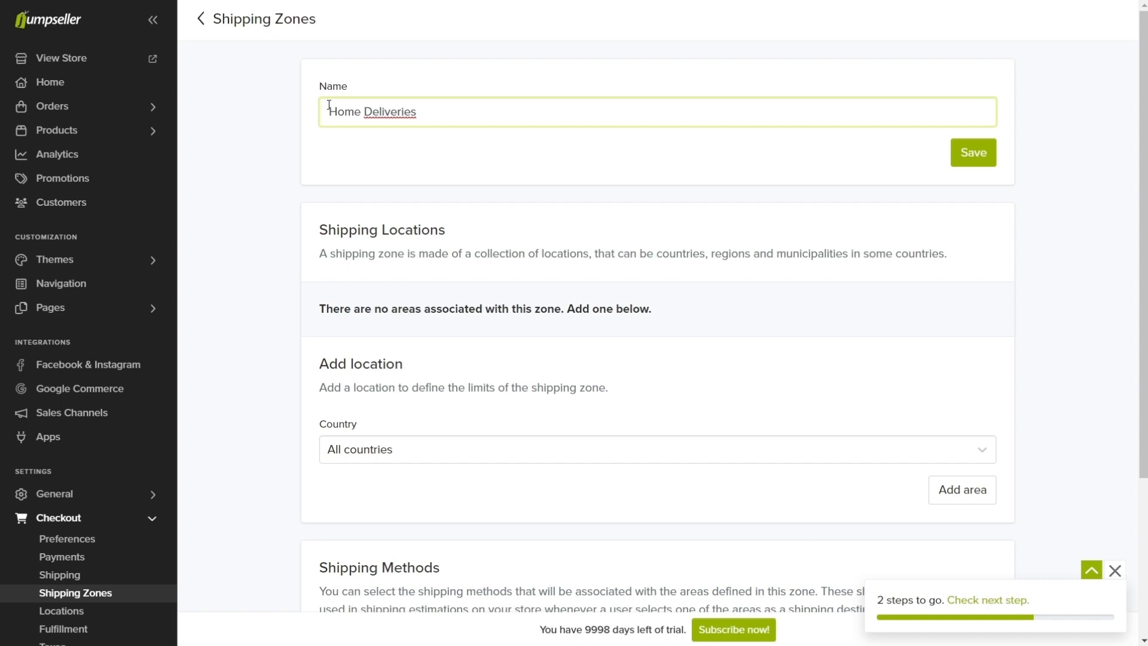
mouse_move(373, 239)
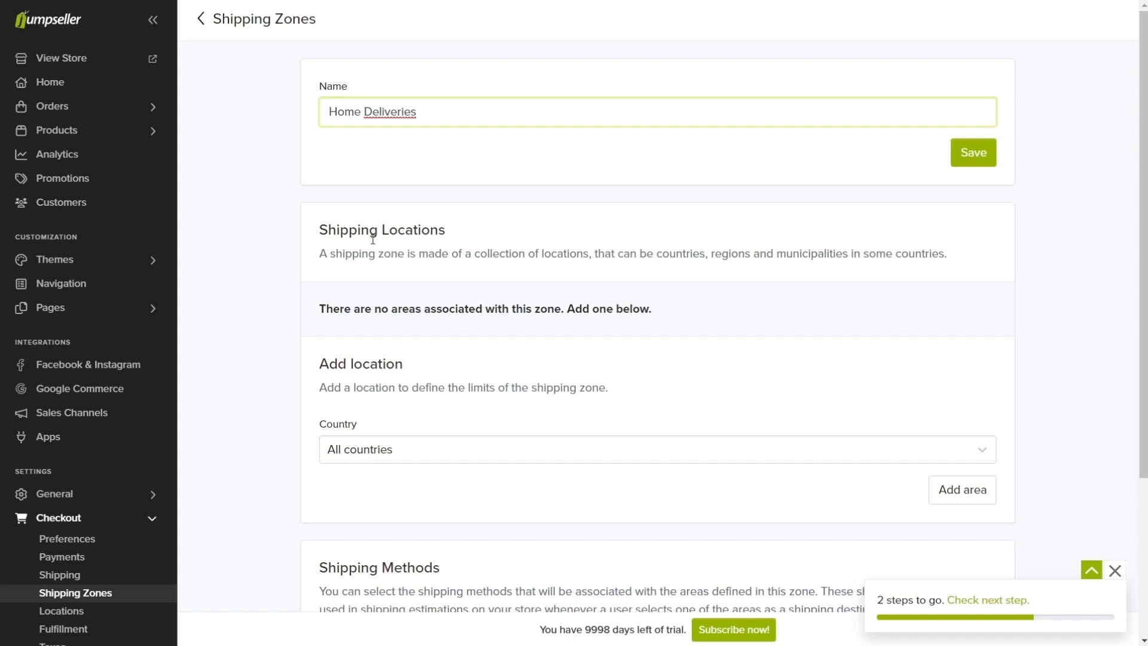
type("Lisbo")
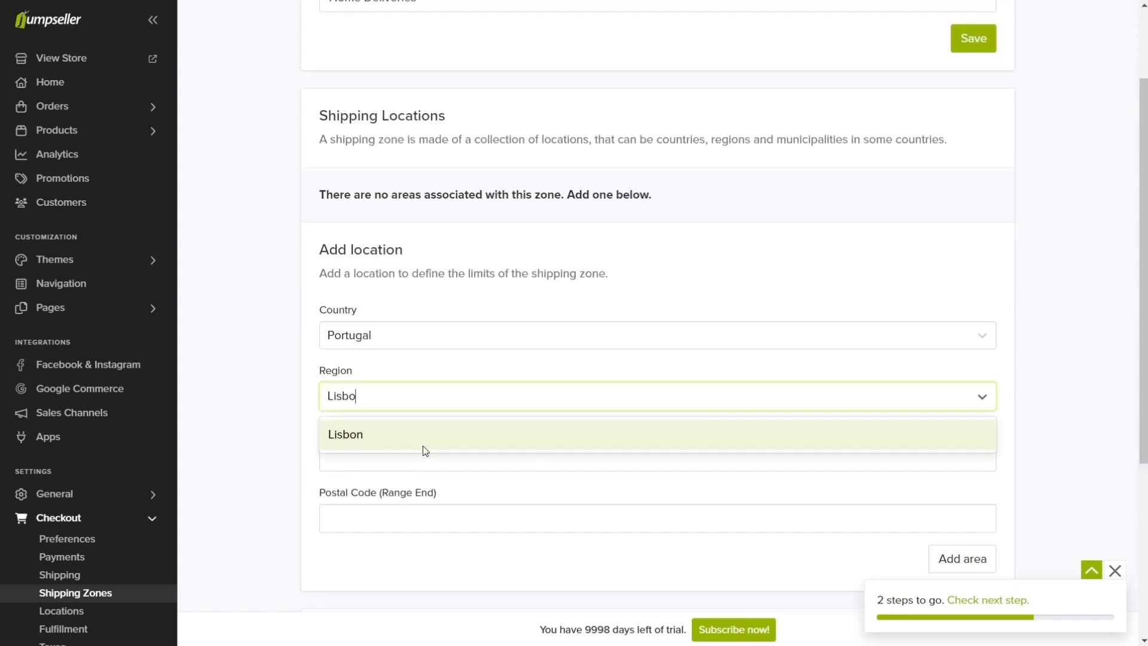
left_click(346, 434)
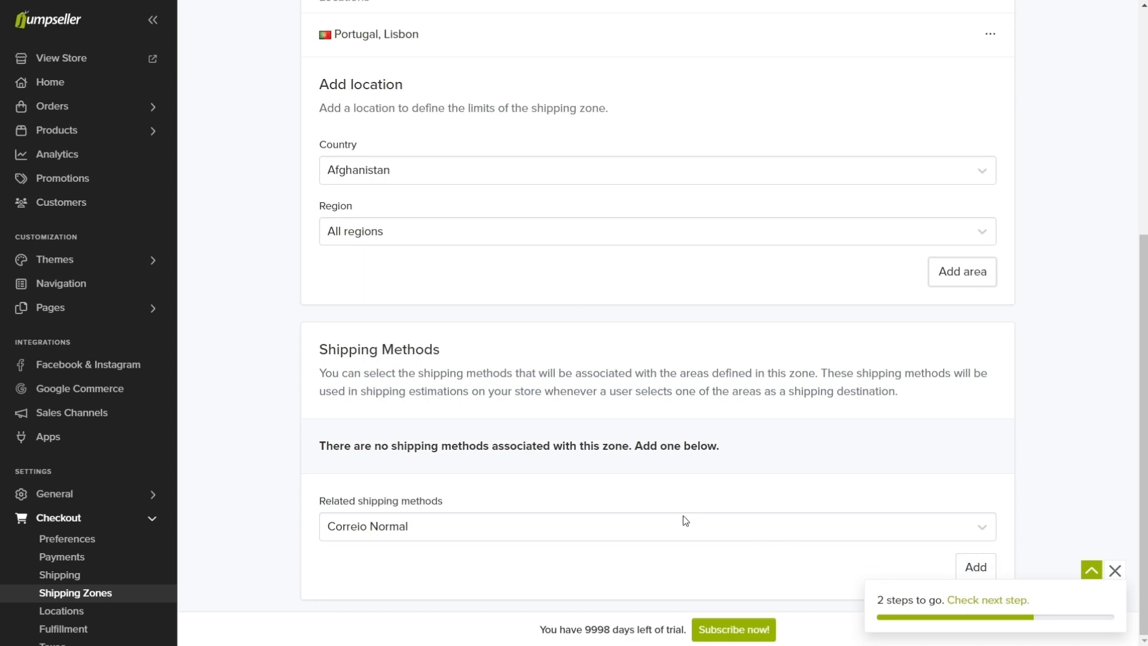
left_click(975, 567)
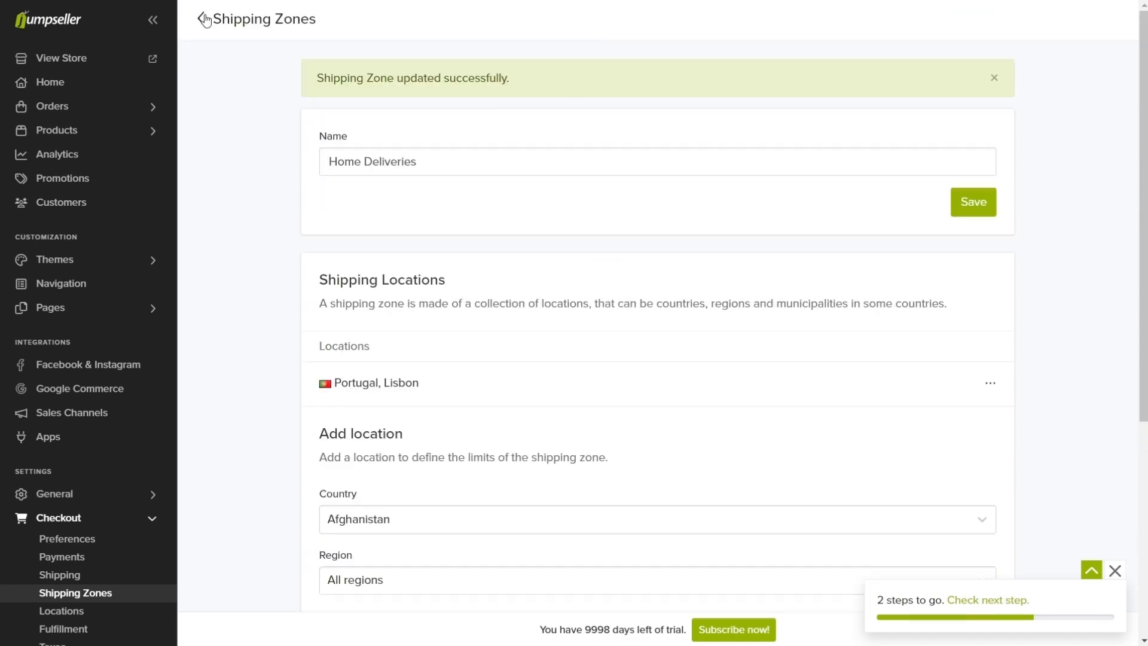
left_click(206, 19)
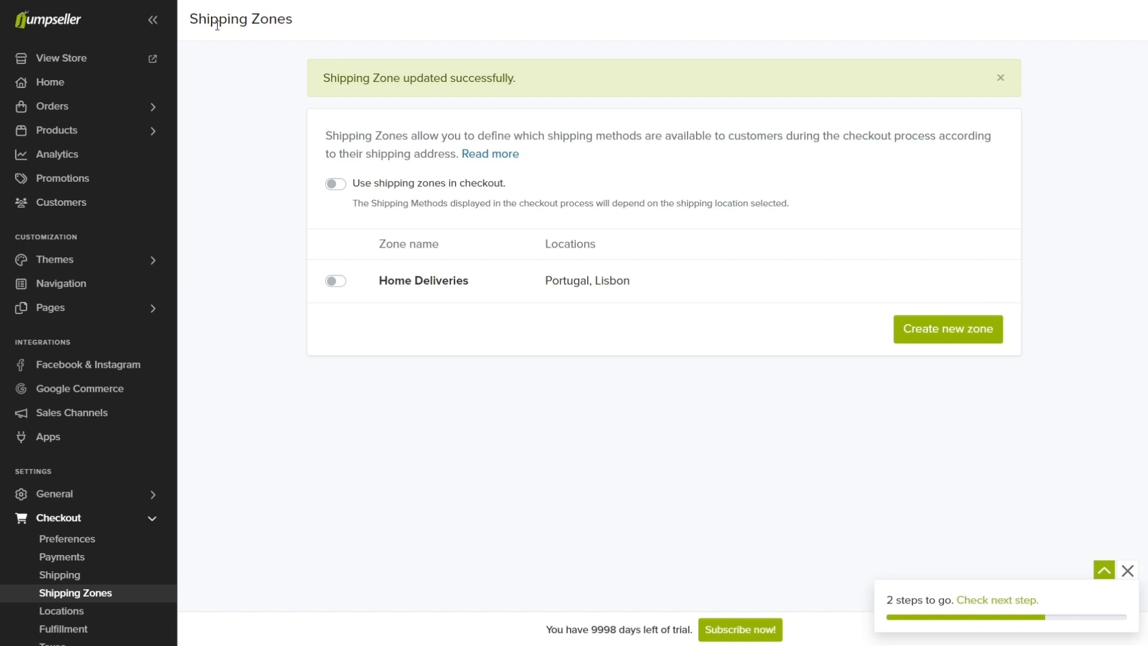
left_click(1004, 77)
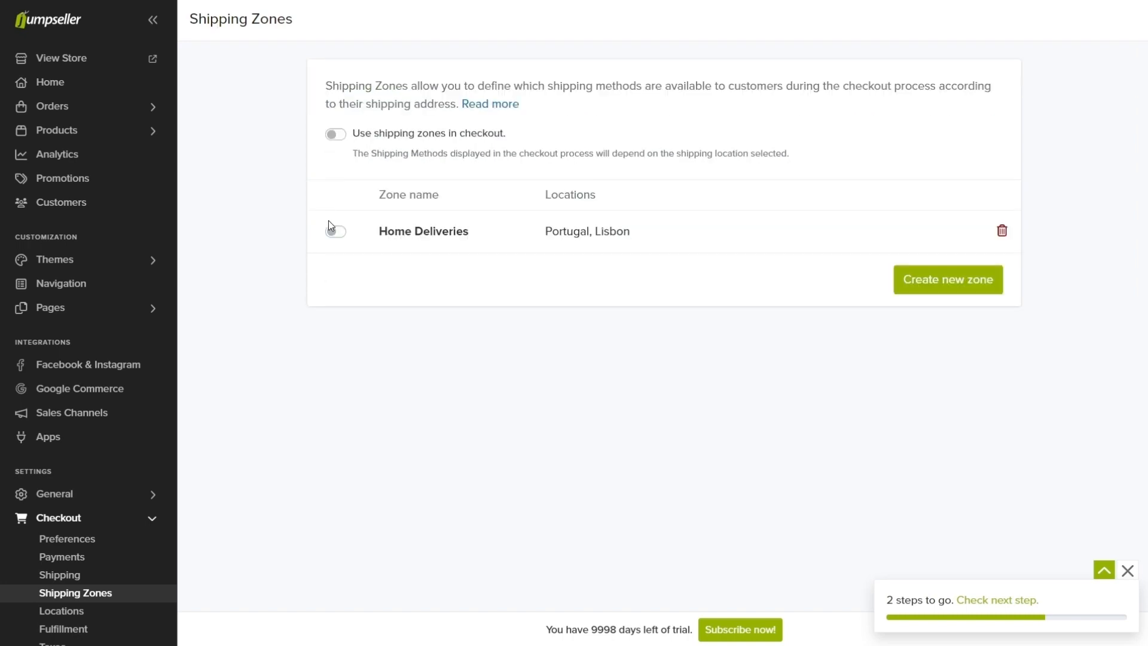
Step: Switch on the Home Deliveries shipping zone
left_click(335, 134)
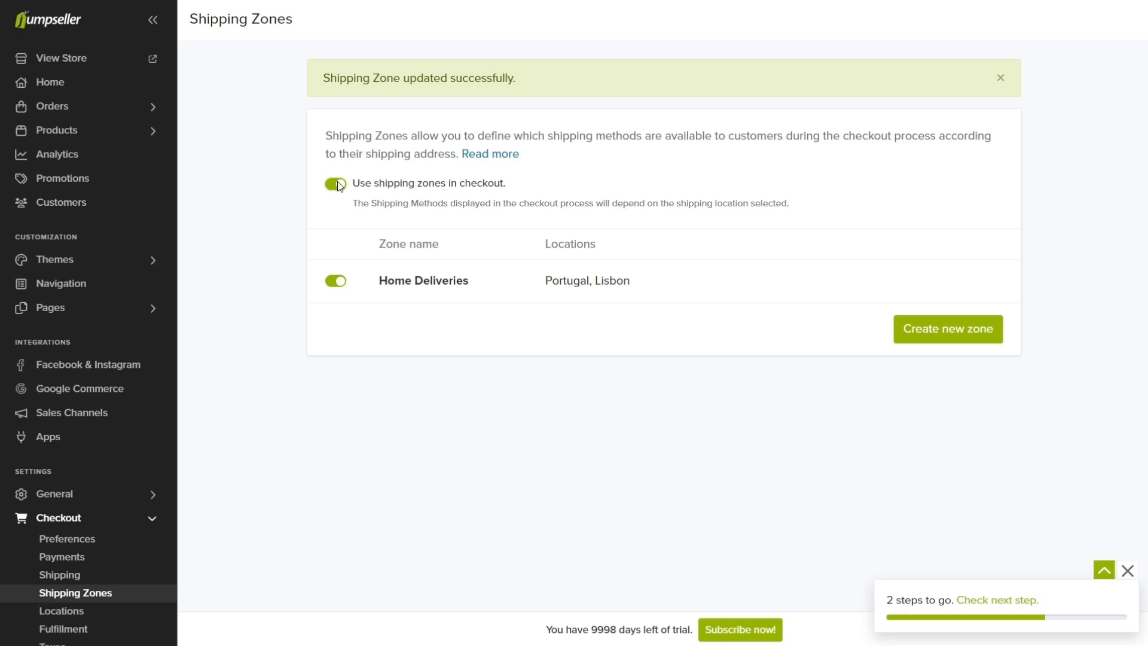
mouse_move(184, 376)
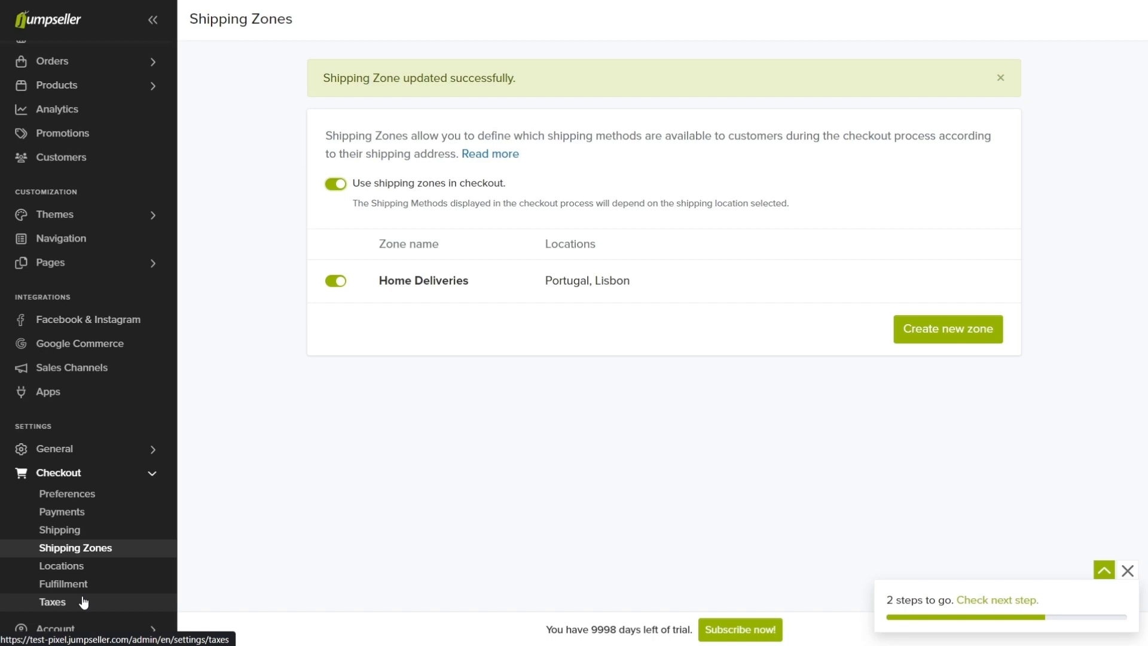
Step: In the tax settings, enable 'Shipping already includes Tax'
left_click(52, 606)
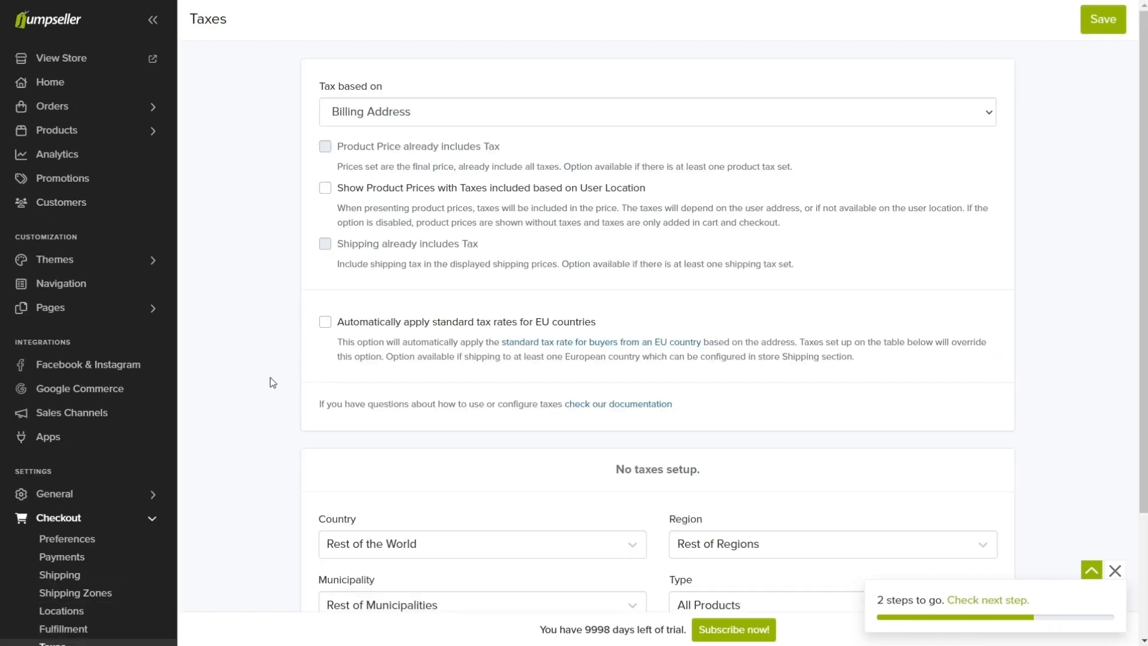
left_click(326, 322)
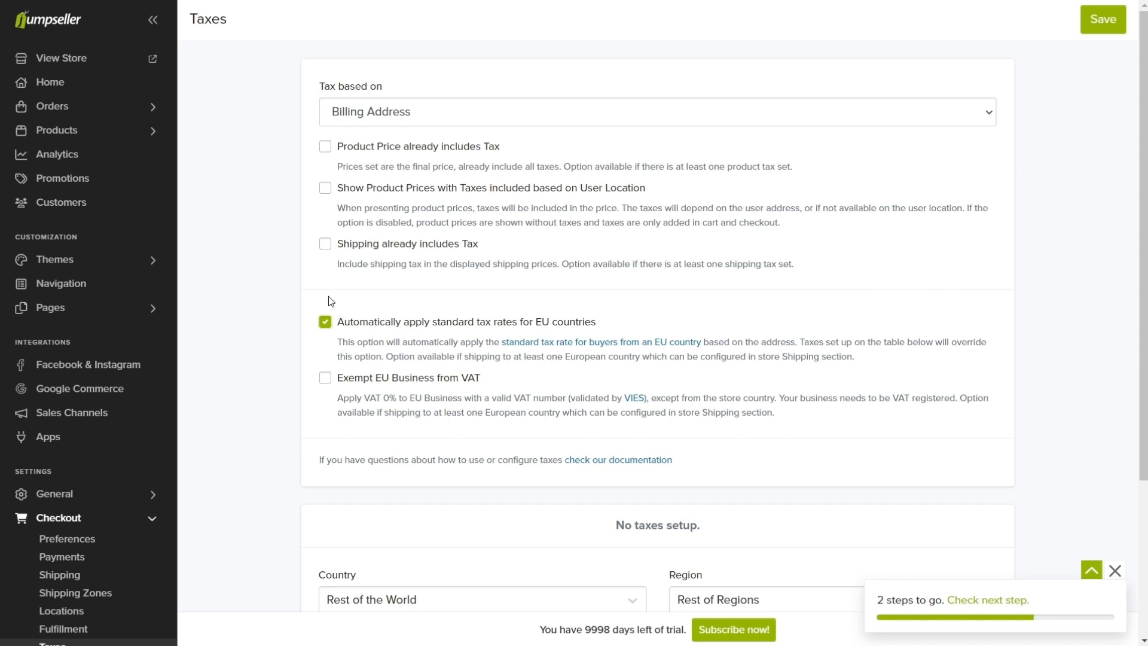
mouse_move(333, 289)
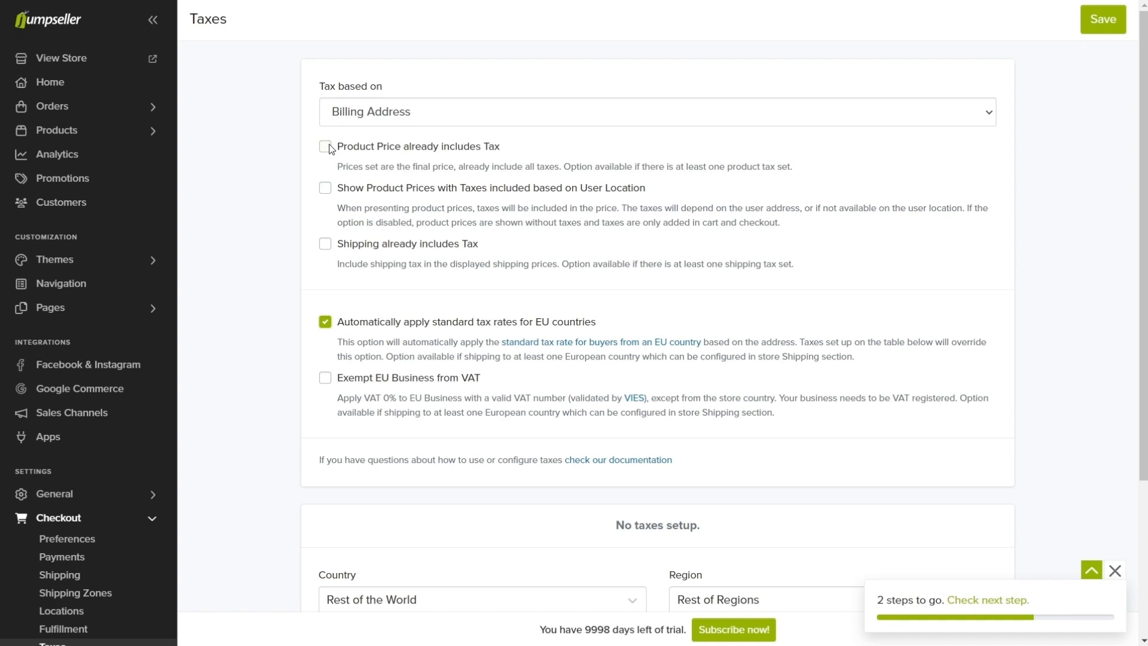
left_click(325, 146)
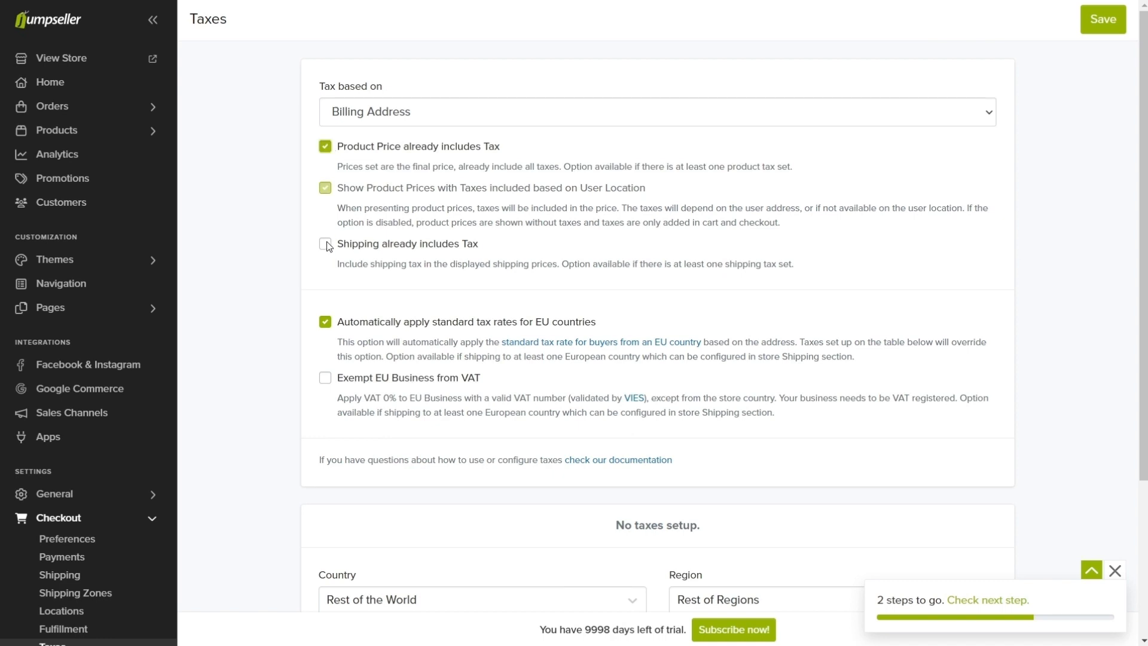
left_click(326, 244)
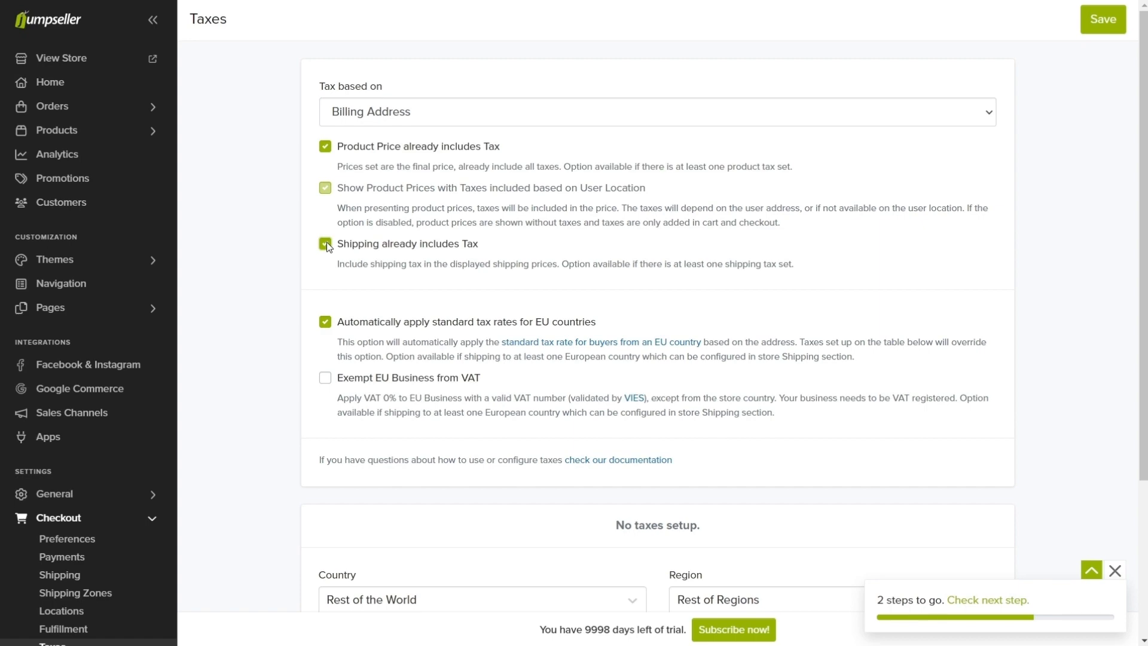
Step: Add a 5% Customs Fee tax for Venezuela and save the tax settings
type("Venezuela")
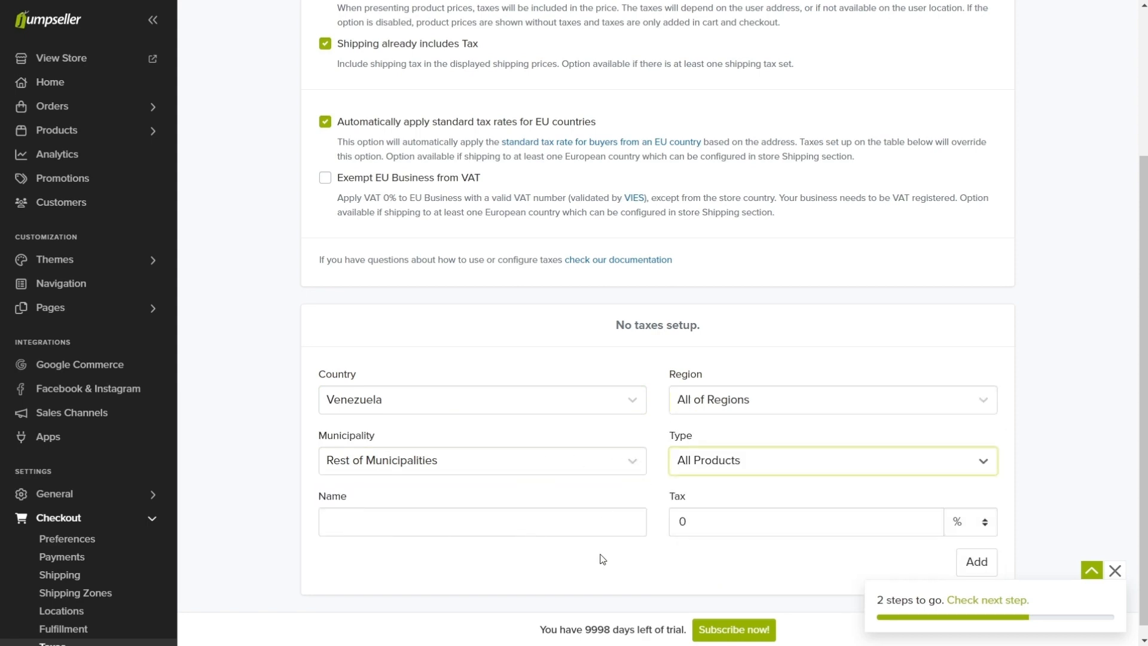
type("Customs Fee")
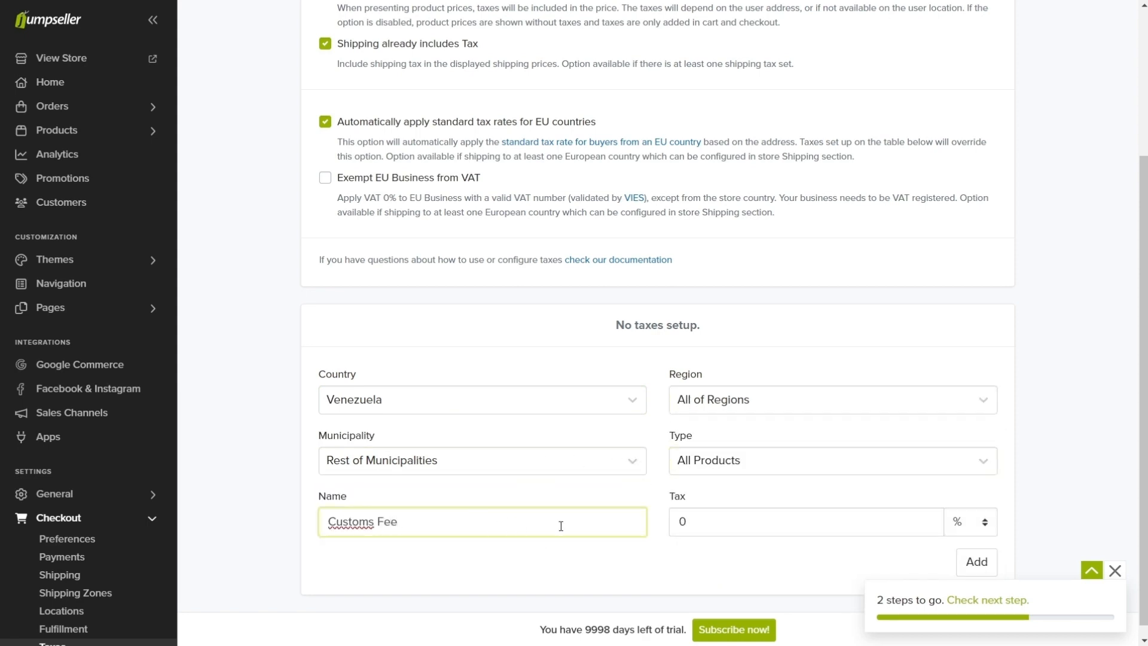
type("5")
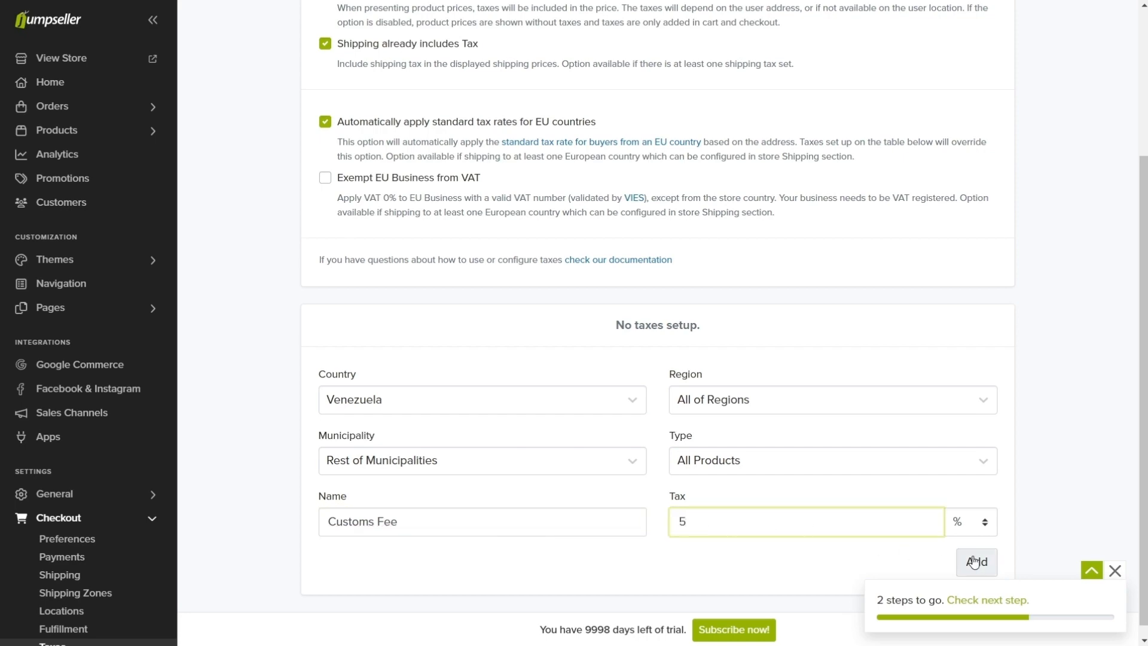
left_click(977, 562)
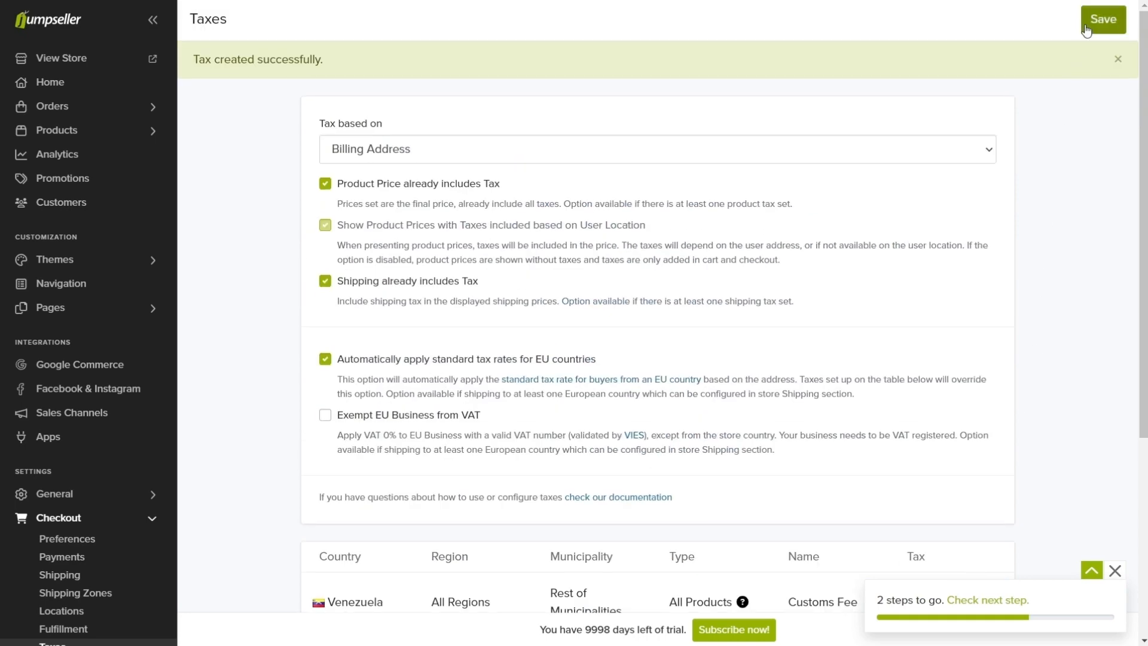
left_click(1103, 19)
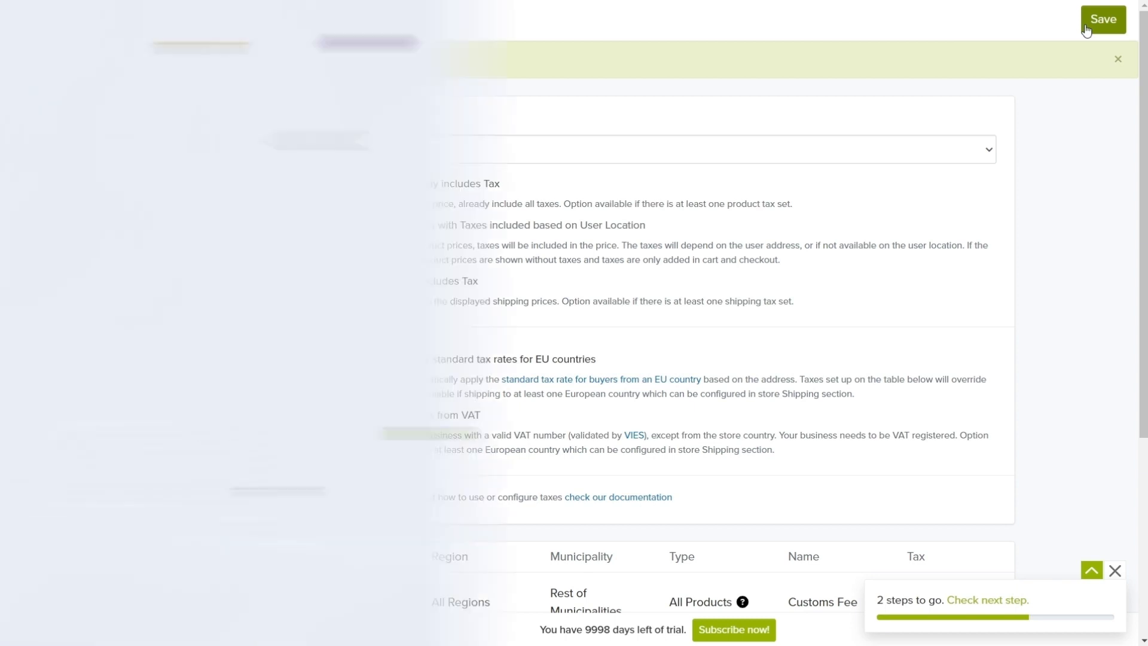
left_click(1103, 18)
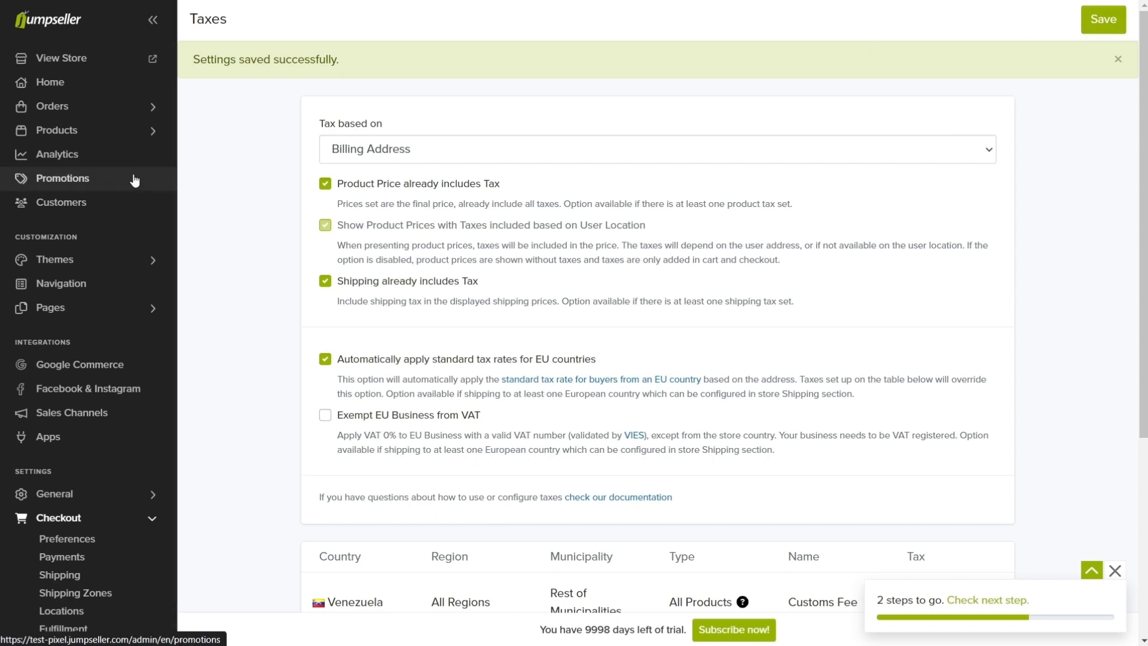
Step: Name the promotion Summer T-shirt Promo with coupon SUMMERSHIRT and a per-customer limit of 5
left_click(62, 178)
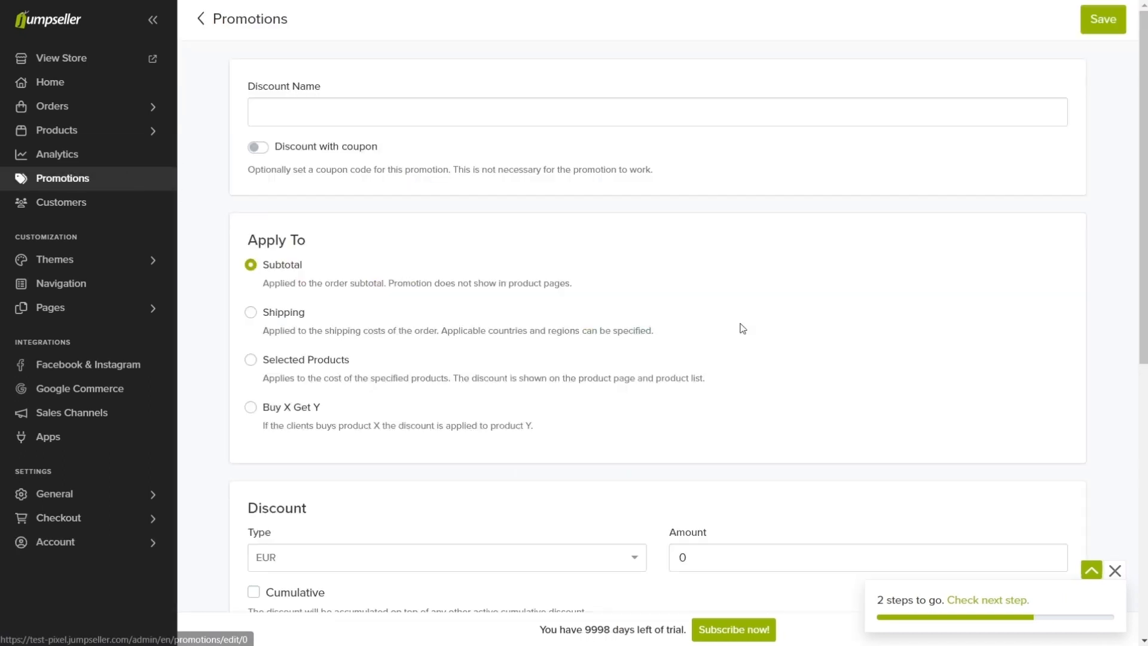
type("Summer T-shirt")
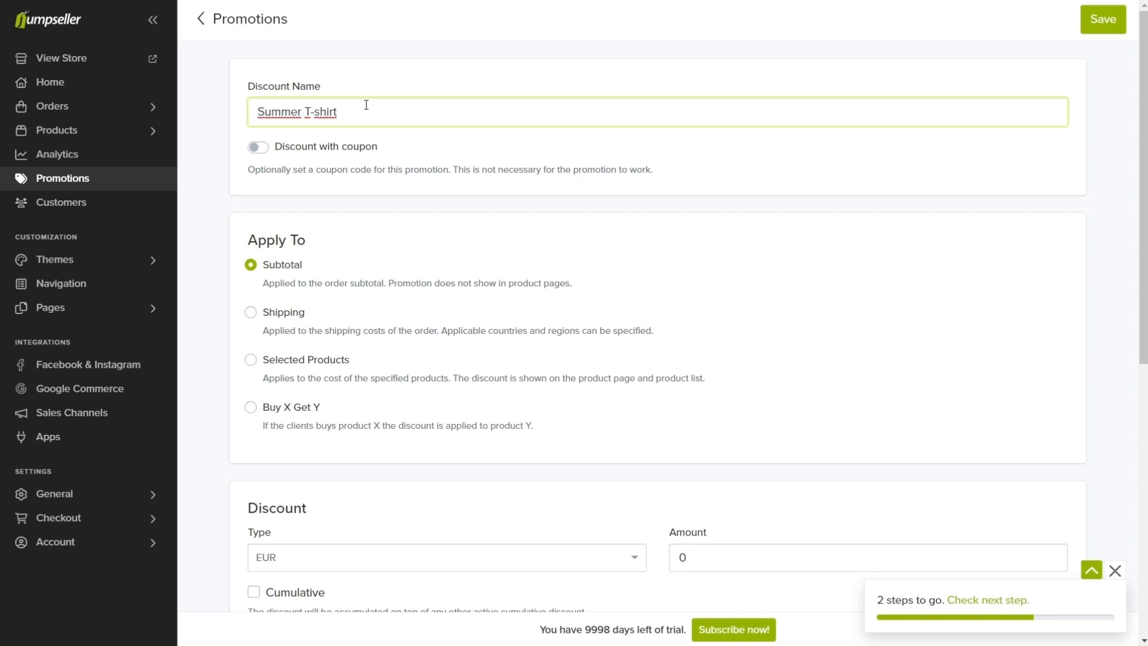
left_click(257, 147)
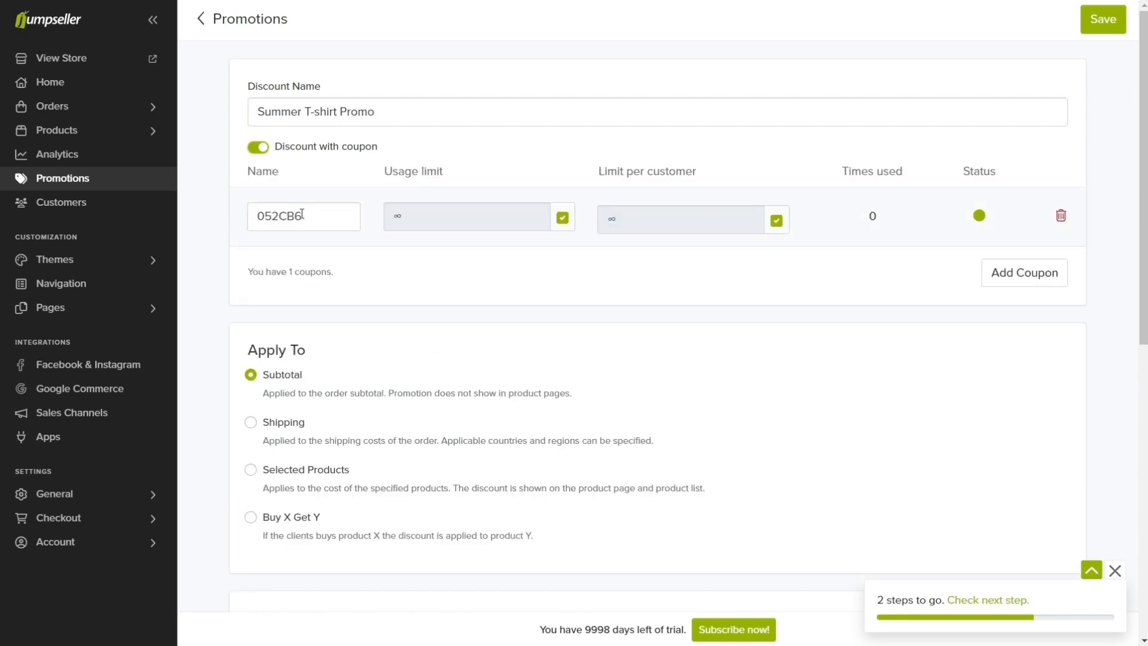
type("SUMMERSHIRT")
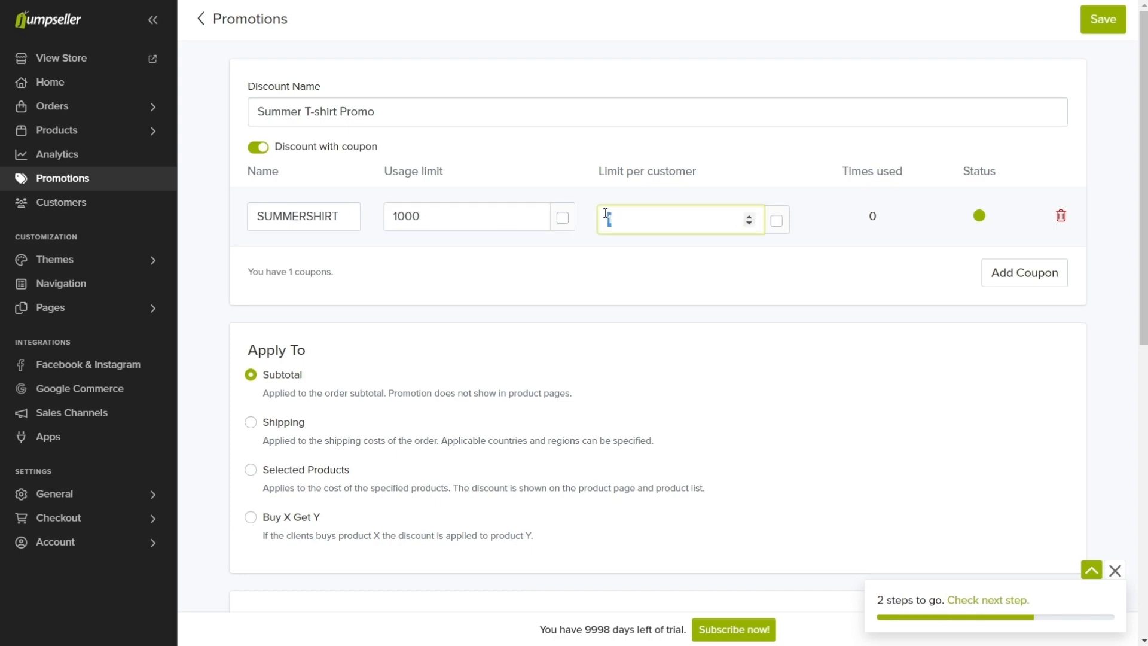
type("5")
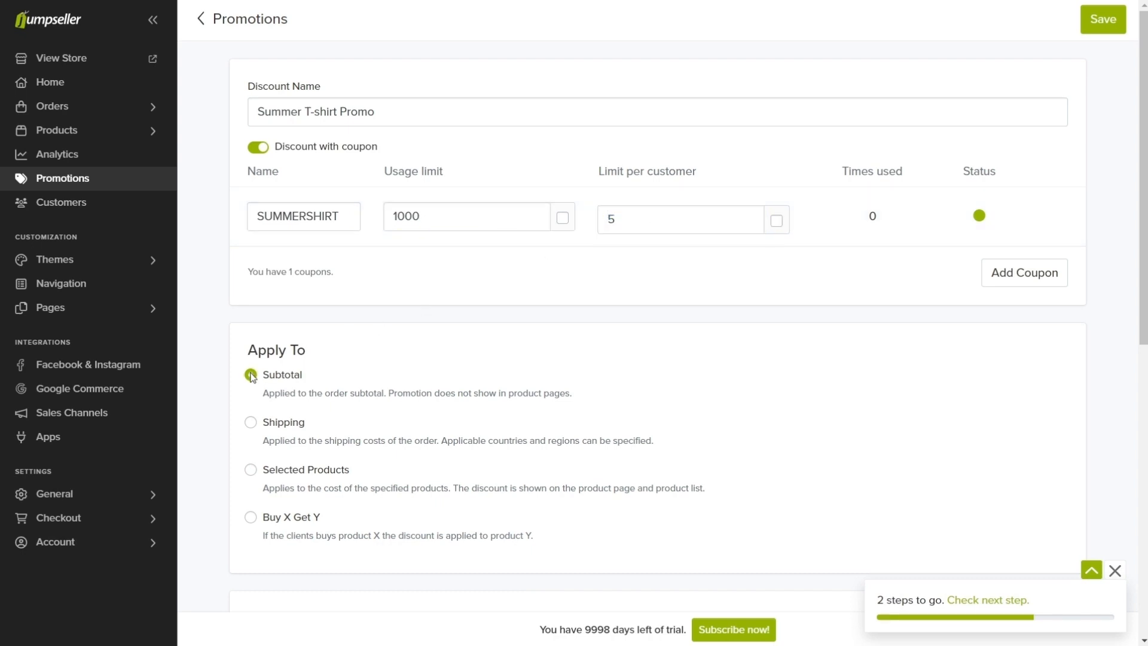
Step: Make the discount a percentage with a 50 EUR minimum order amount, and save
left_click(444, 468)
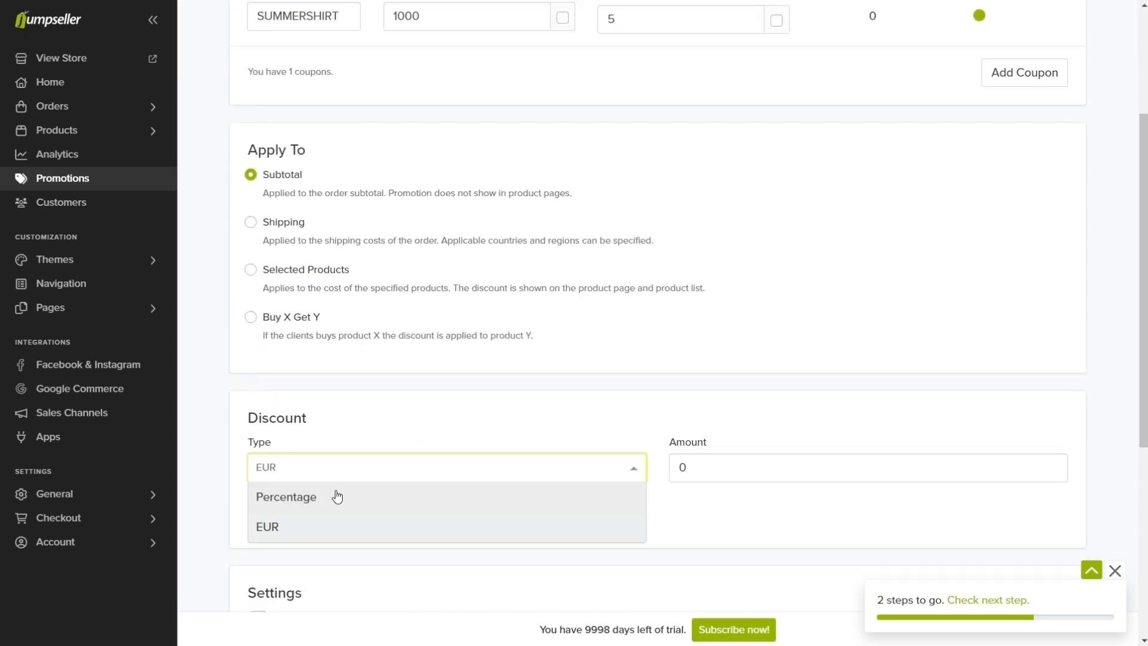
left_click(286, 497)
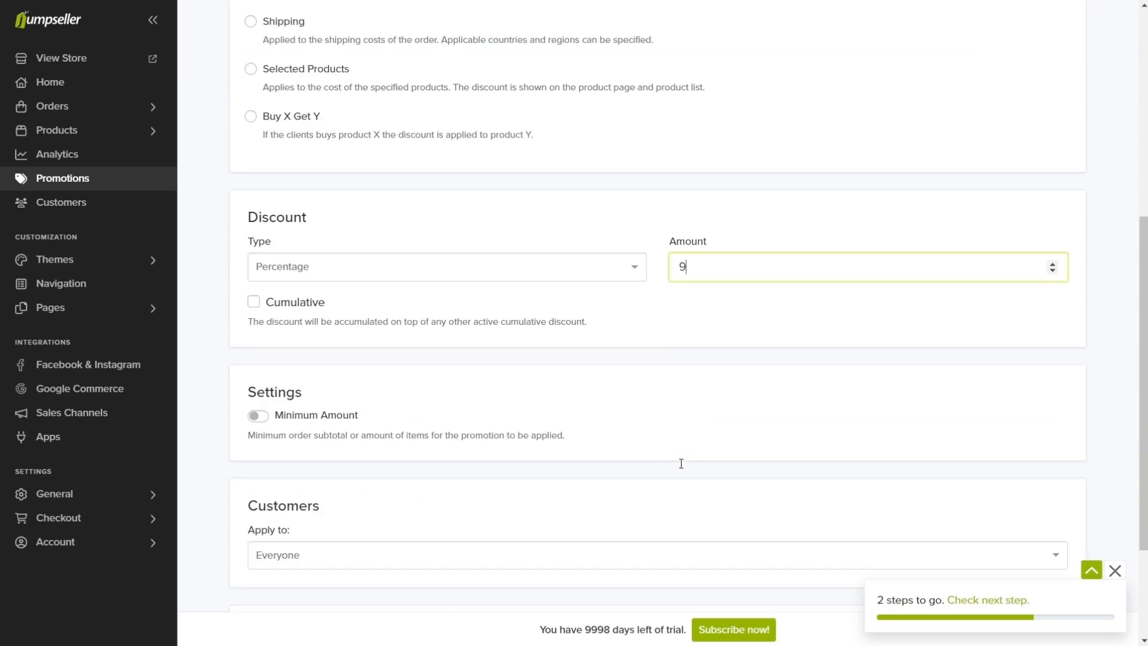
left_click(258, 415)
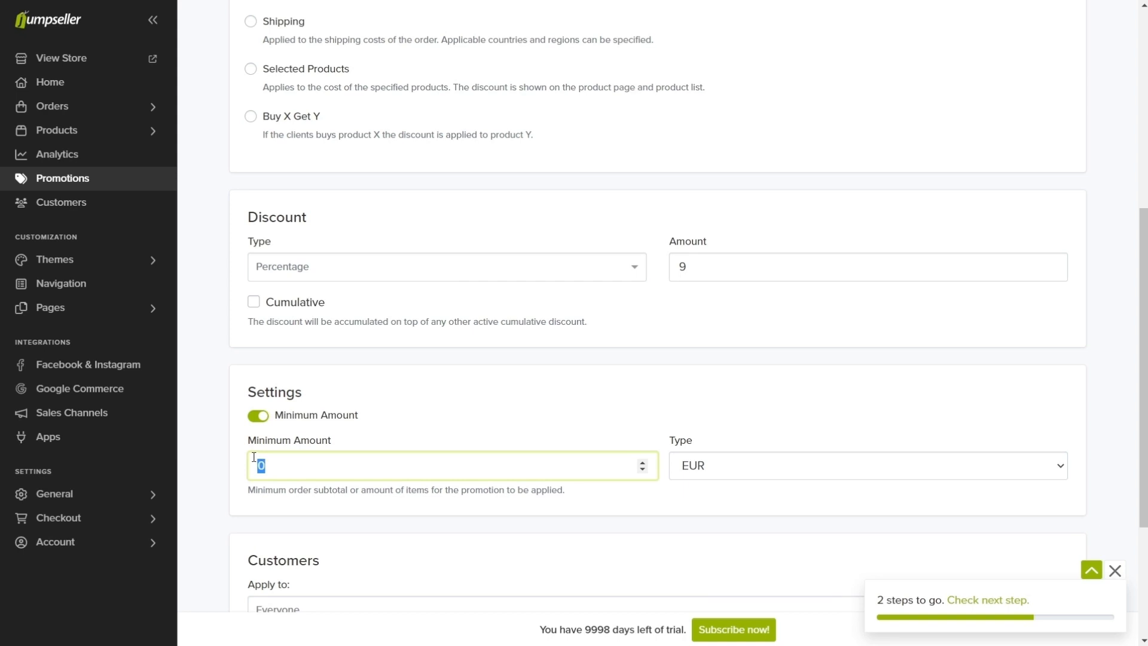
type("50")
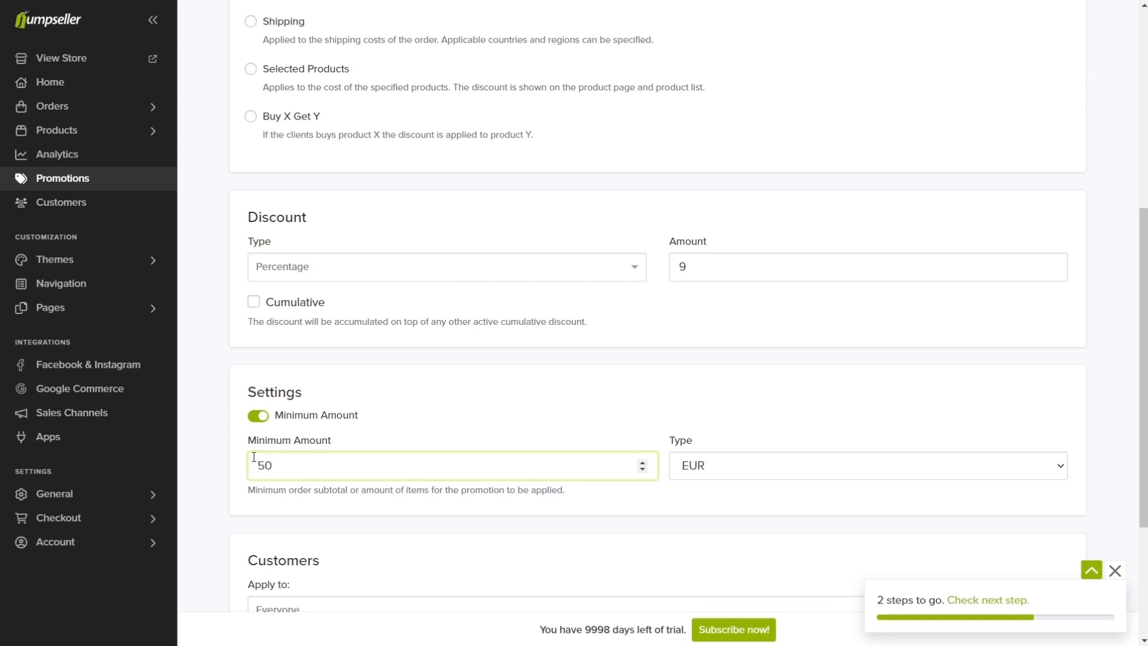
left_click(1103, 19)
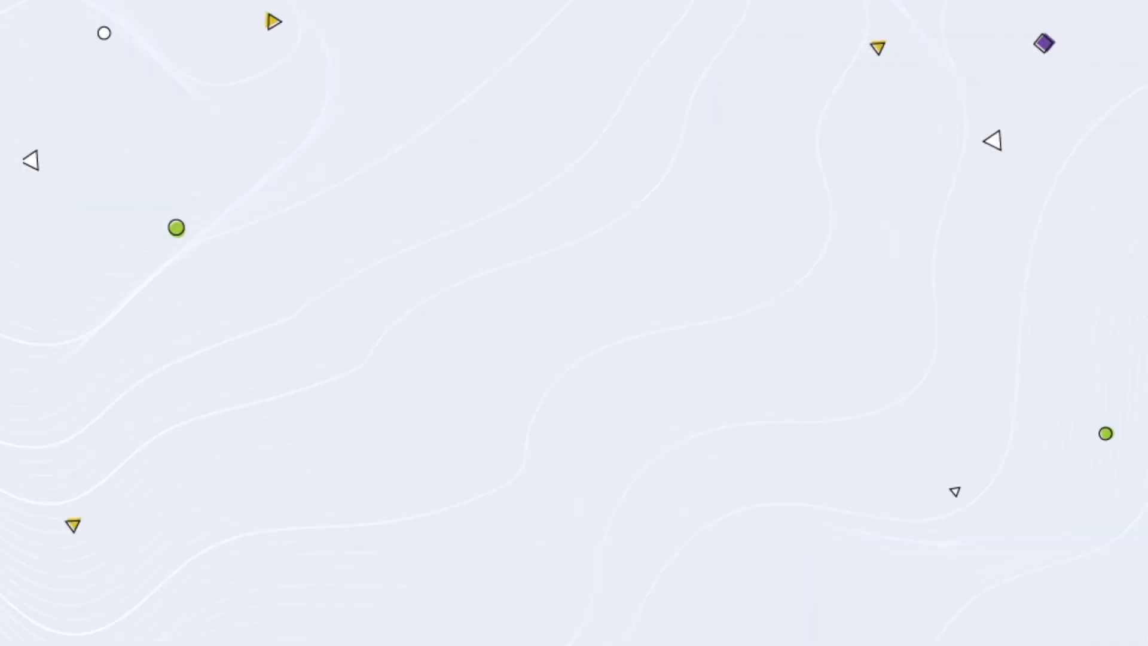
left_click(1104, 20)
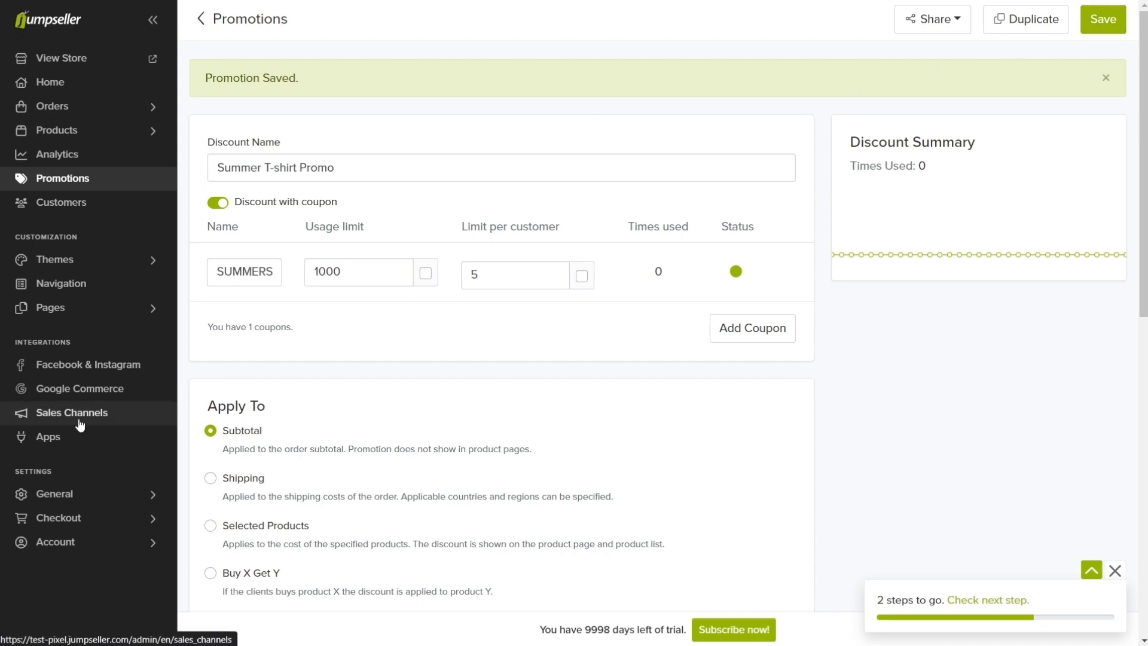
Step: Install the Facebook & Instagram sales channel and authorize its access to the store
left_click(71, 412)
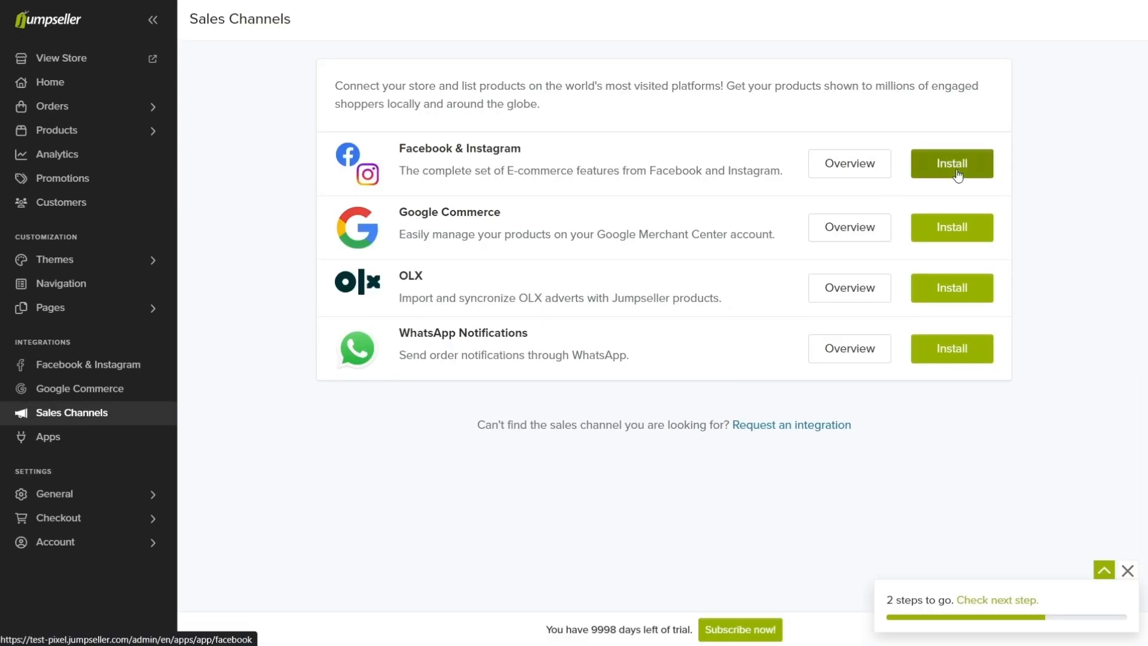
left_click(953, 164)
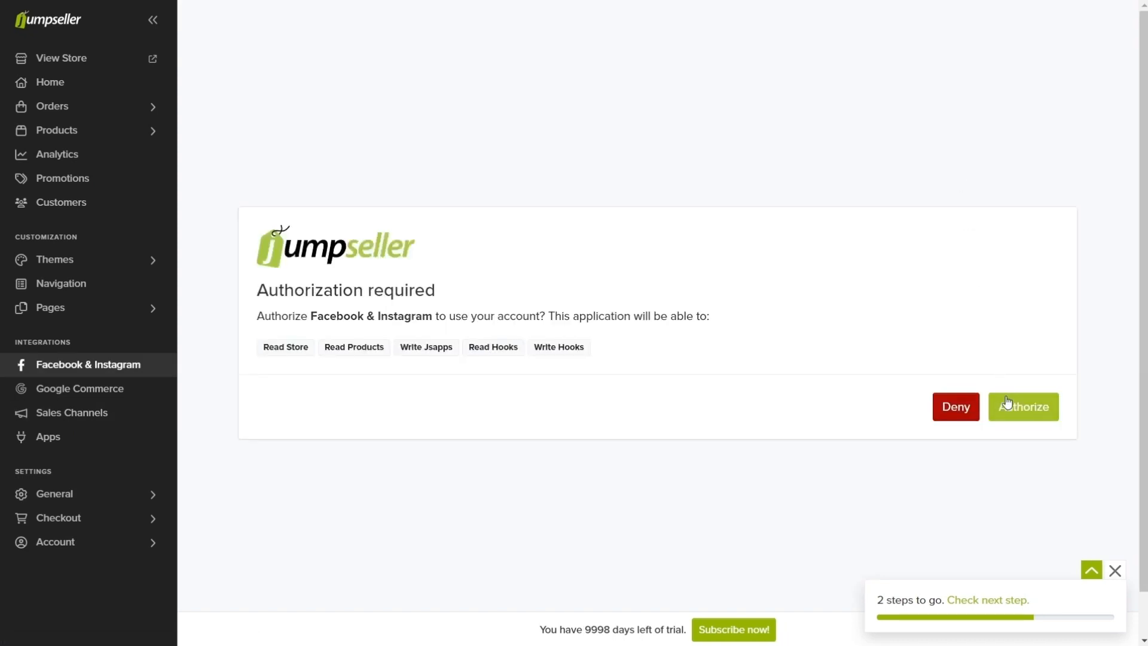
left_click(1024, 407)
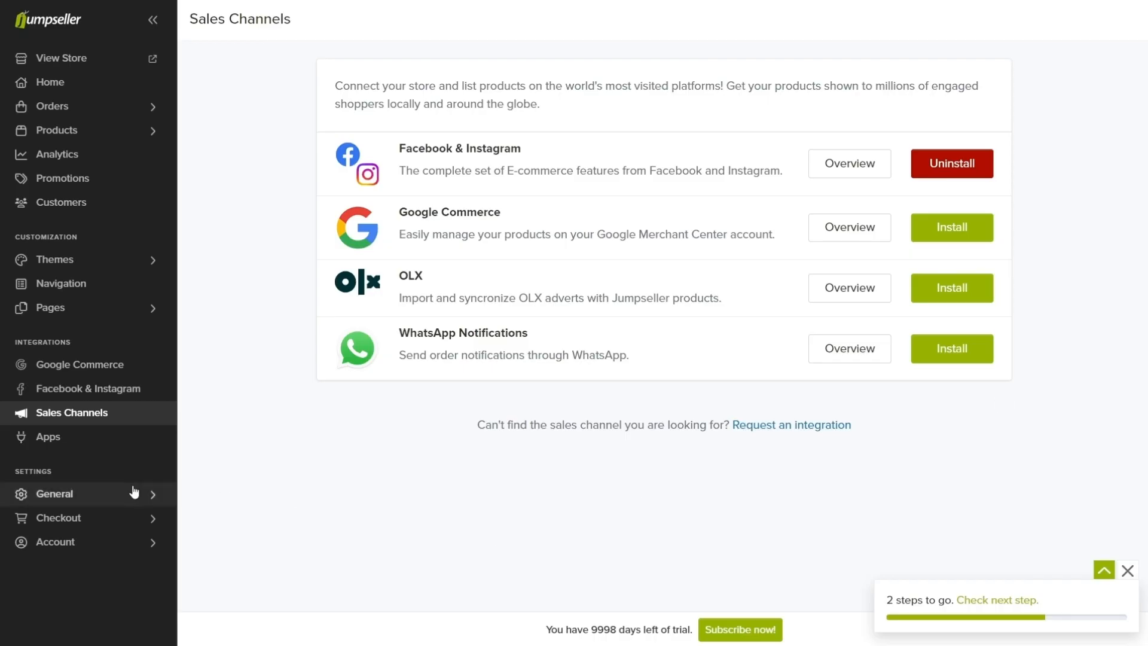
Step: Change the store's FROM email address to the organic clothing info address and save it
left_click(82, 571)
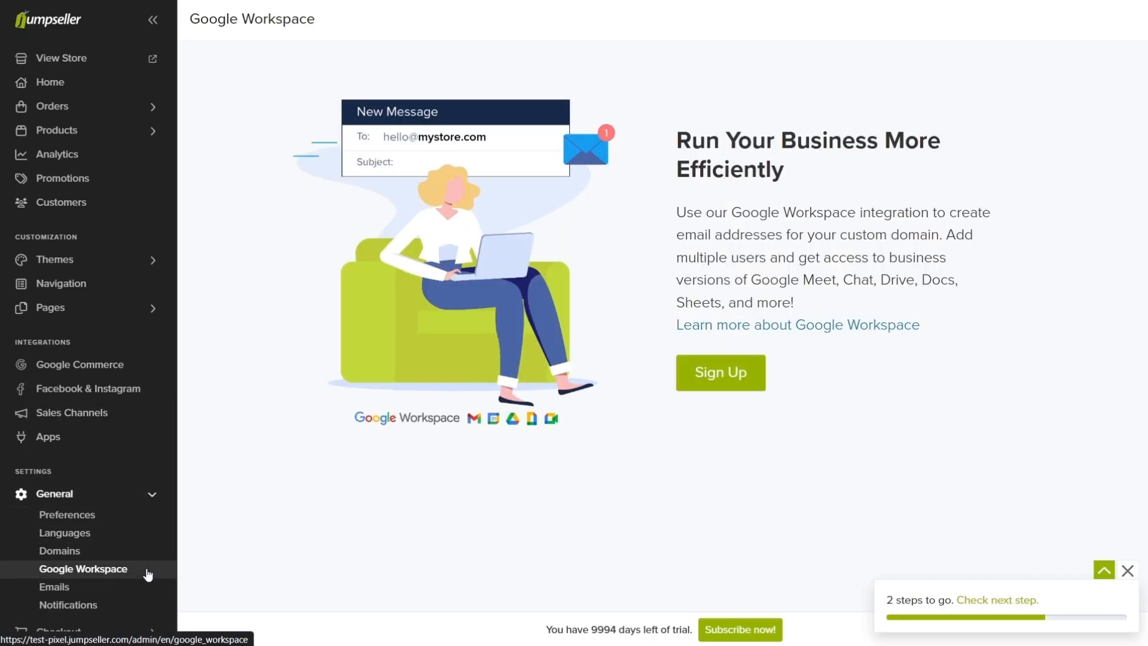
left_click(720, 372)
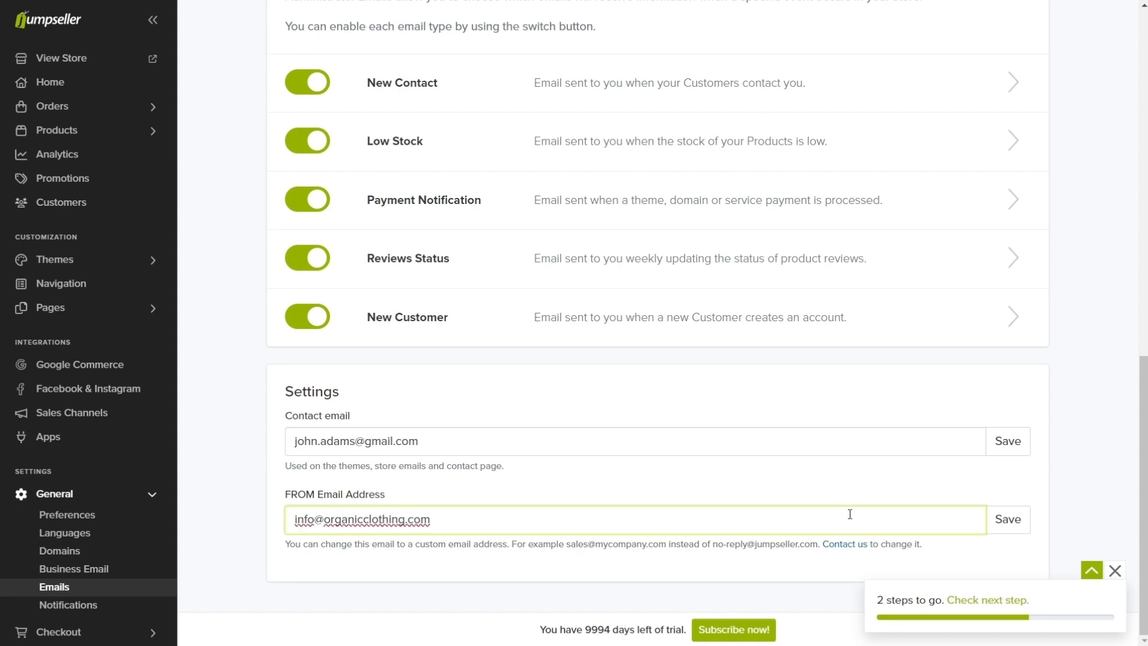
left_click(1008, 519)
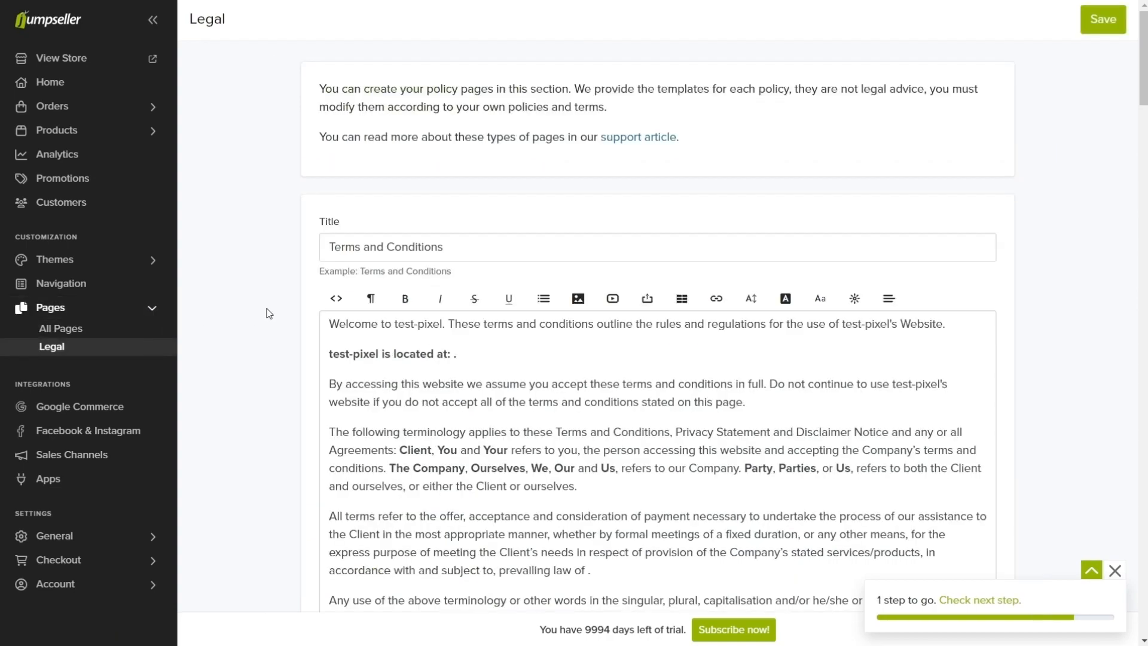
Step: Fill the Privacy Policy with the default template and save the legal pages
scroll("down", 3)
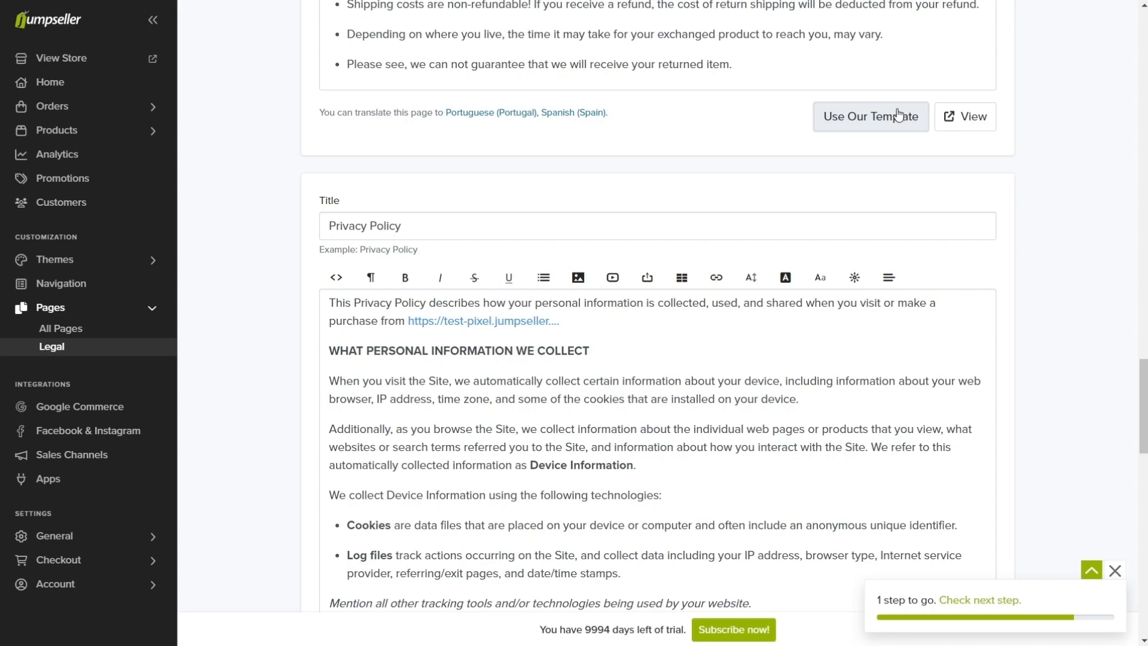
scroll("down", 3)
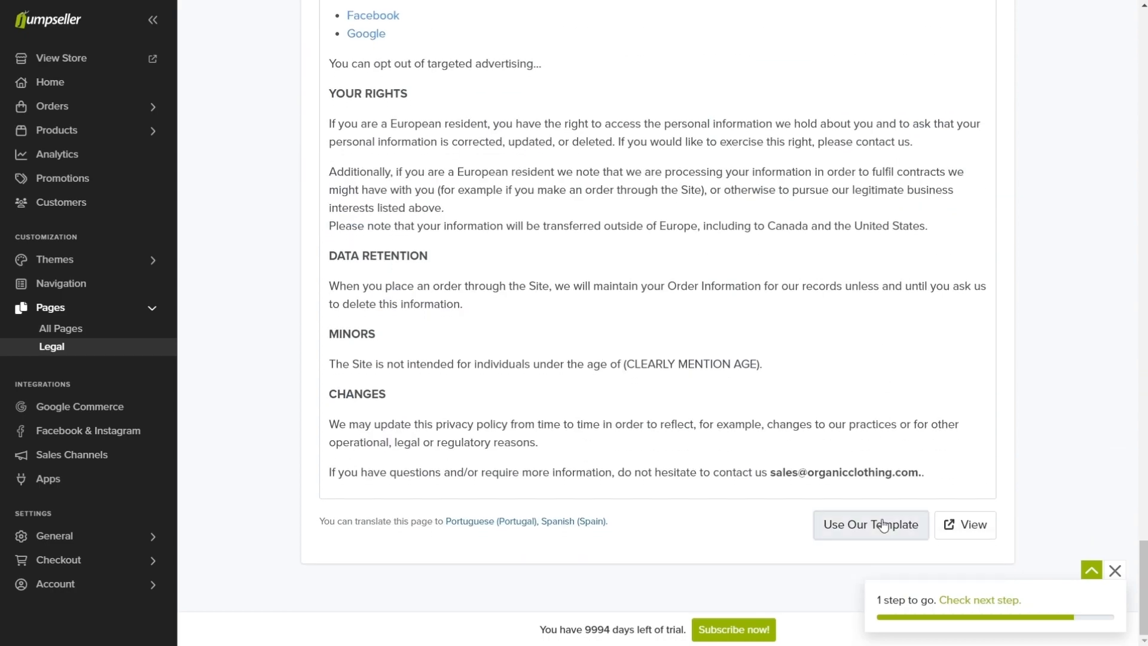
left_click(871, 525)
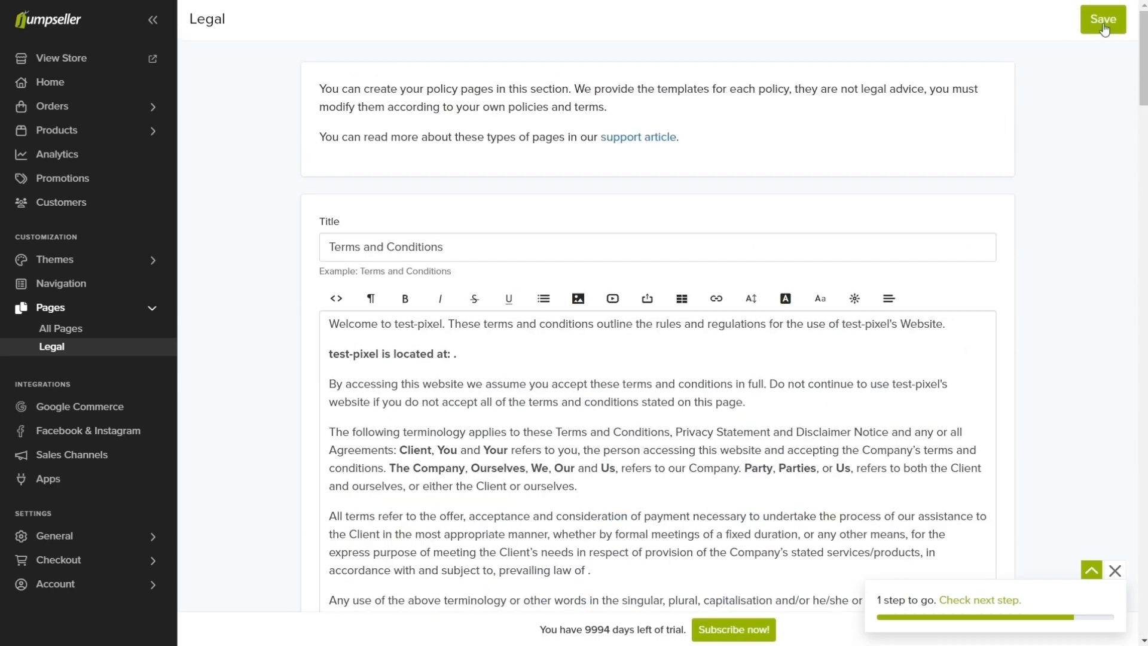
left_click(1103, 19)
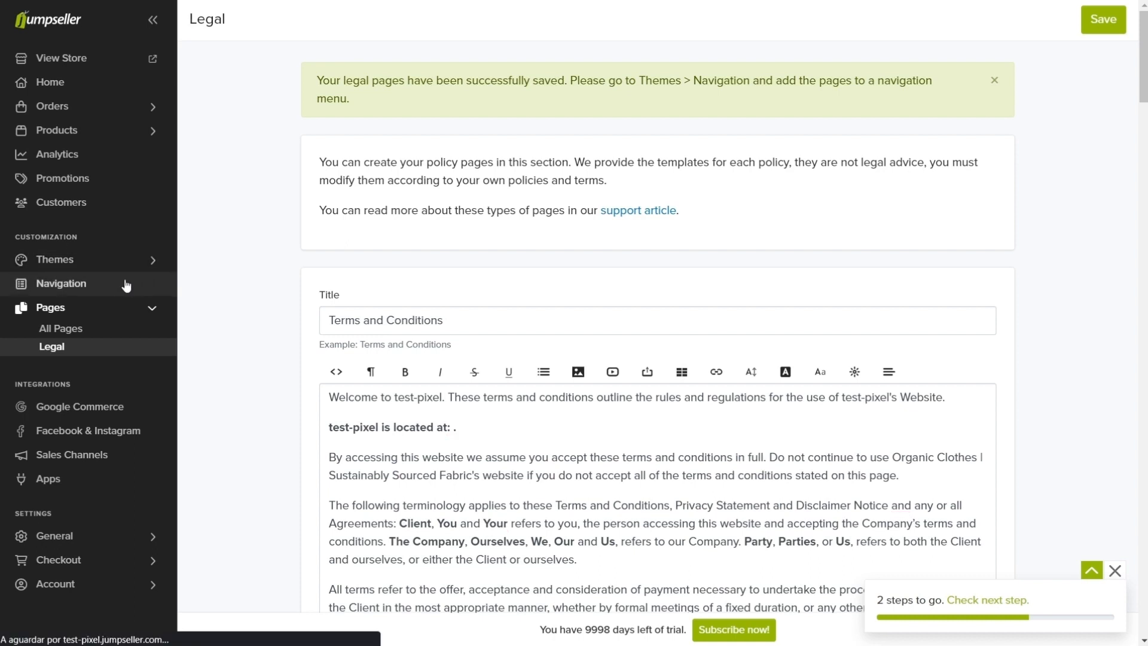
Step: Add Terms and Conditions, Refund Policy and Privacy Policy to the Footer Menu and save
left_click(61, 283)
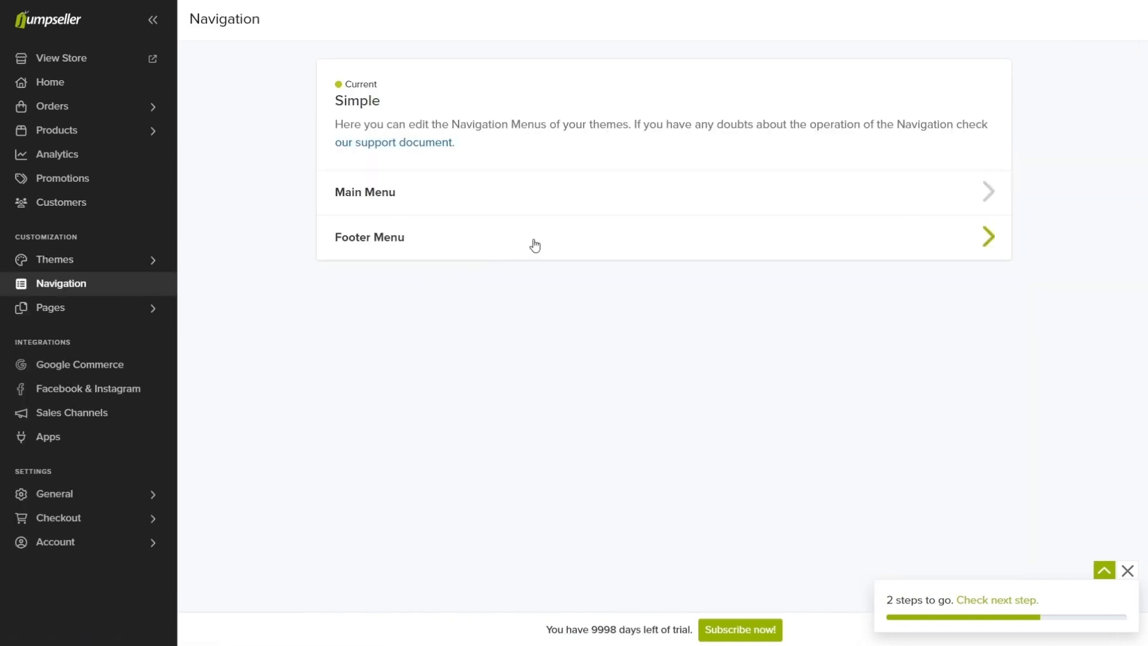
left_click(534, 237)
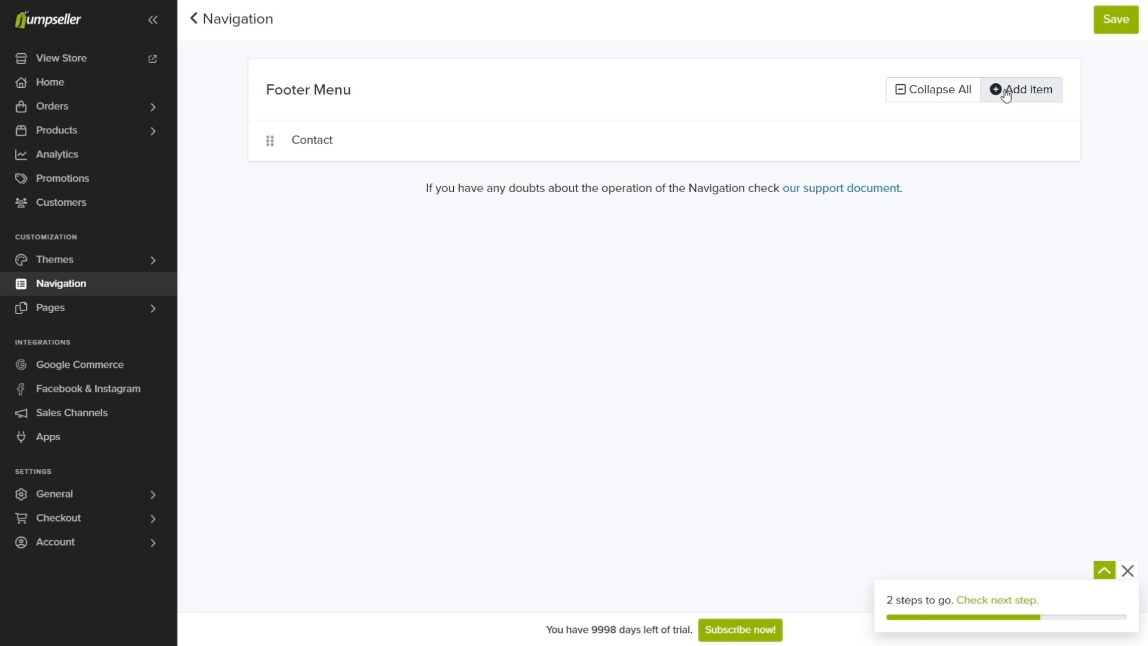
left_click(1025, 89)
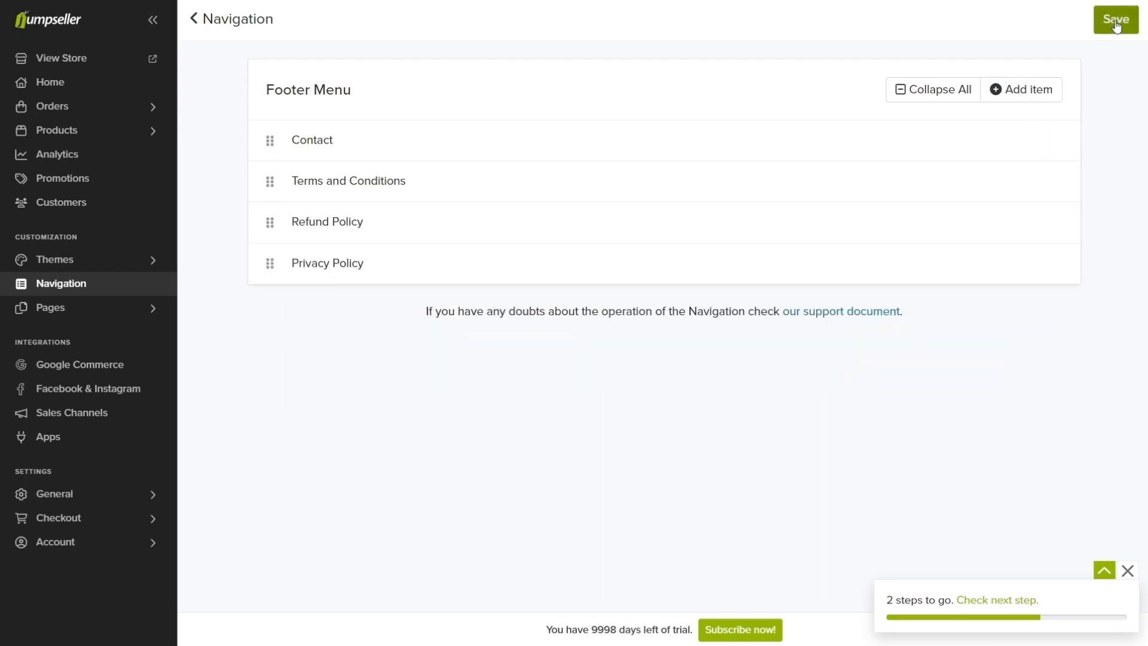
left_click(1116, 19)
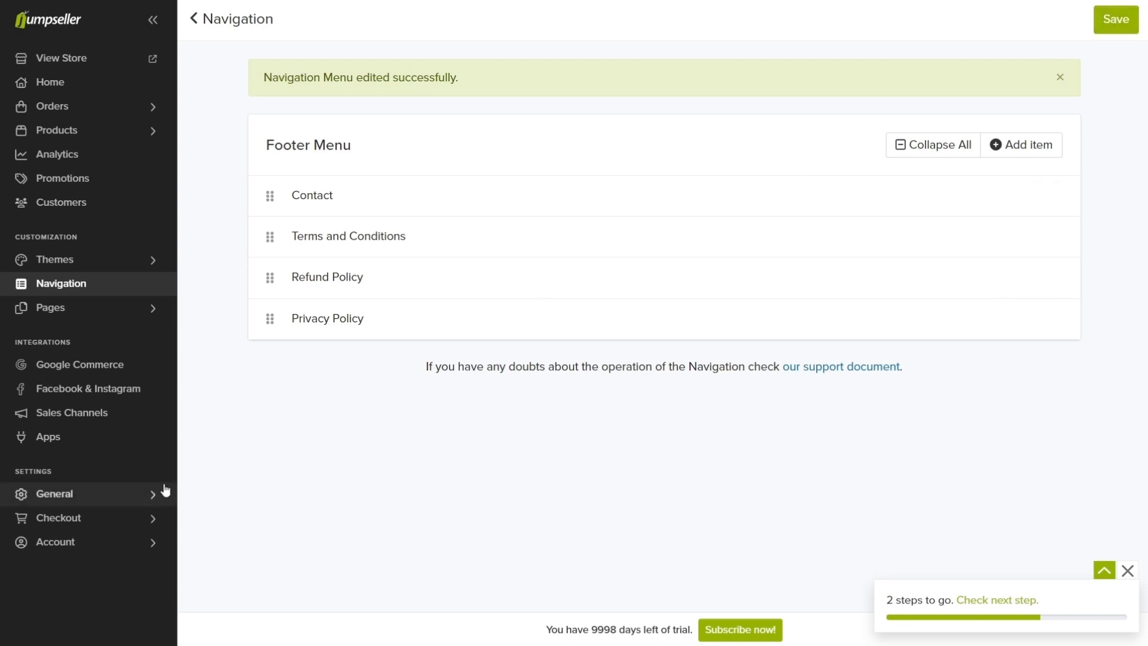
left_click(53, 499)
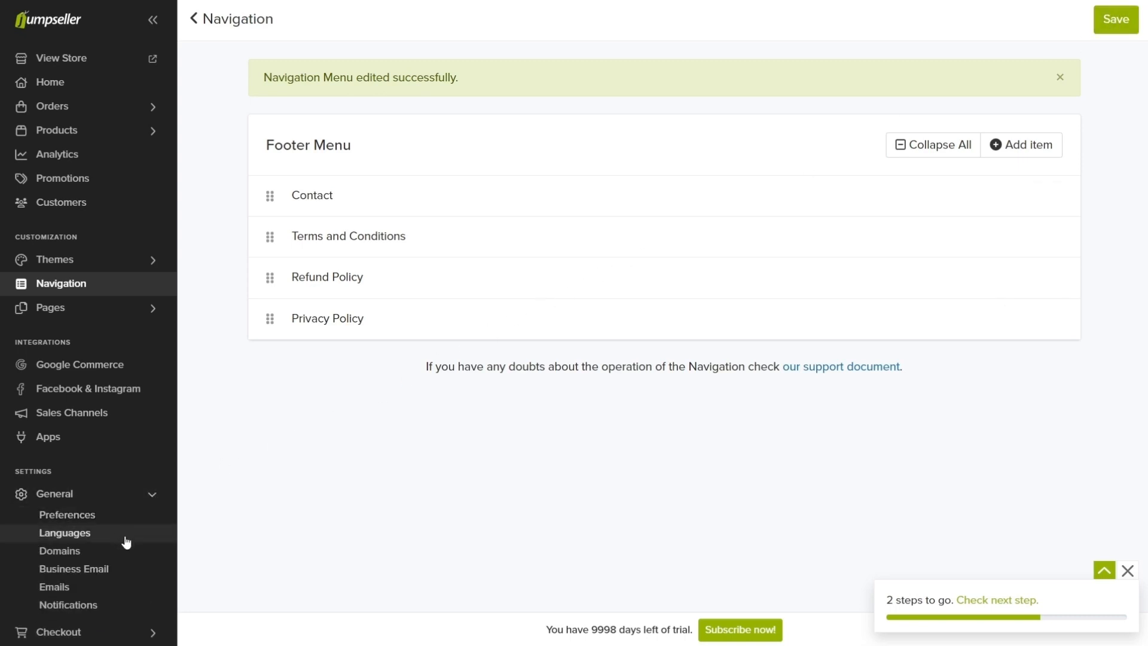
Step: Add Spanish (Spain) and review its Theme Options, Products, Pages and Store translations
left_click(65, 533)
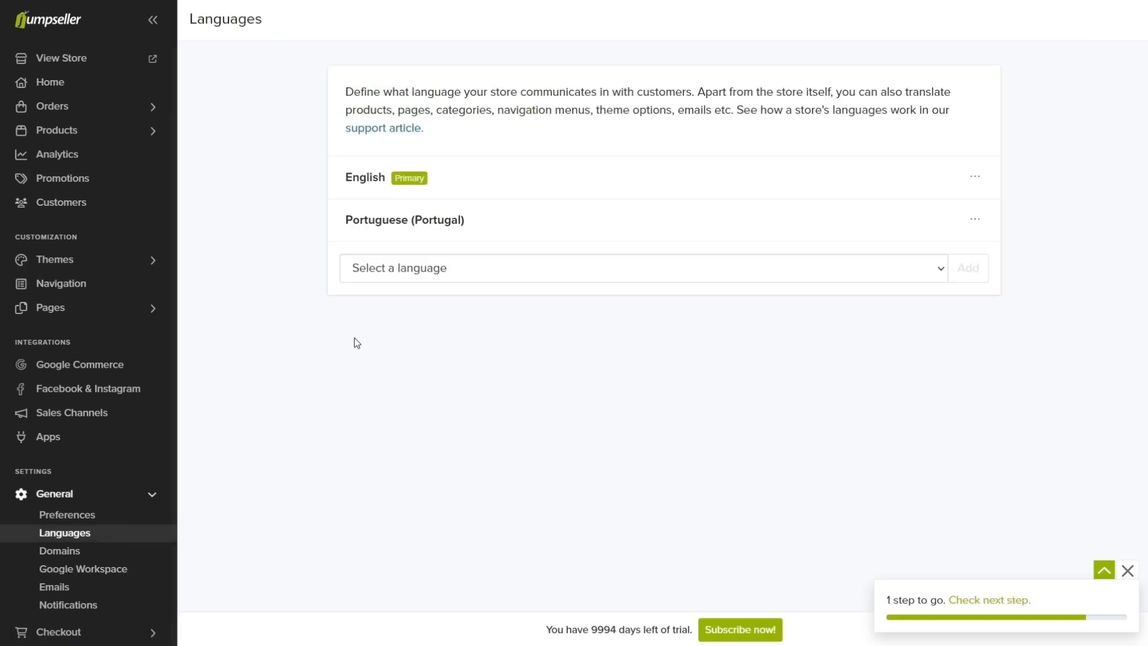
left_click(643, 268)
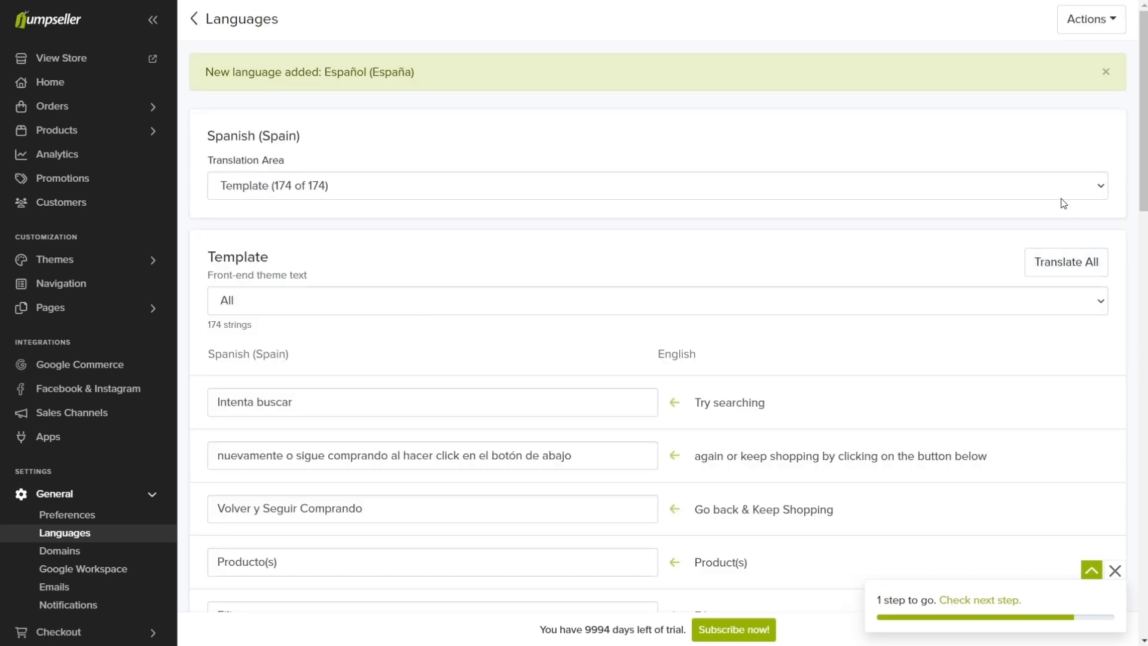
left_click(655, 186)
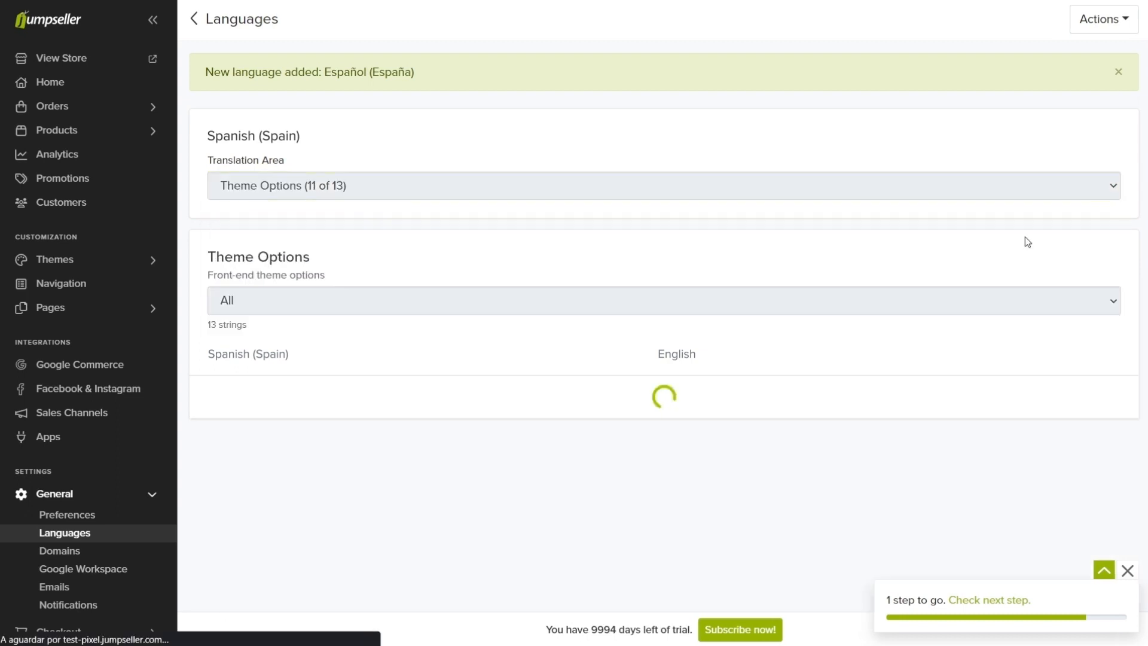
left_click(663, 185)
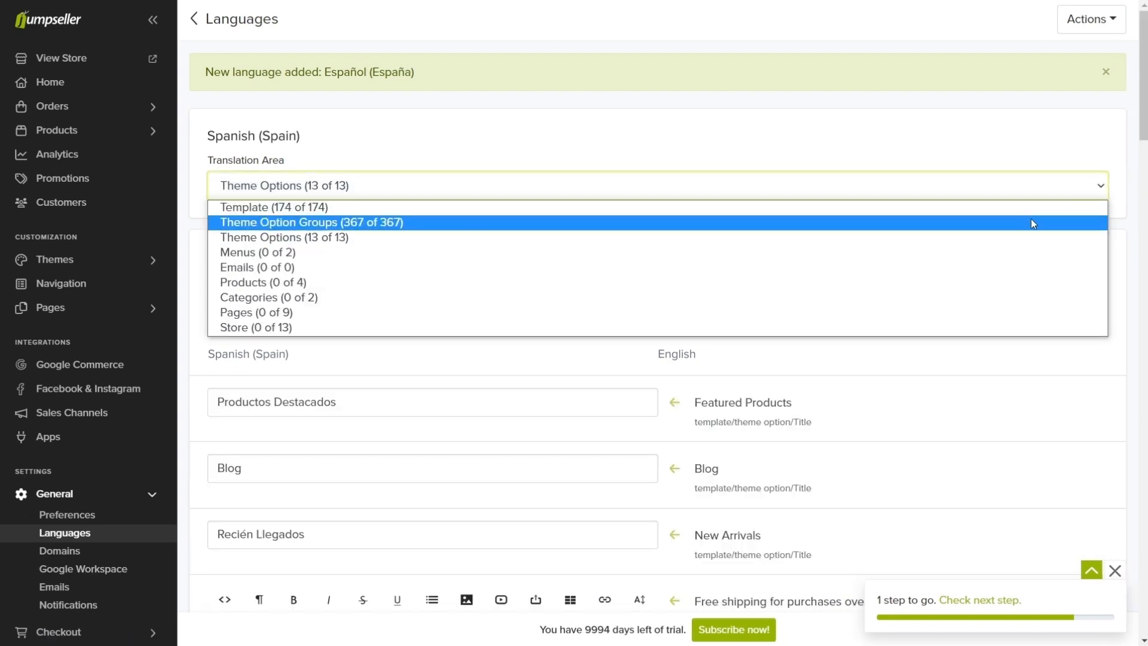
left_click(261, 281)
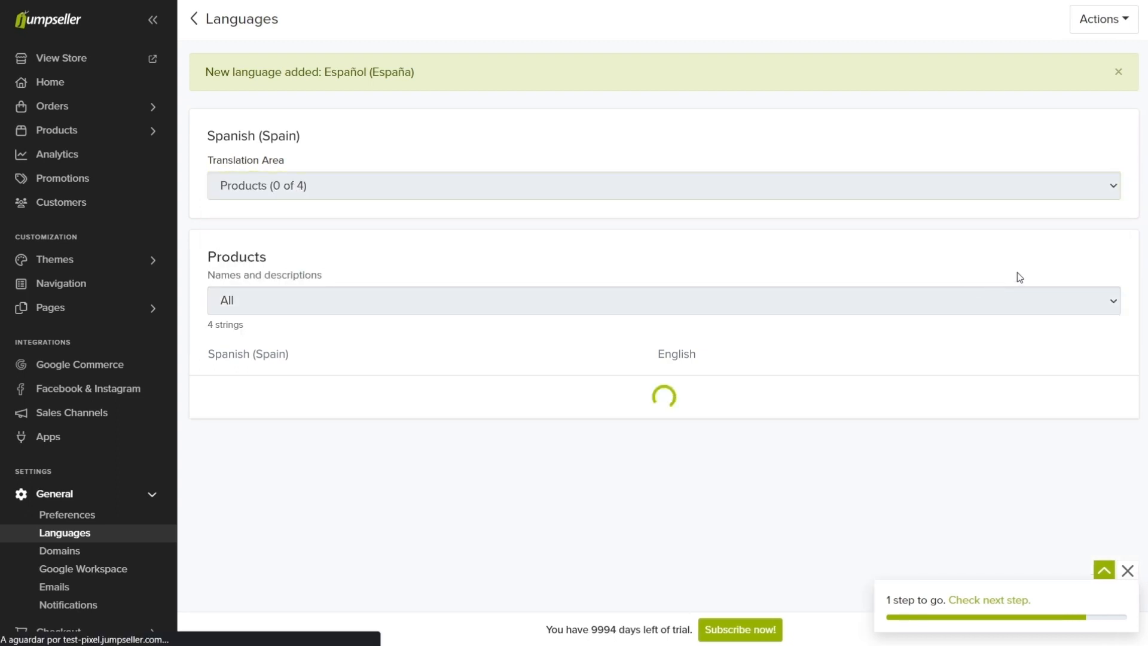
left_click(661, 185)
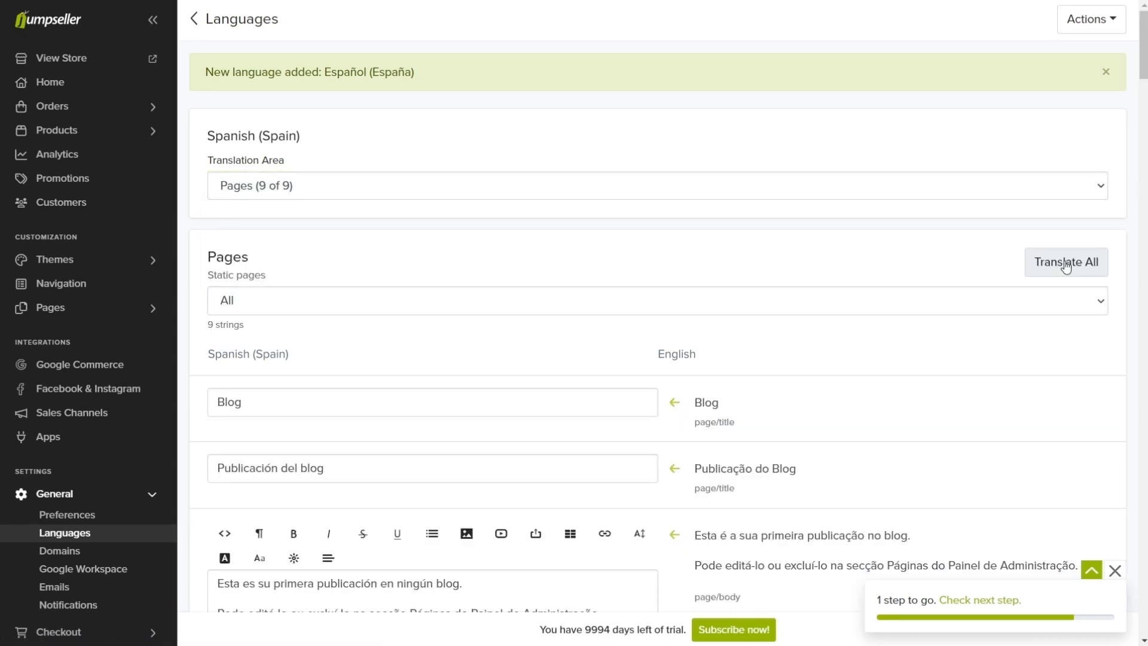
left_click(657, 185)
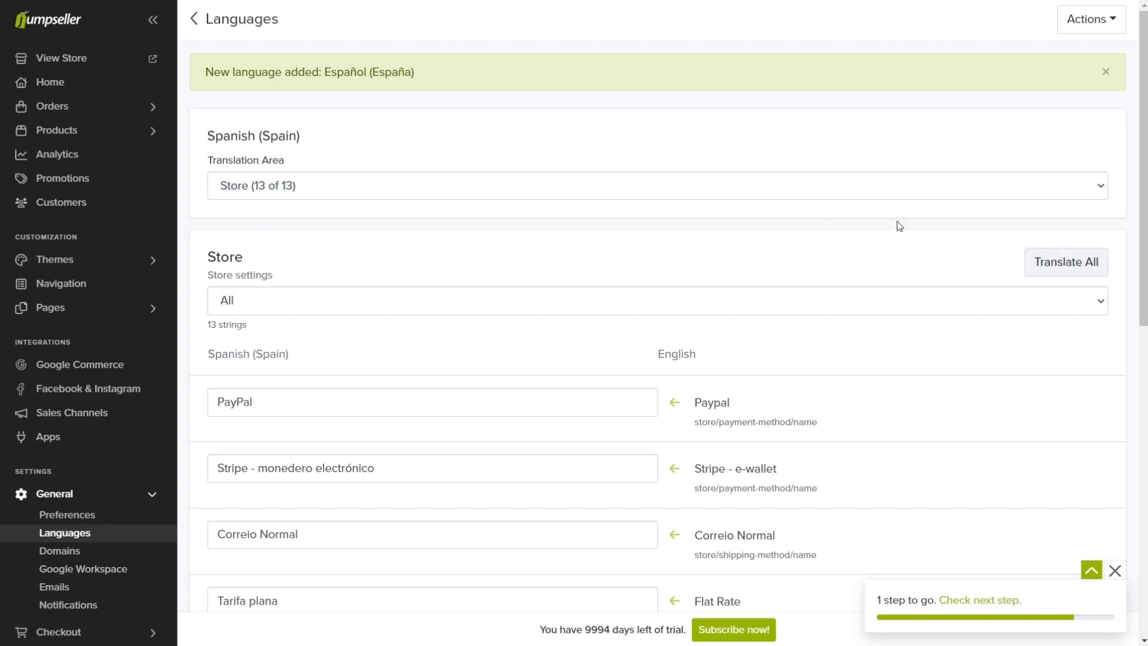
left_click(193, 19)
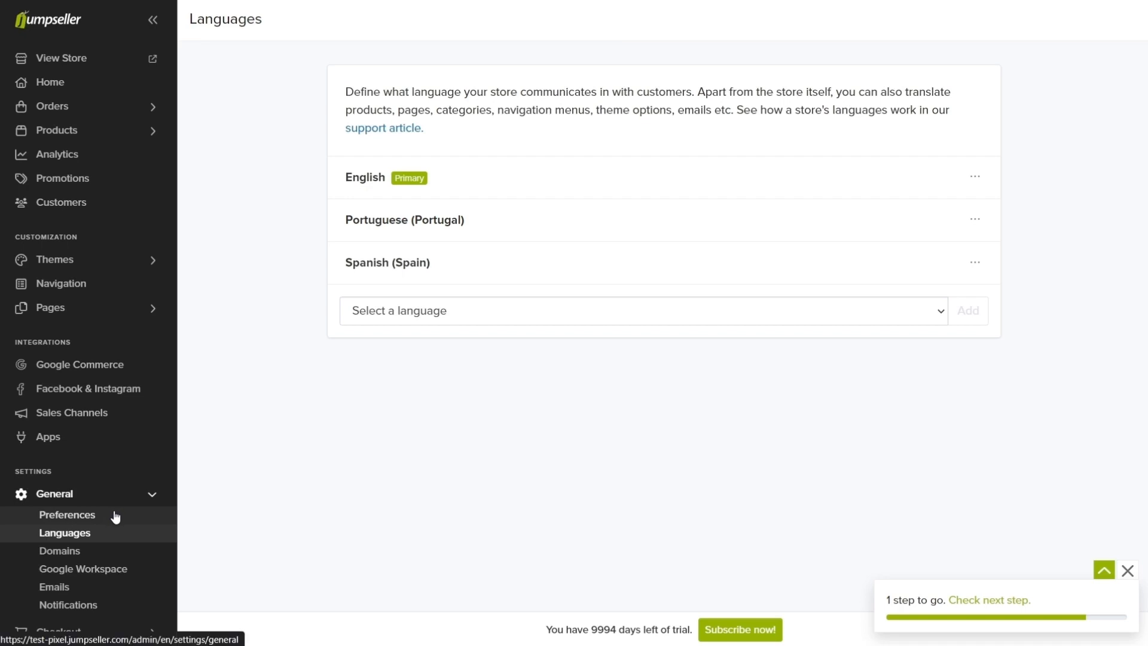
Step: Name the store 'Organic Clothes | Sustainably Sourced Fabric' and enter its sustainable-clothing description
left_click(66, 515)
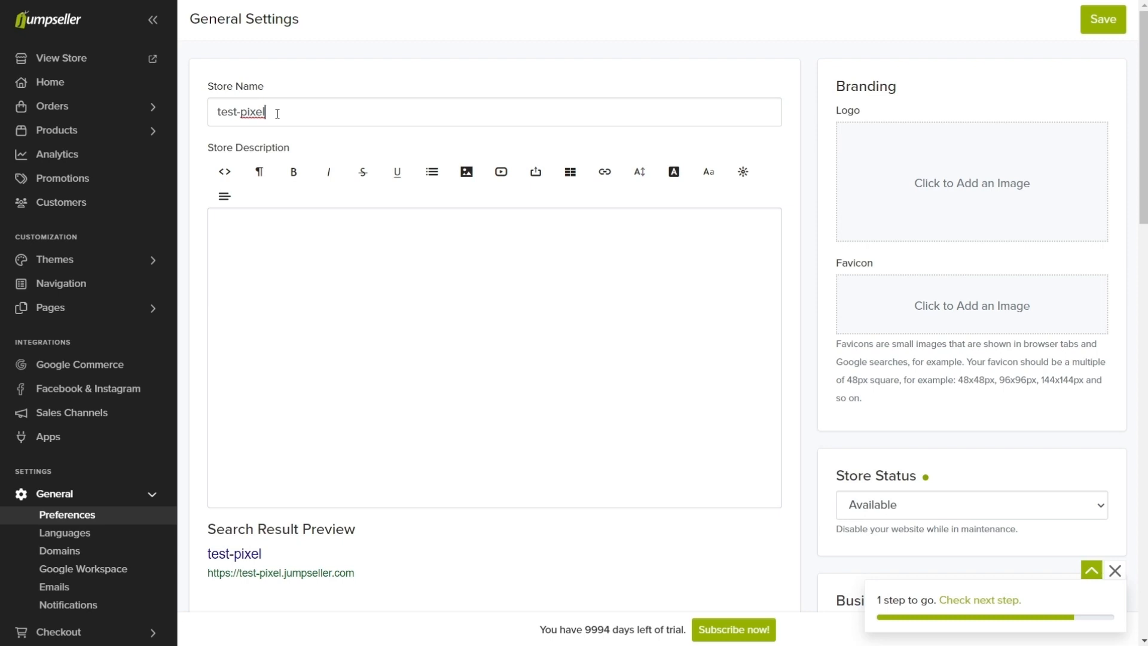
type("Organic")
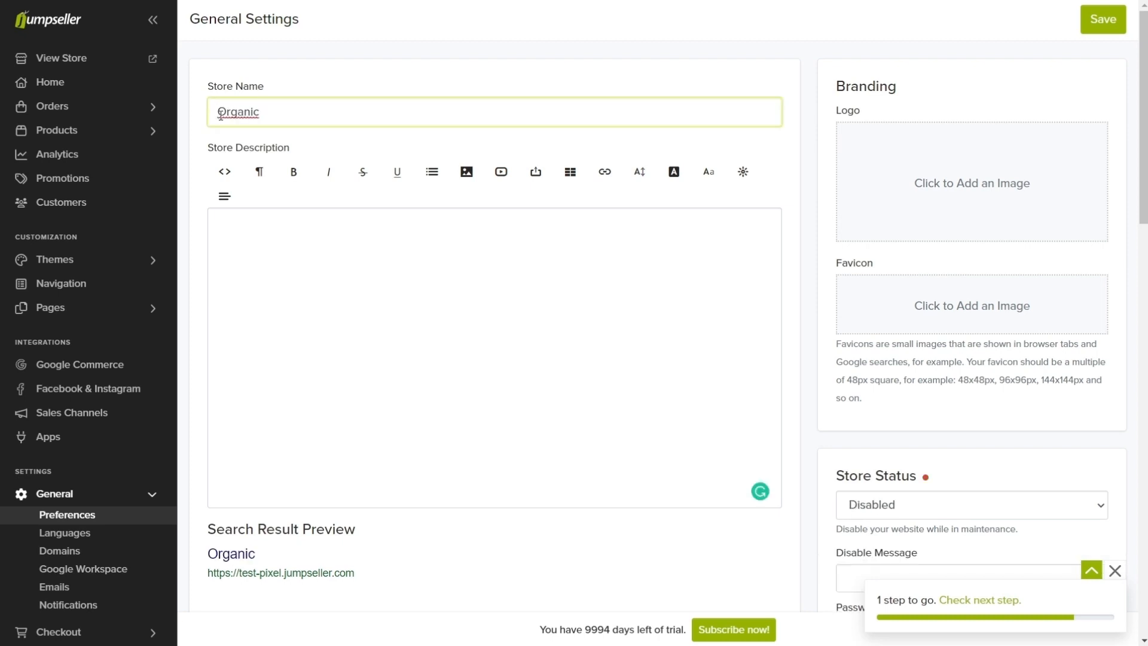
type("Clothes | Sustainably Sourced Fabric")
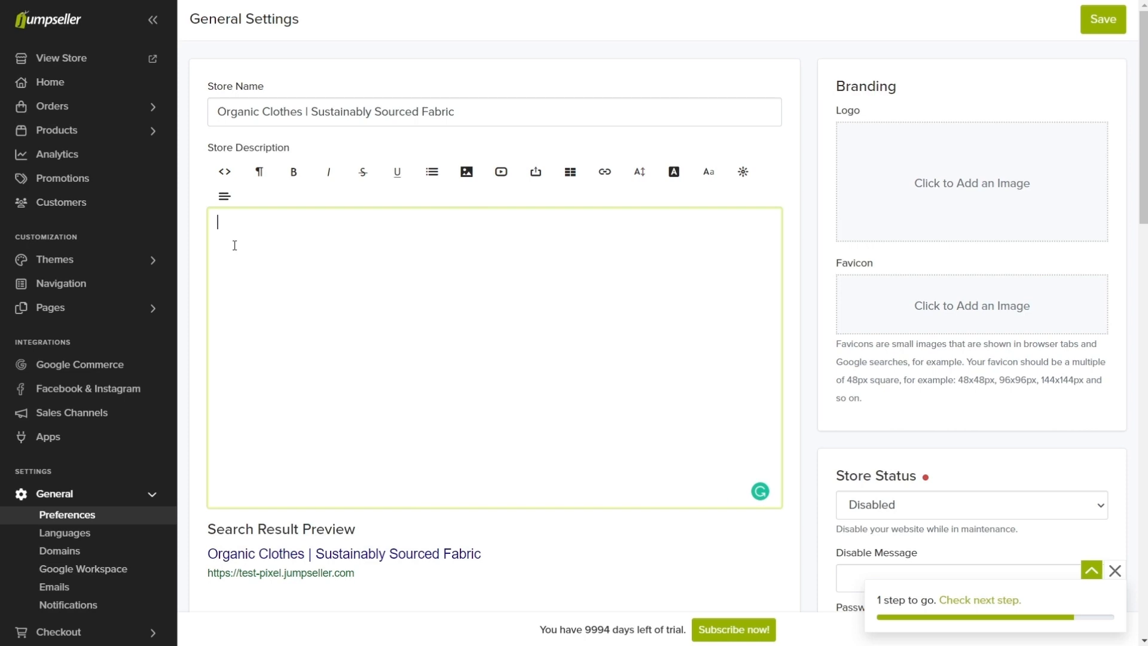
type("We sell organic clothes made from sustainably sourced")
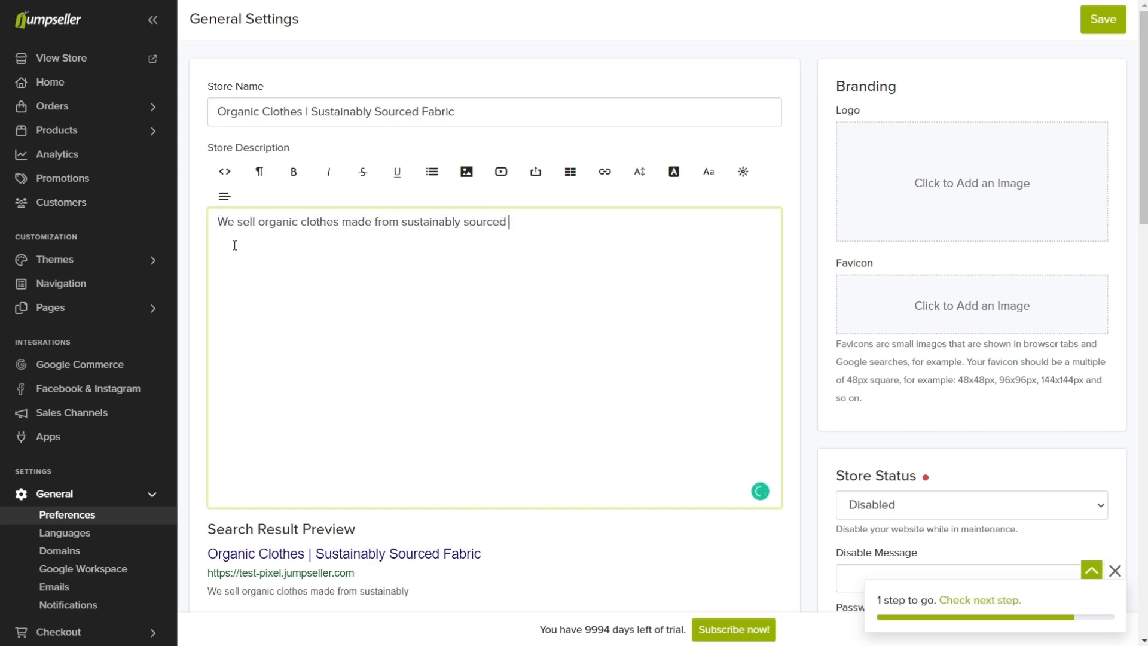
type("fabric for the responsible consumer. Clothing can be cheap without")
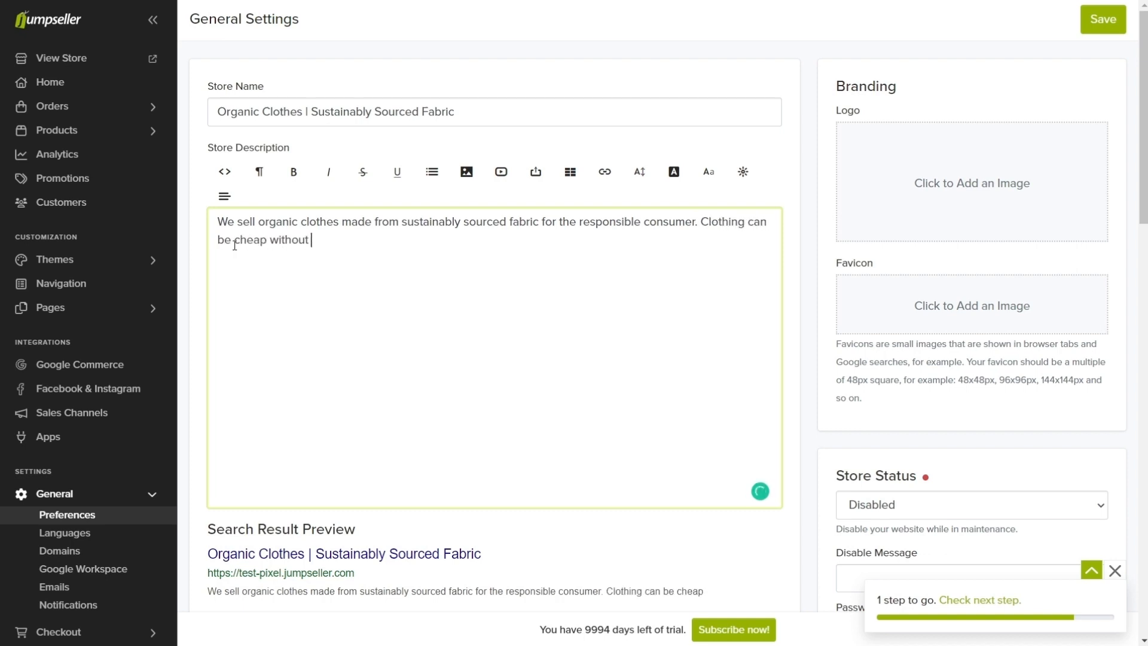
type("worker exploitation. Our company is living proof of that motto.")
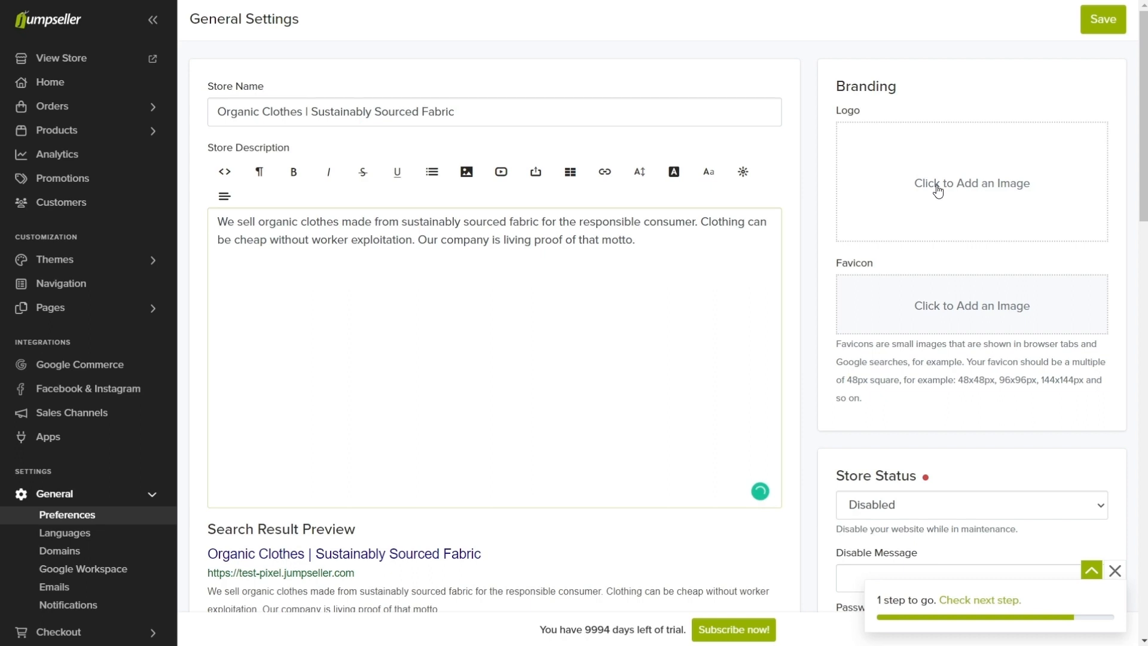
Step: Set organic-clothes-logo as the store logo and favicon-96x96 as the favicon, then save
left_click(970, 182)
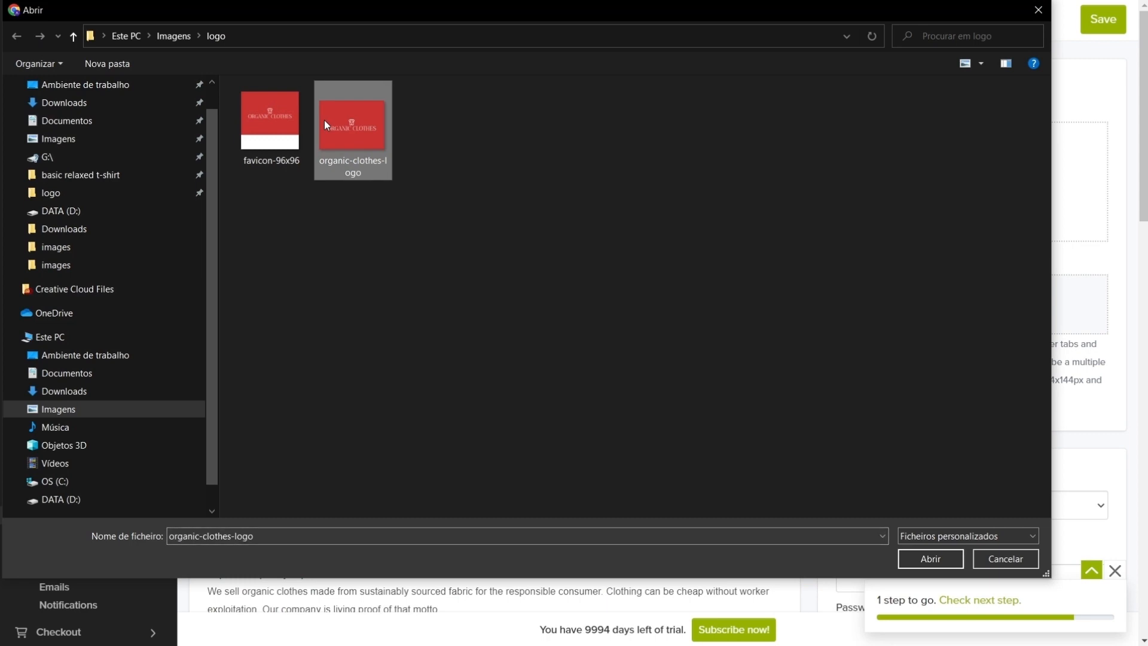
left_click(930, 558)
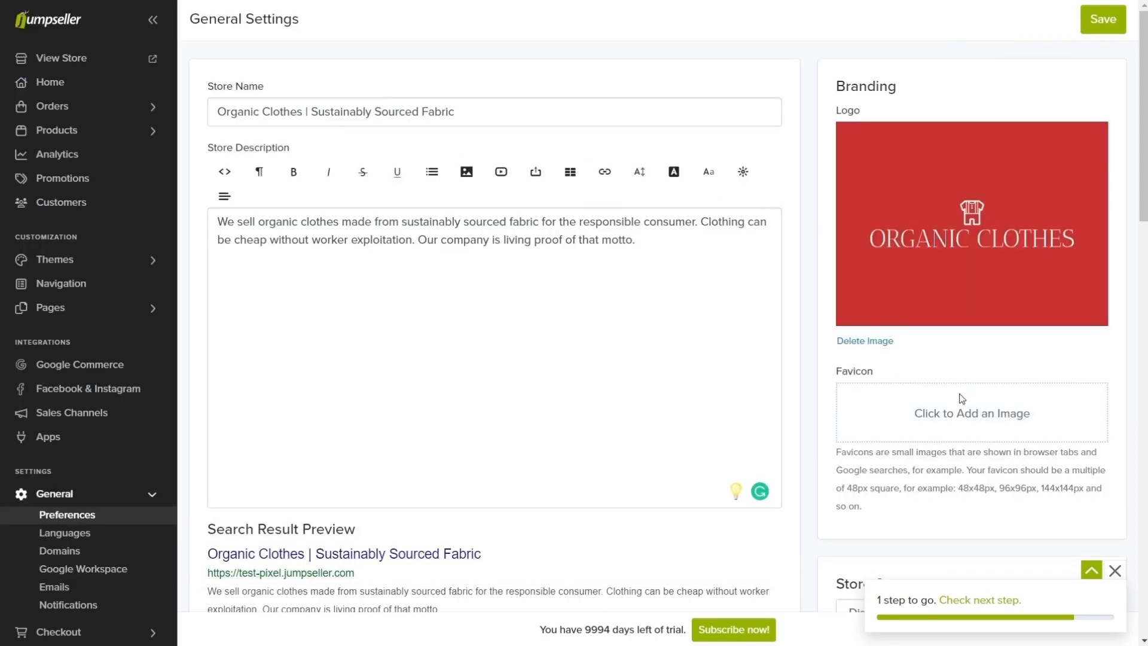
left_click(970, 412)
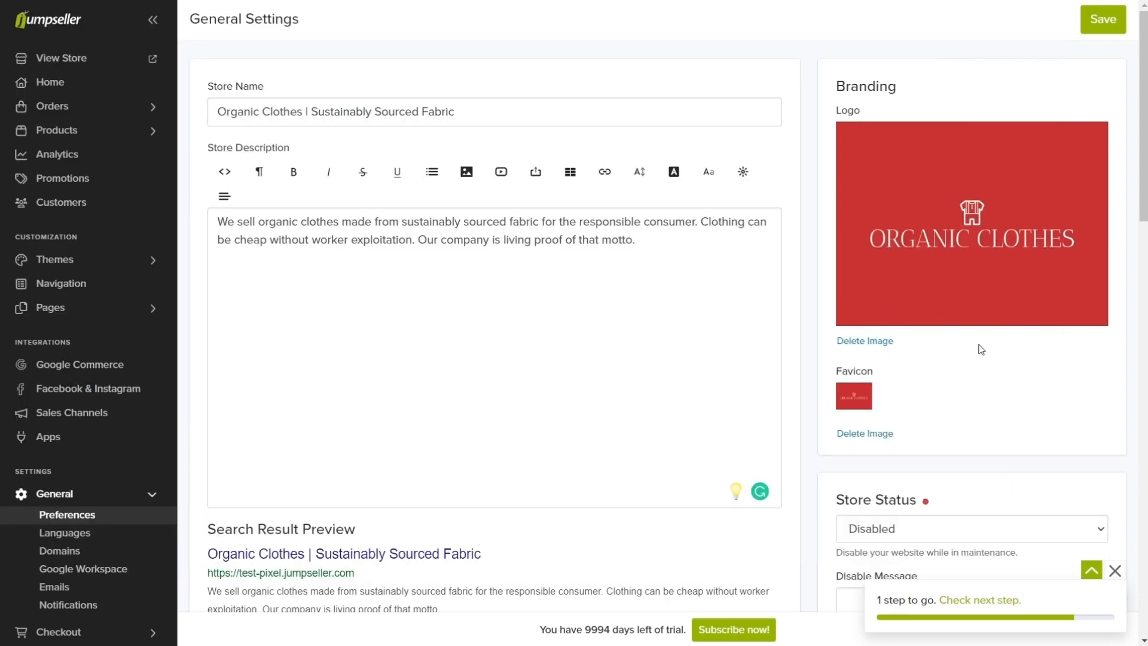
left_click(1102, 19)
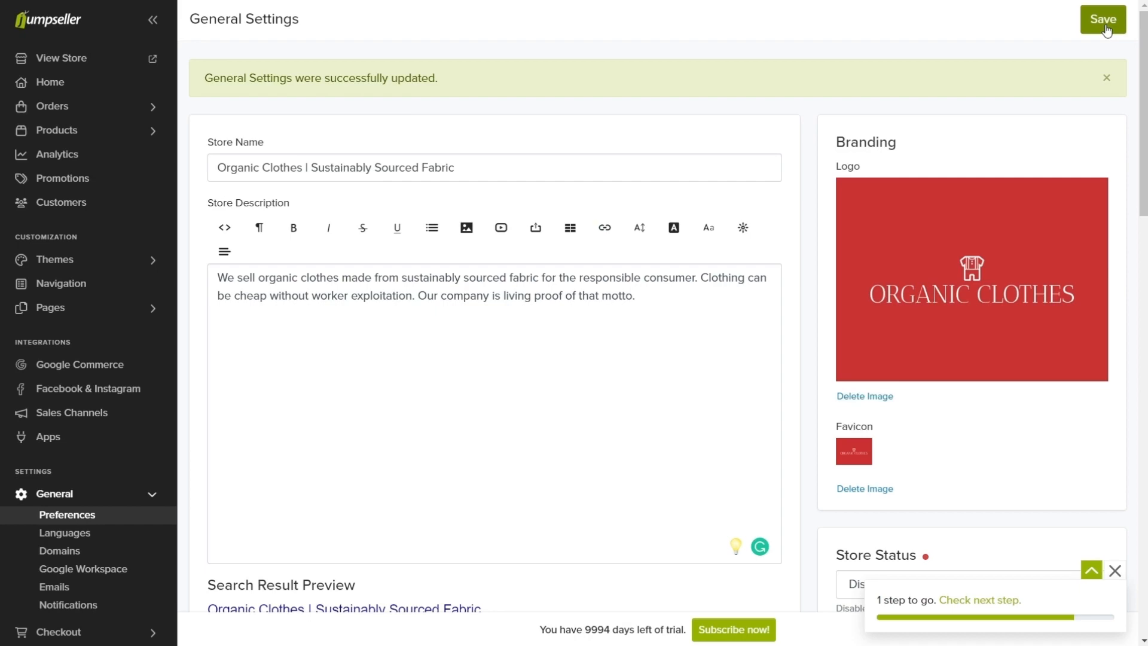
scroll("down", 3)
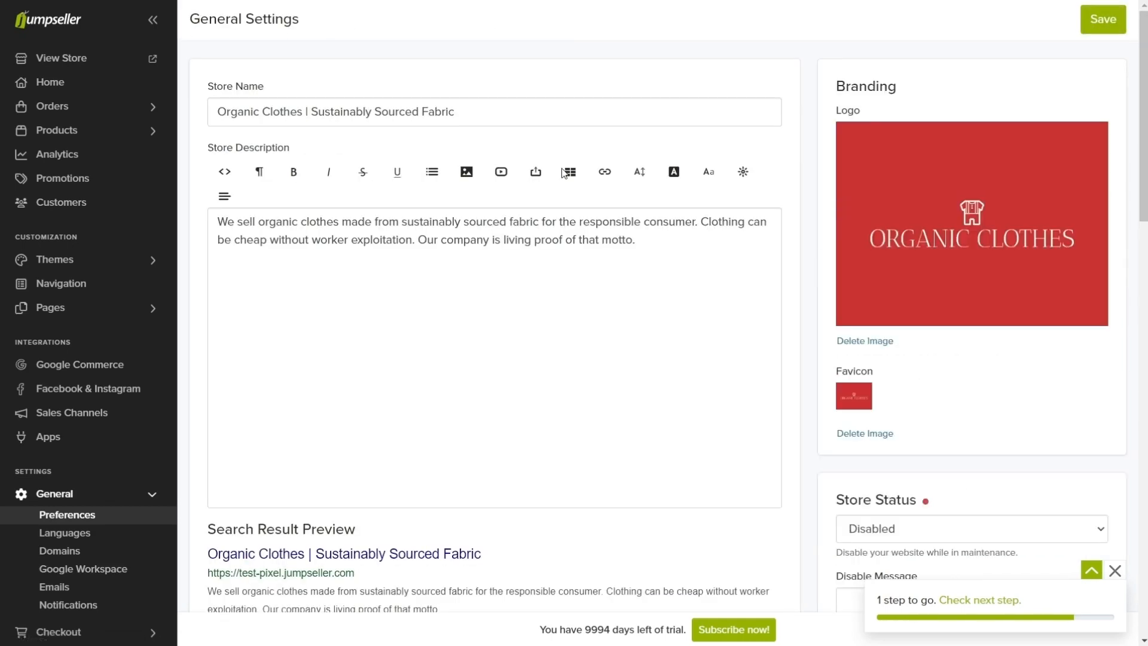
scroll("down", 3)
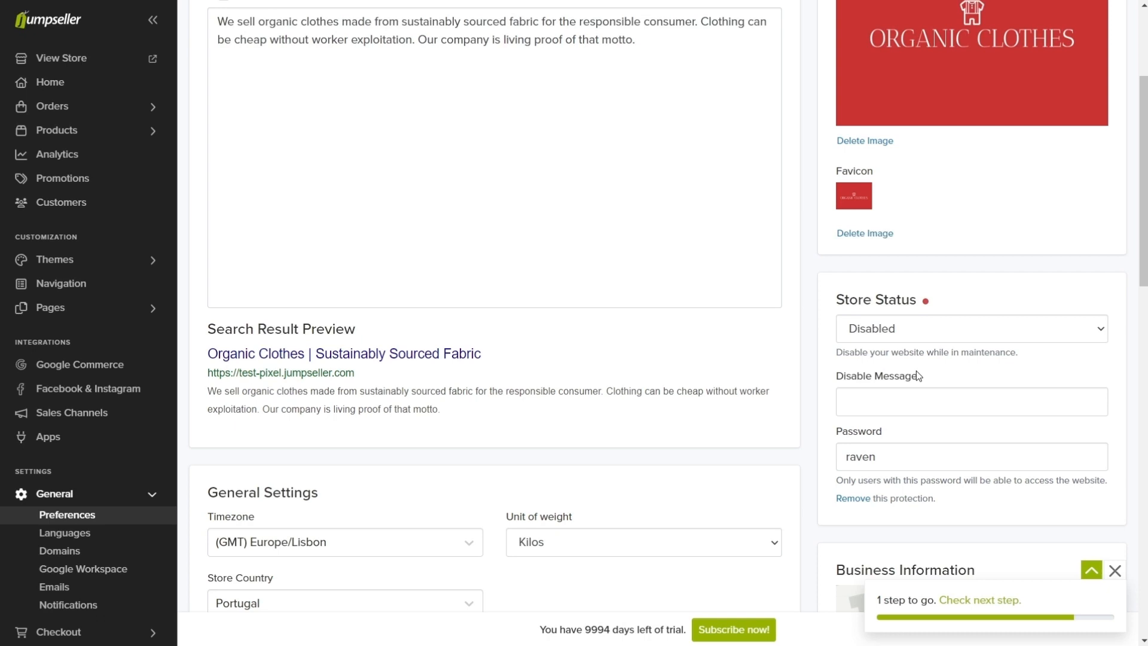
left_click(970, 328)
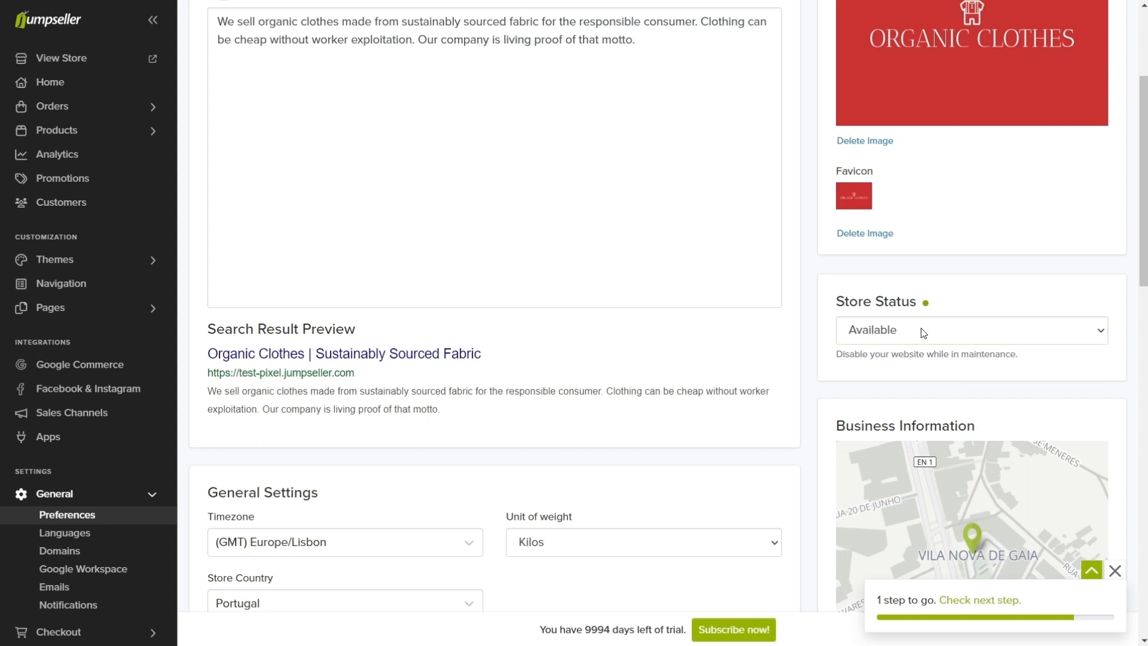
left_click(972, 329)
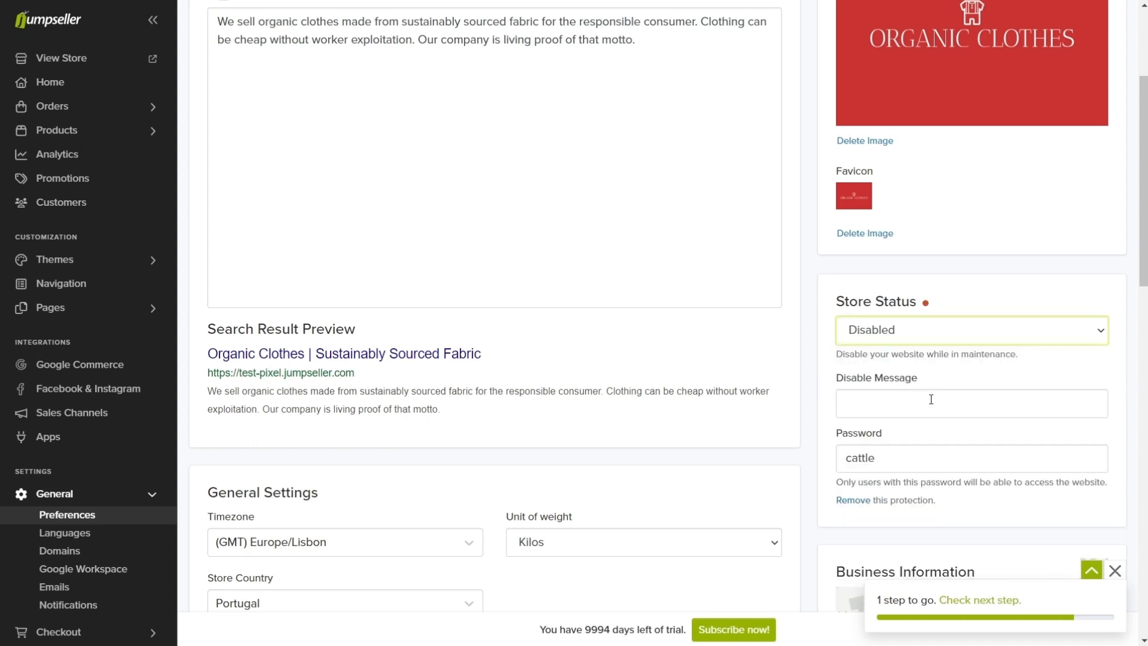
type("Website under ma")
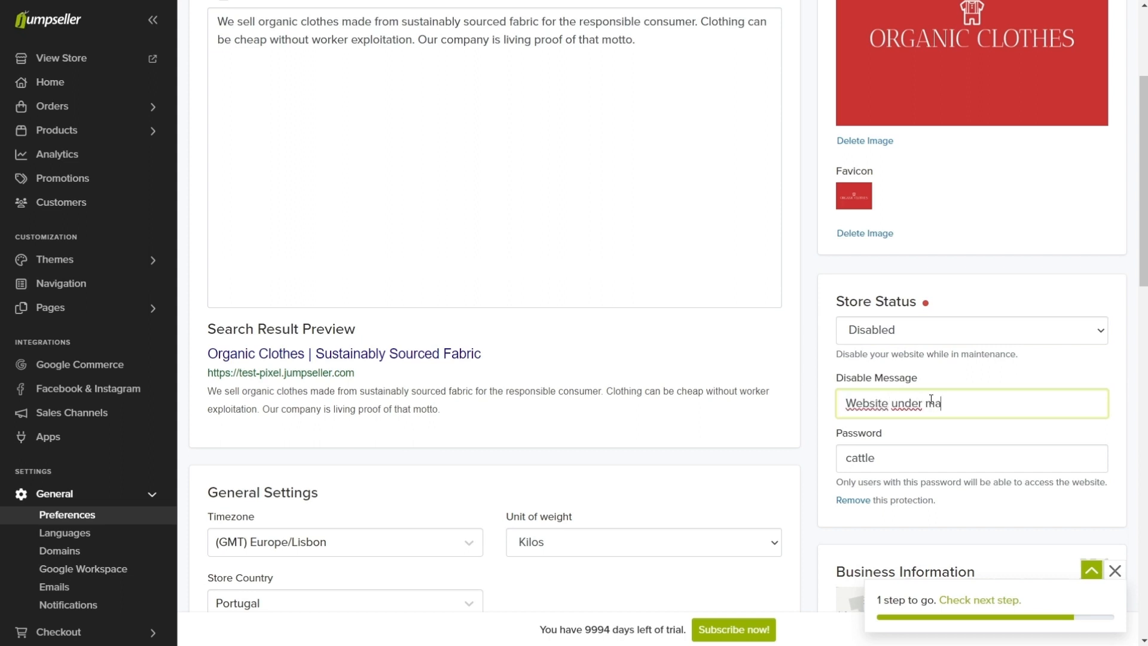
type("intenance")
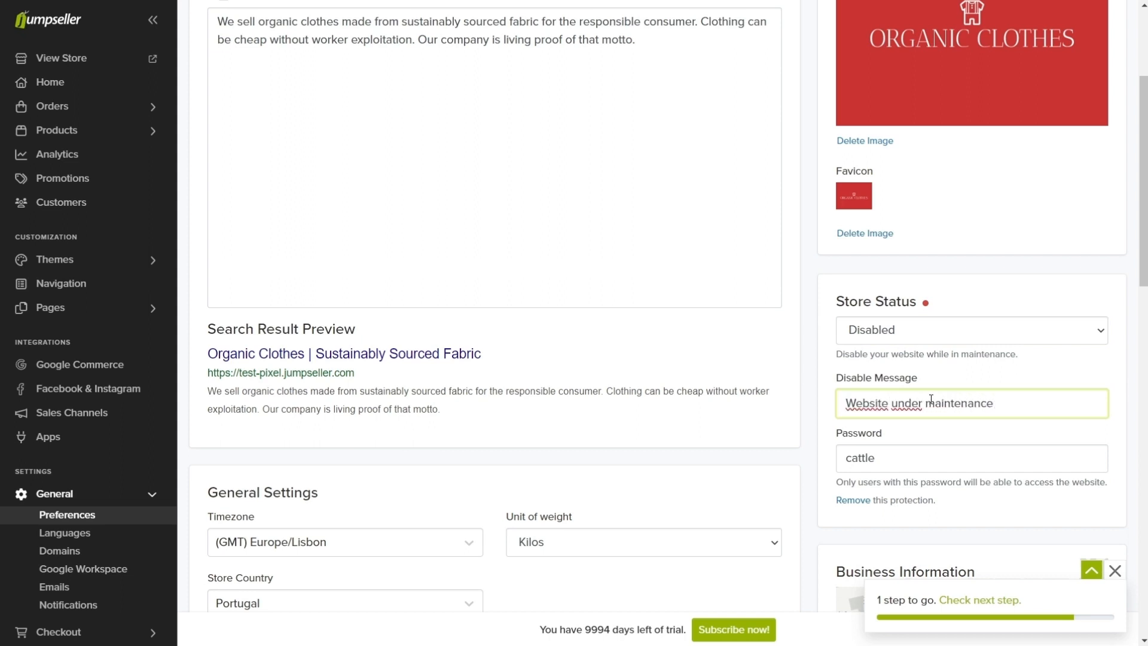
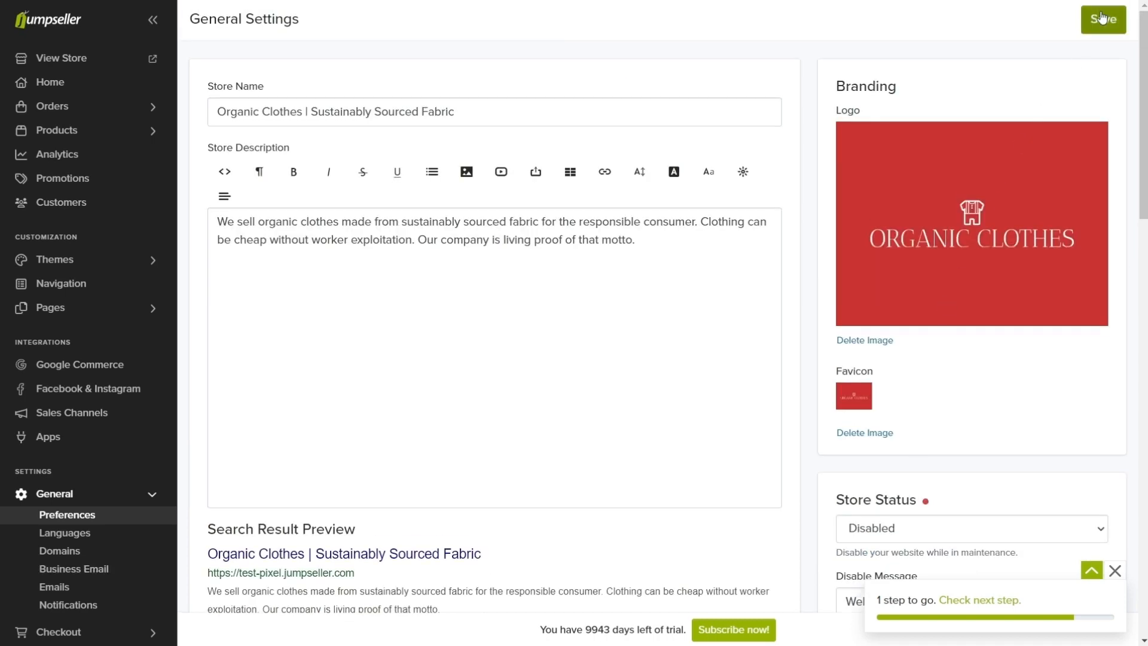
left_click(1103, 19)
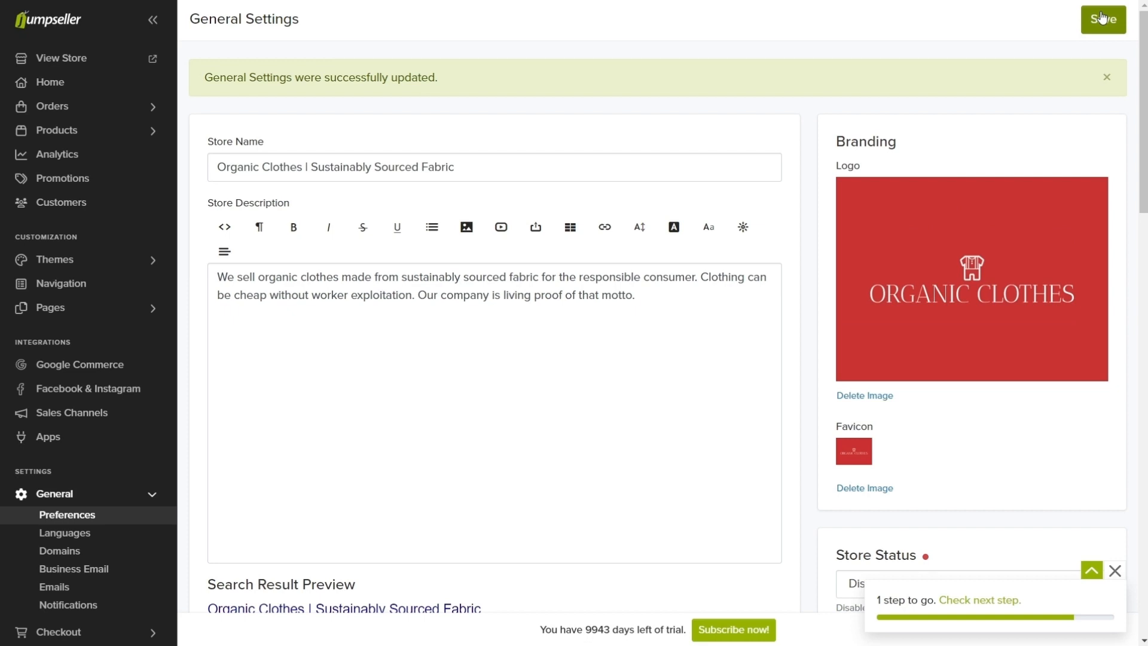